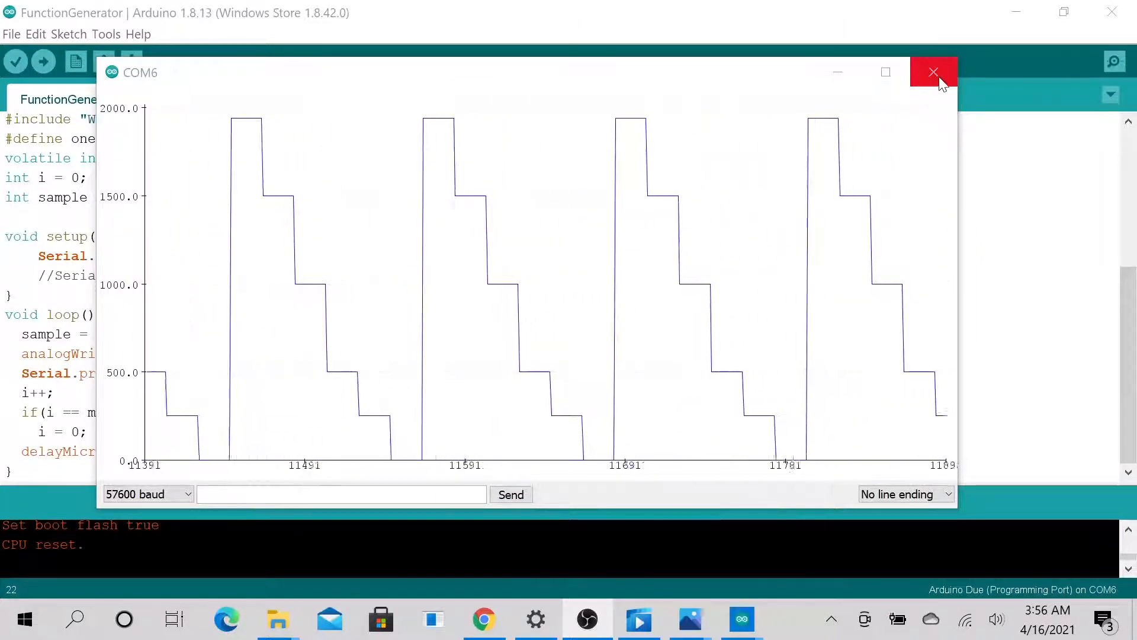
mouse_move(934, 71)
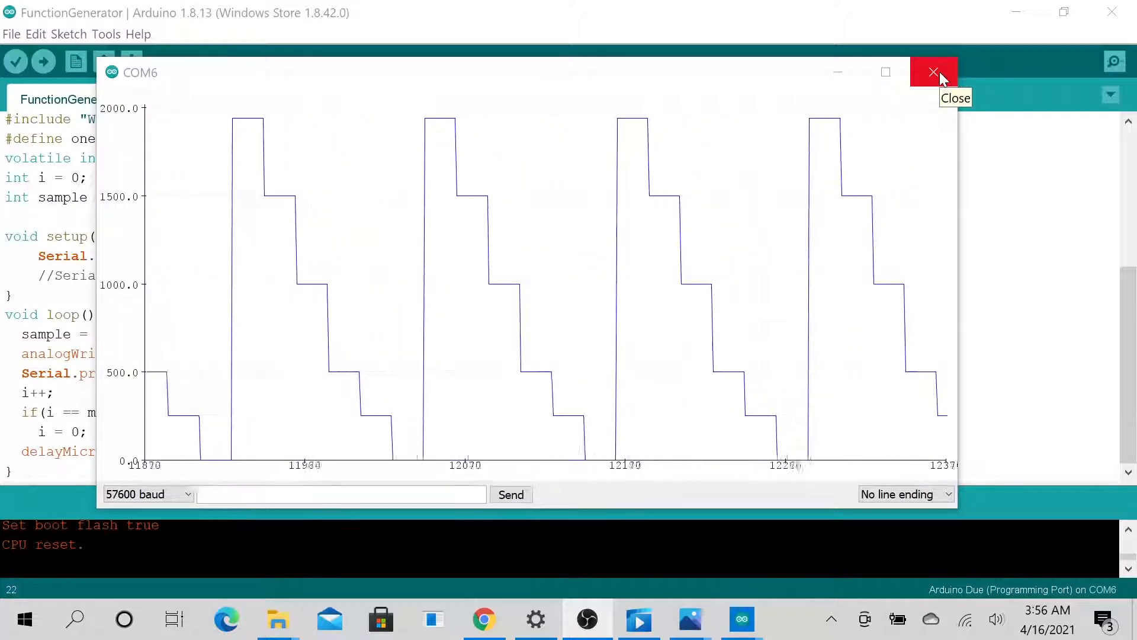
Close the Serial Plotter (COM6) window that shows the step waveform
click(933, 72)
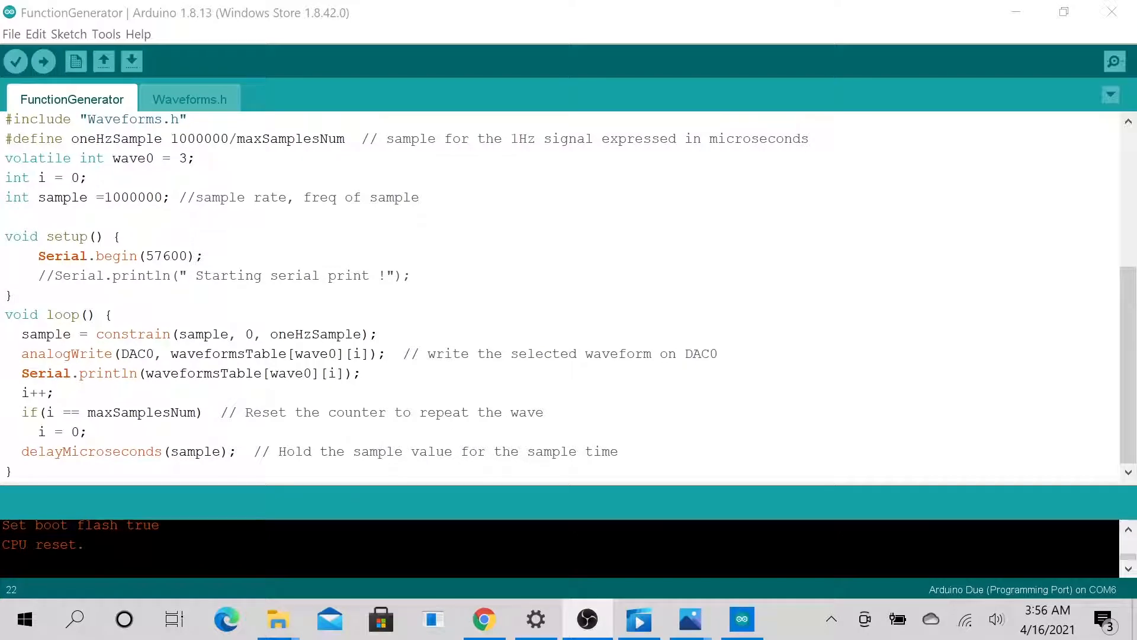
mouse_move(79, 106)
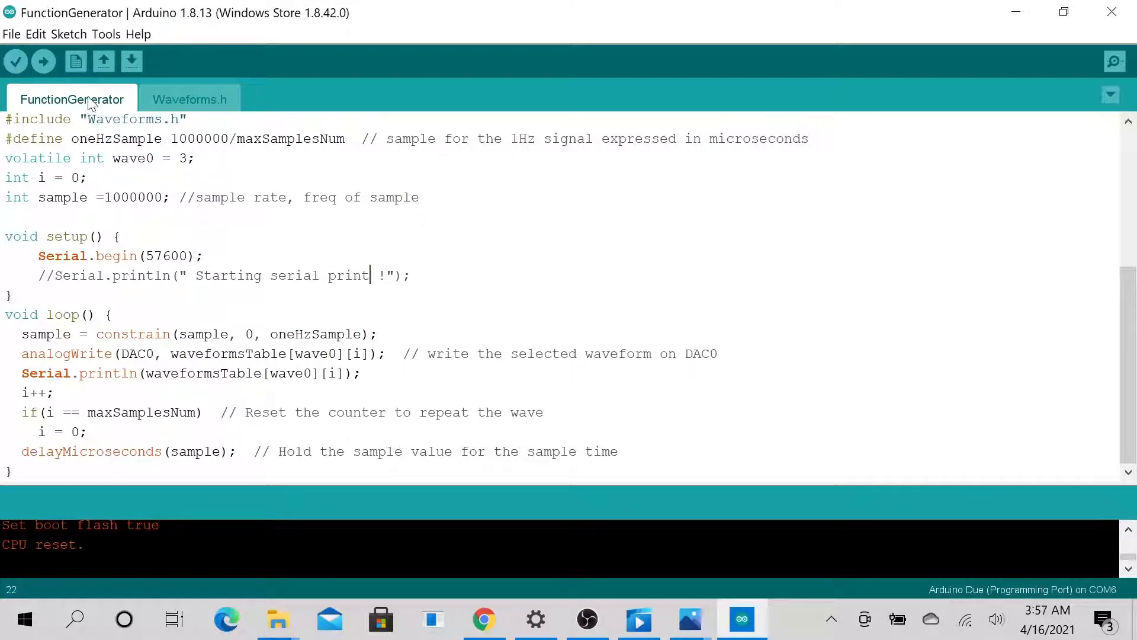
In Waveforms.h, change the Square wave comment to 'Modifined Square wave to step wave'
click(190, 100)
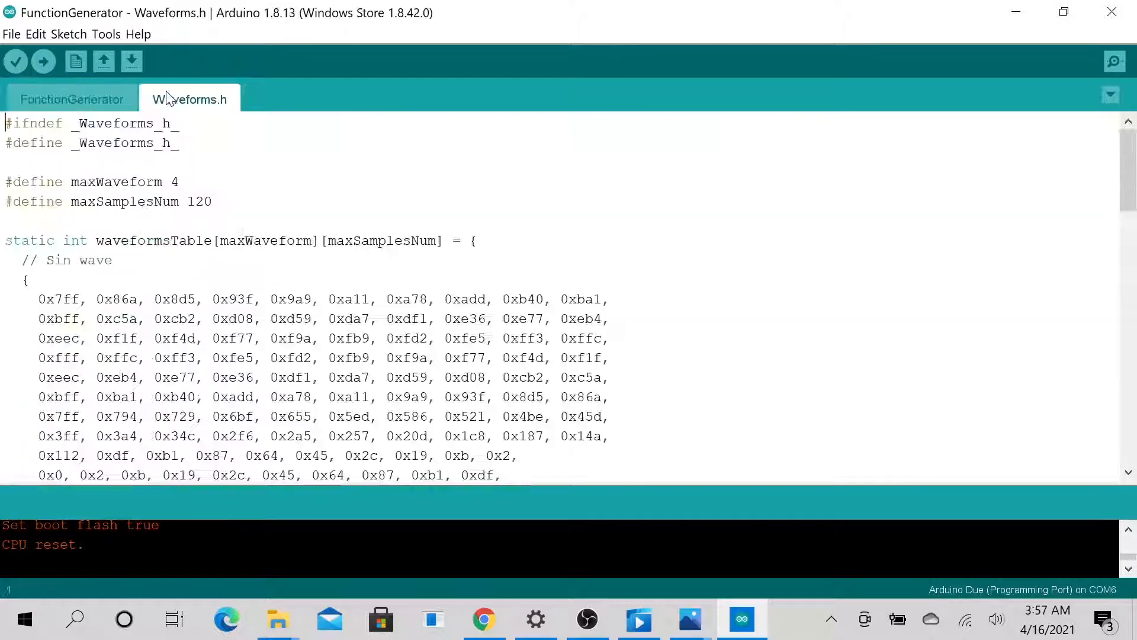
scroll(down, 3)
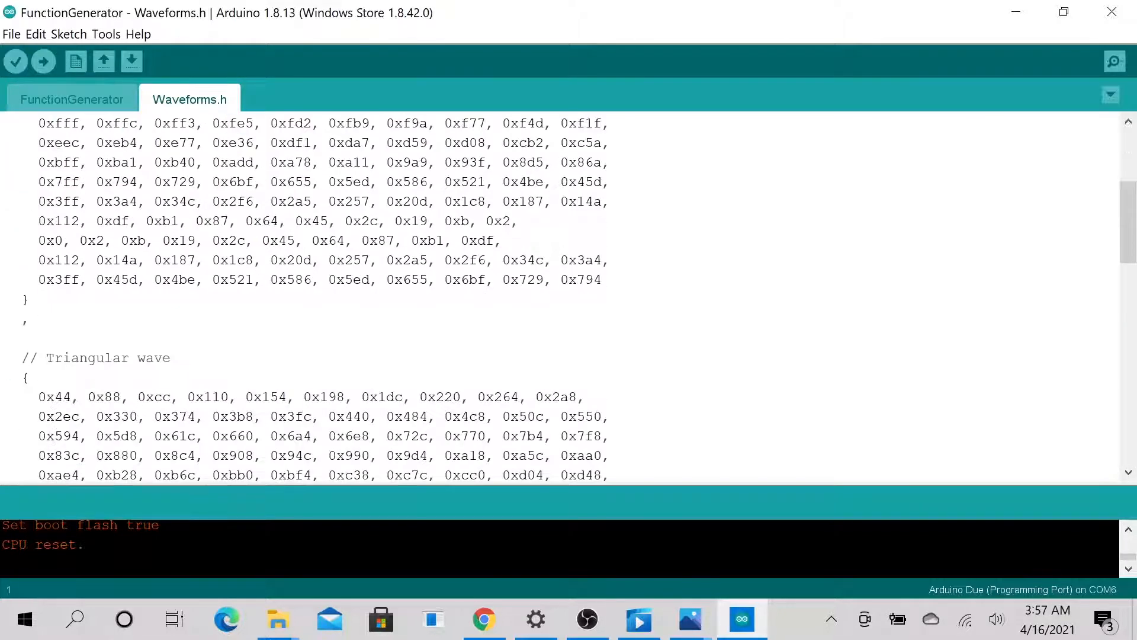
scroll(down, 3)
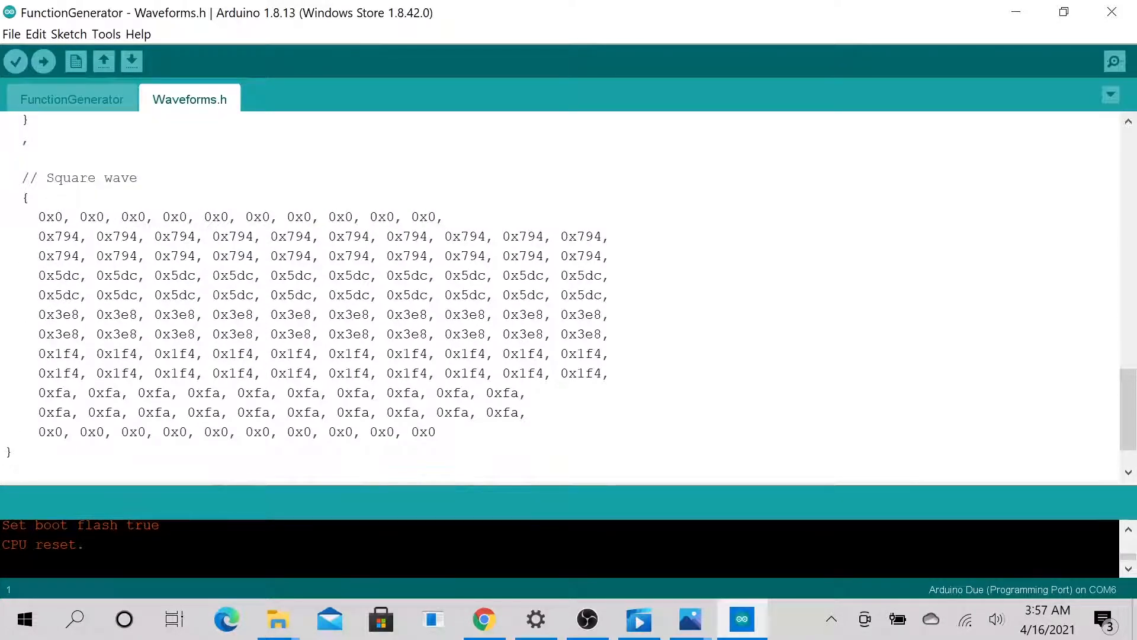
click(45, 178)
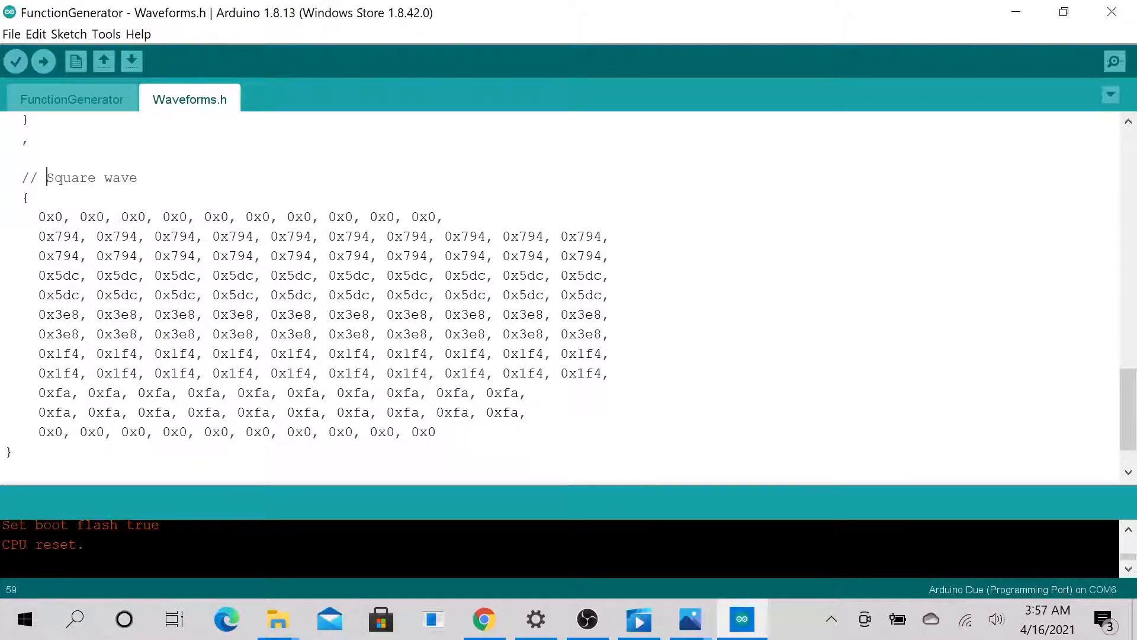
text(Modi)
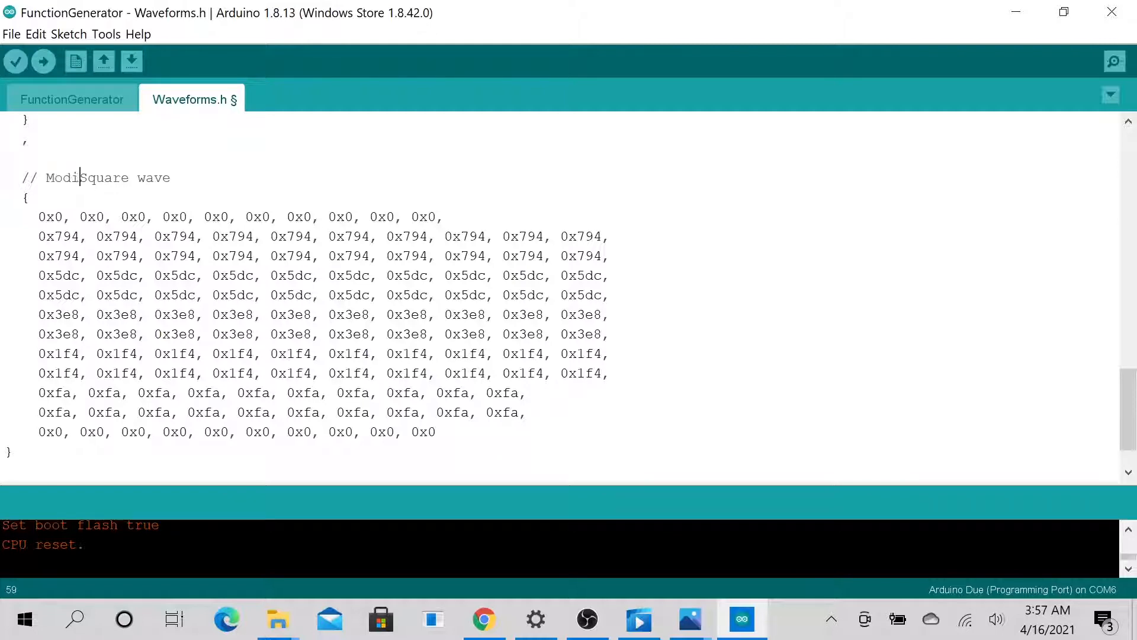
text(fin)
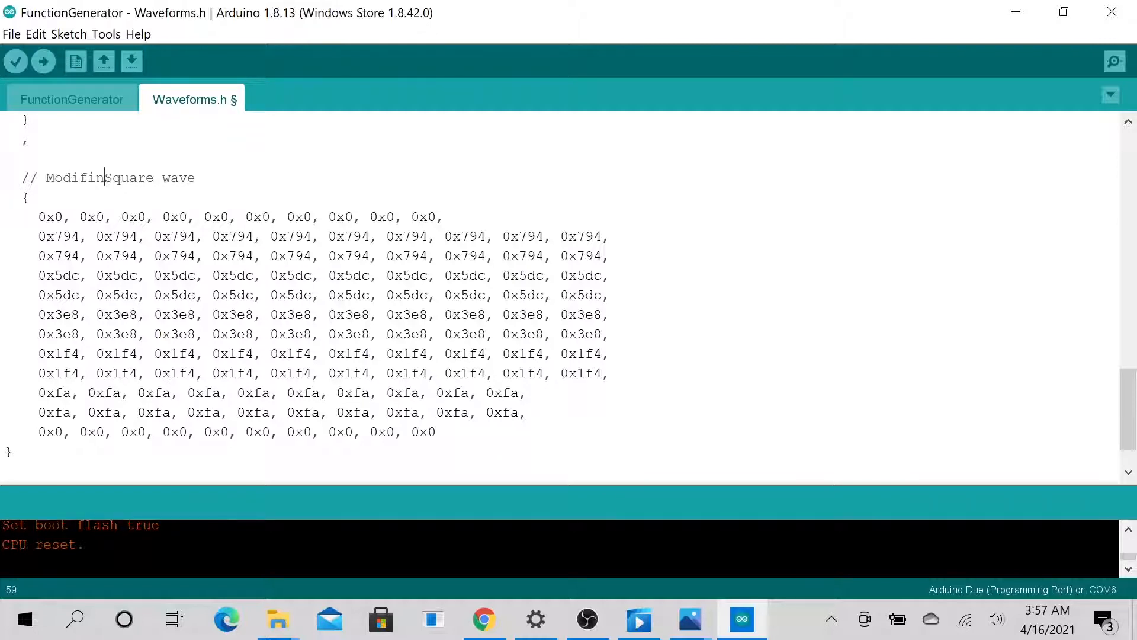
text(ed)
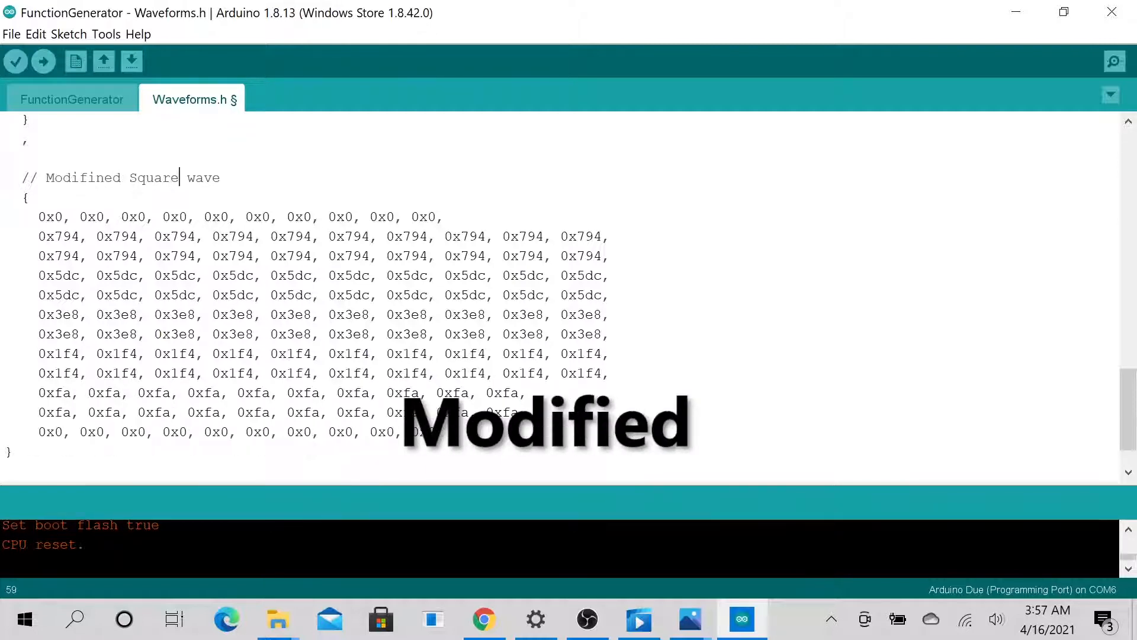
text(t)
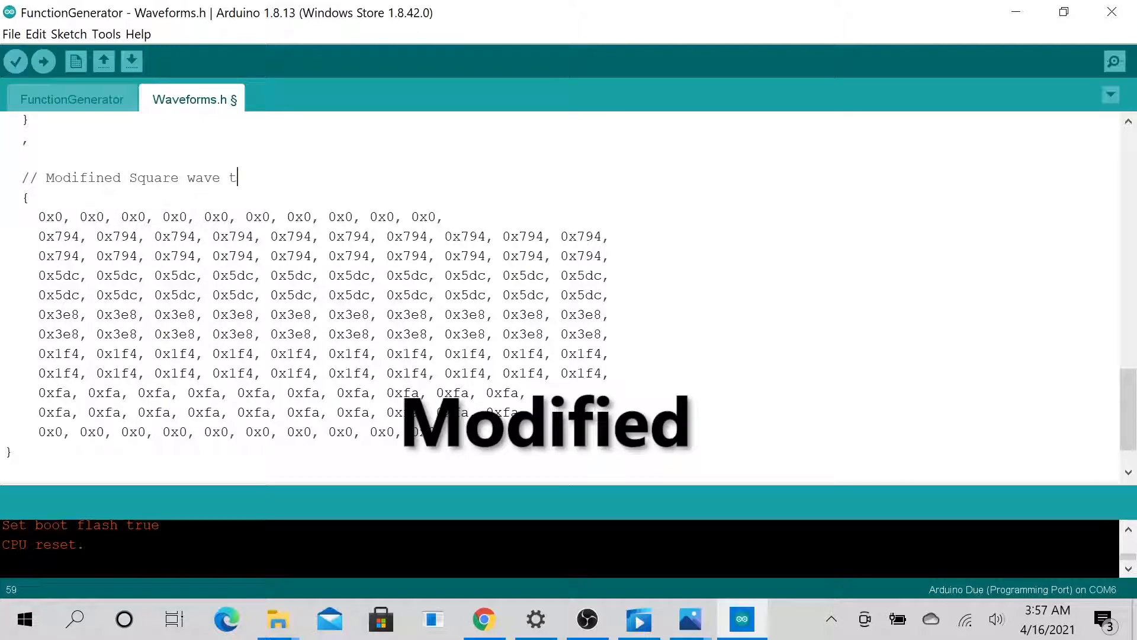
text(o st)
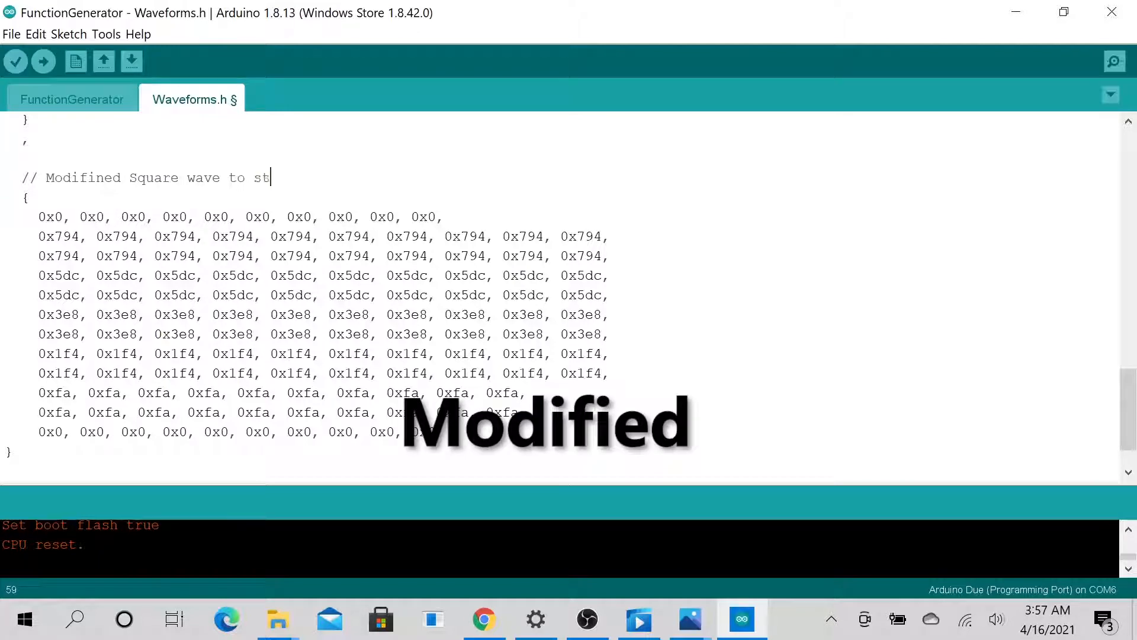
text(ep wave)
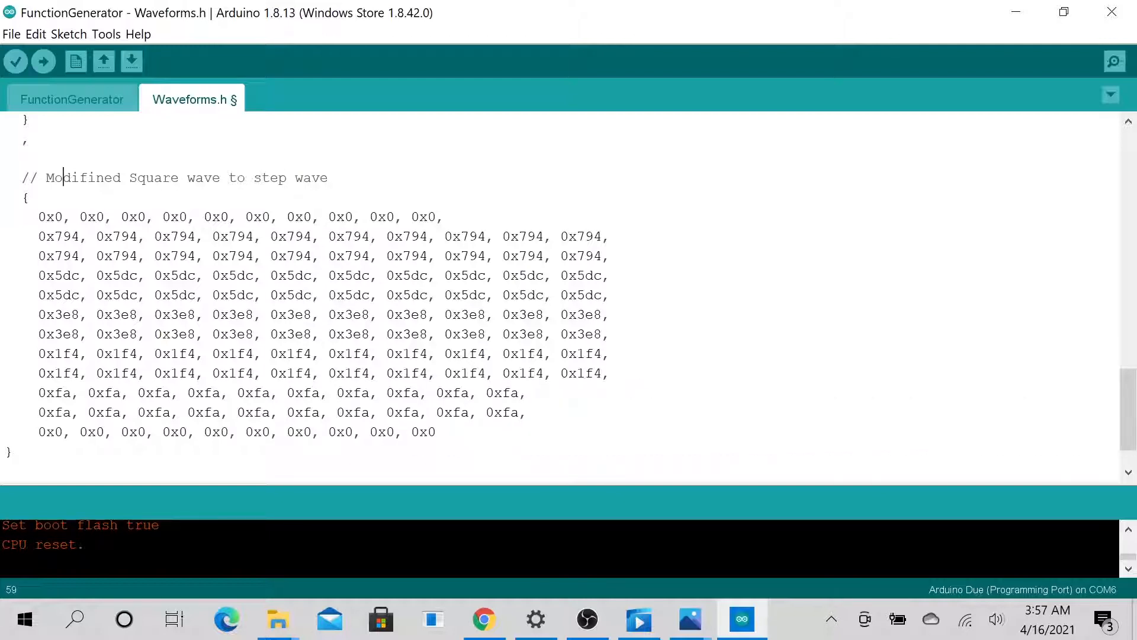
Show the FunctionGenerator tab and open File Explorer on the sketch folder
click(71, 99)
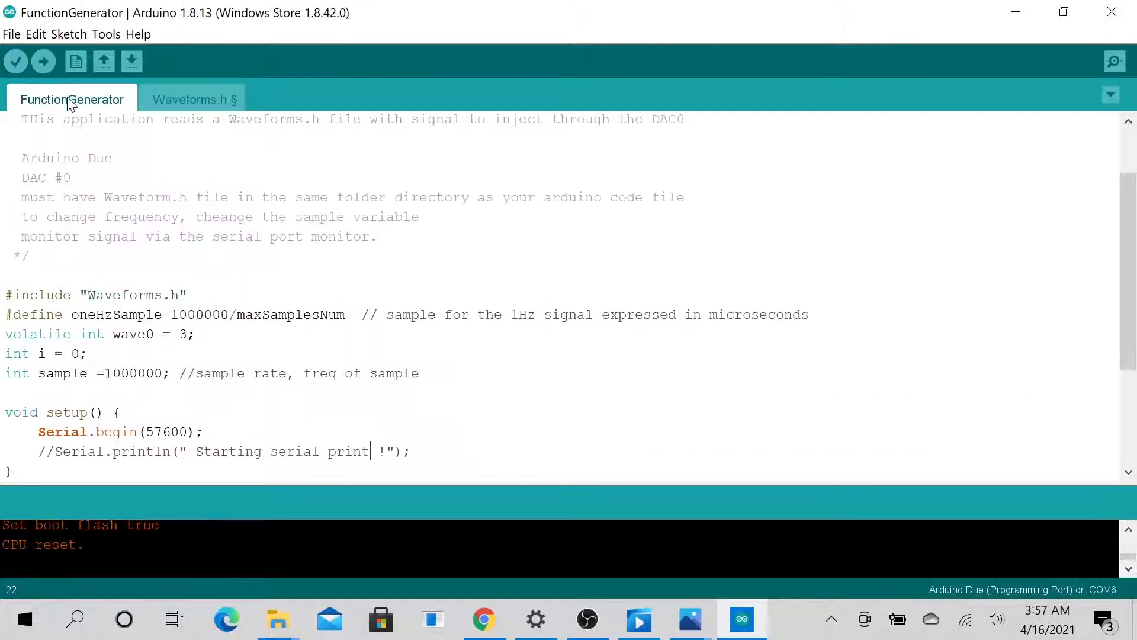
mouse_move(278, 620)
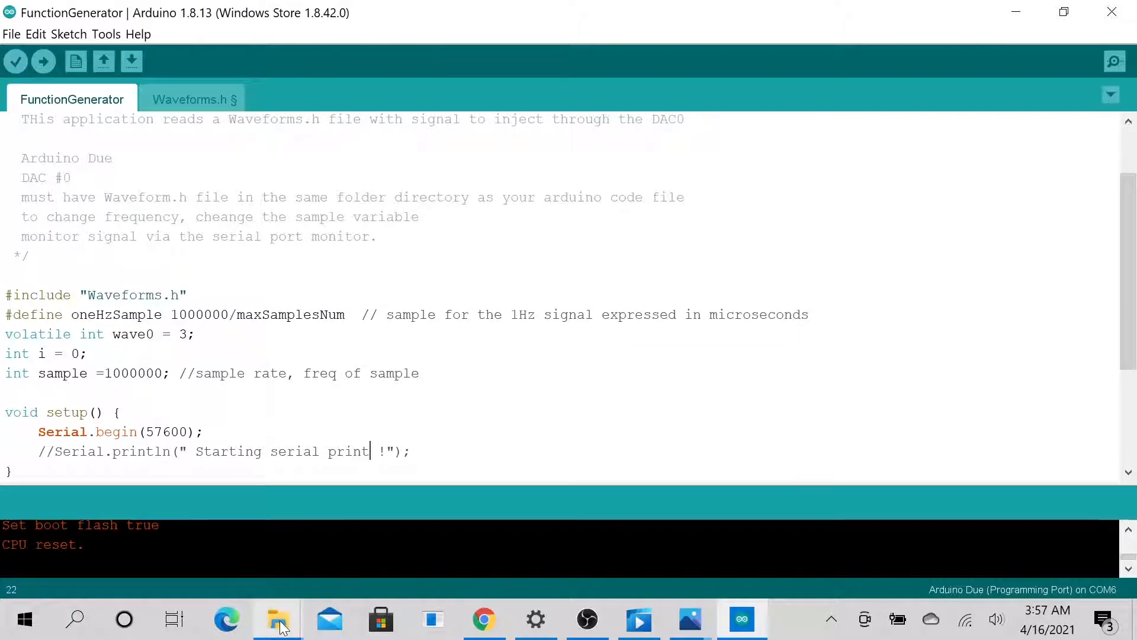
click(277, 619)
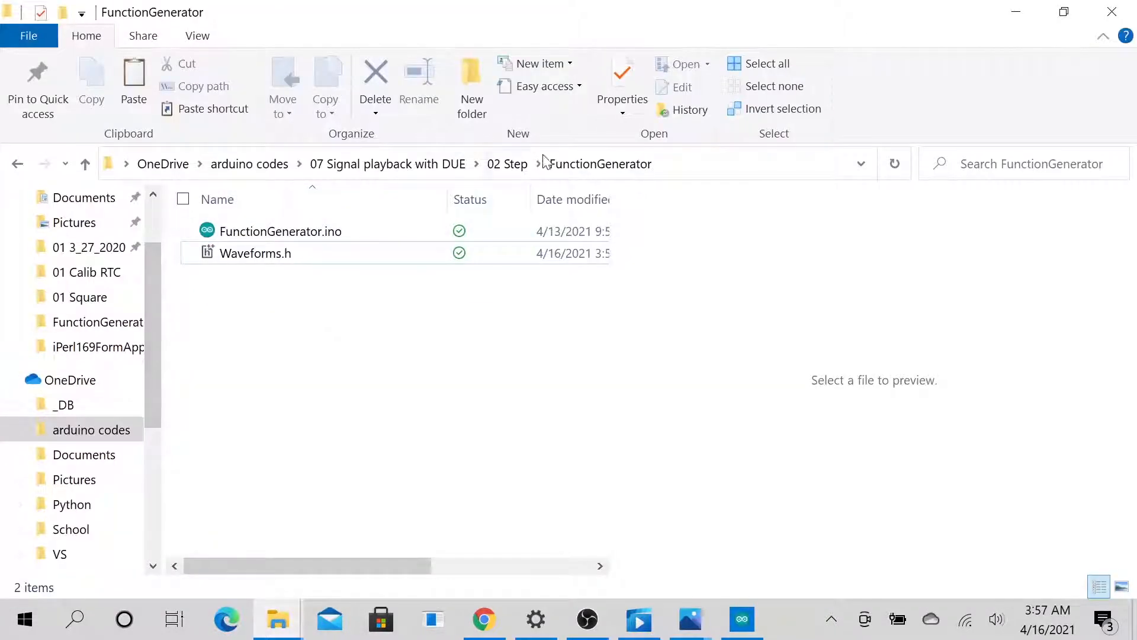
mouse_move(255, 252)
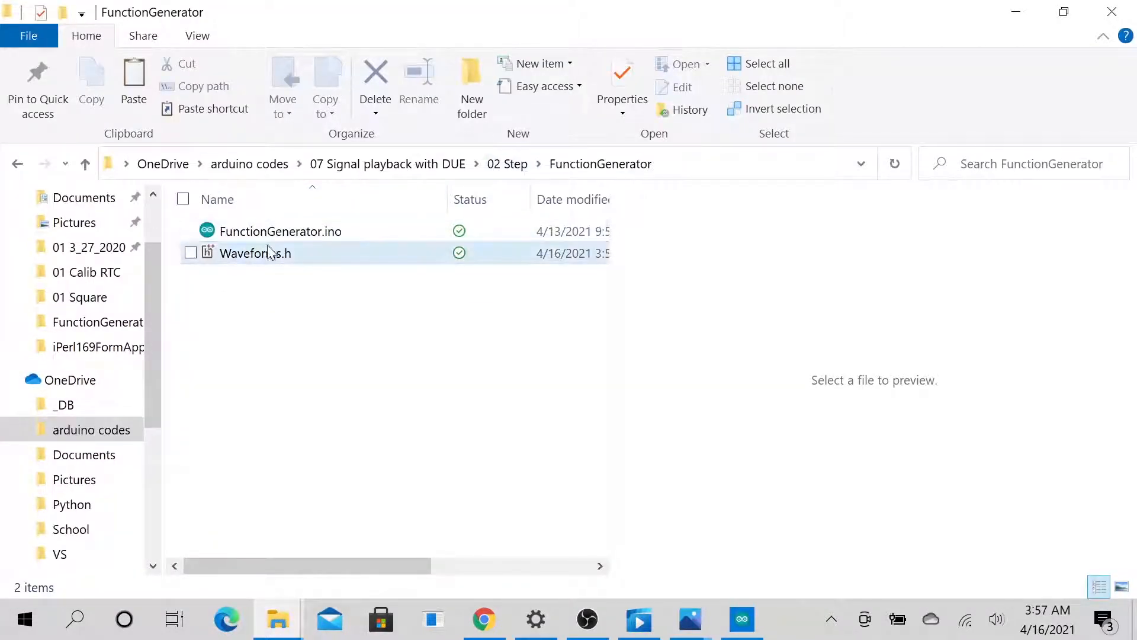
mouse_move(254, 252)
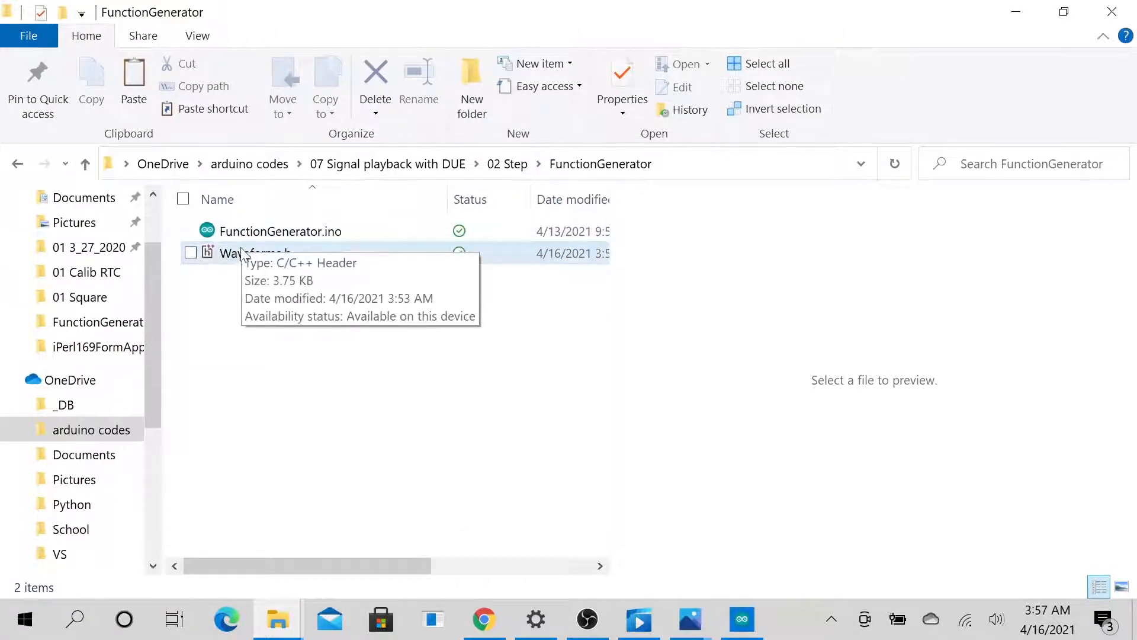
mouse_move(281, 272)
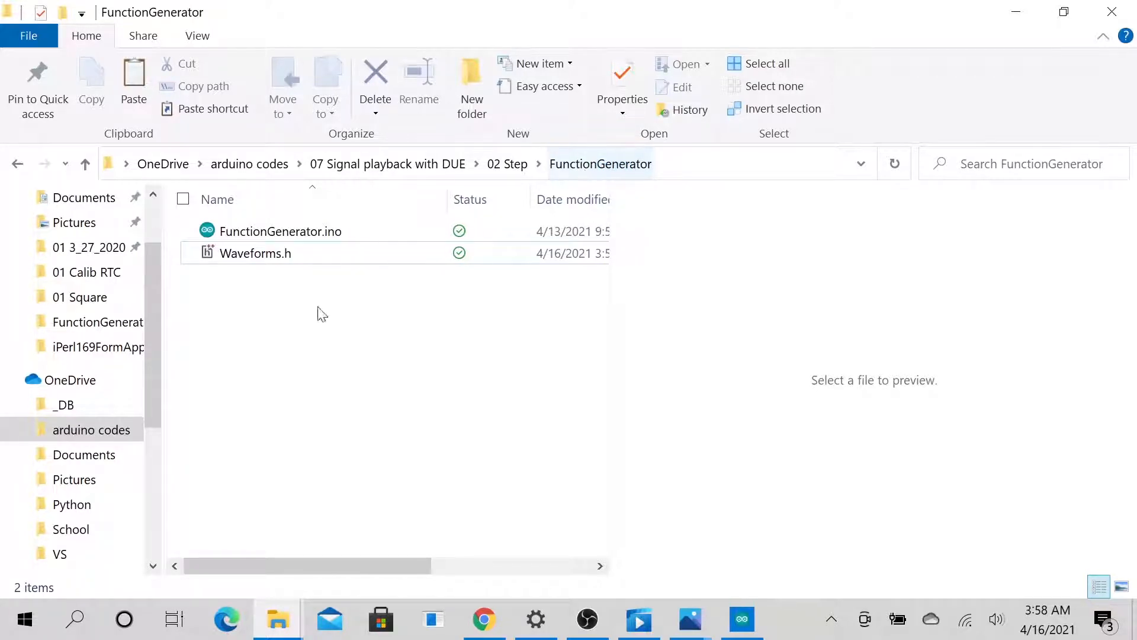
mouse_move(994, 24)
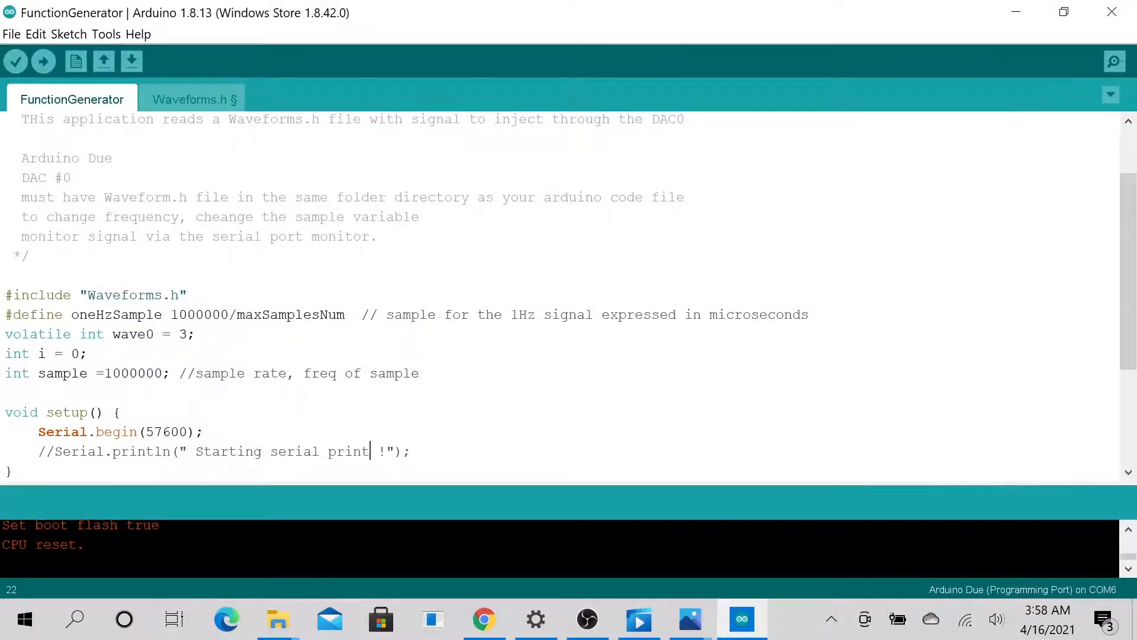
Highlight the #include directive and the Waveforms.h name, then scroll through the sketch
double_click(42, 294)
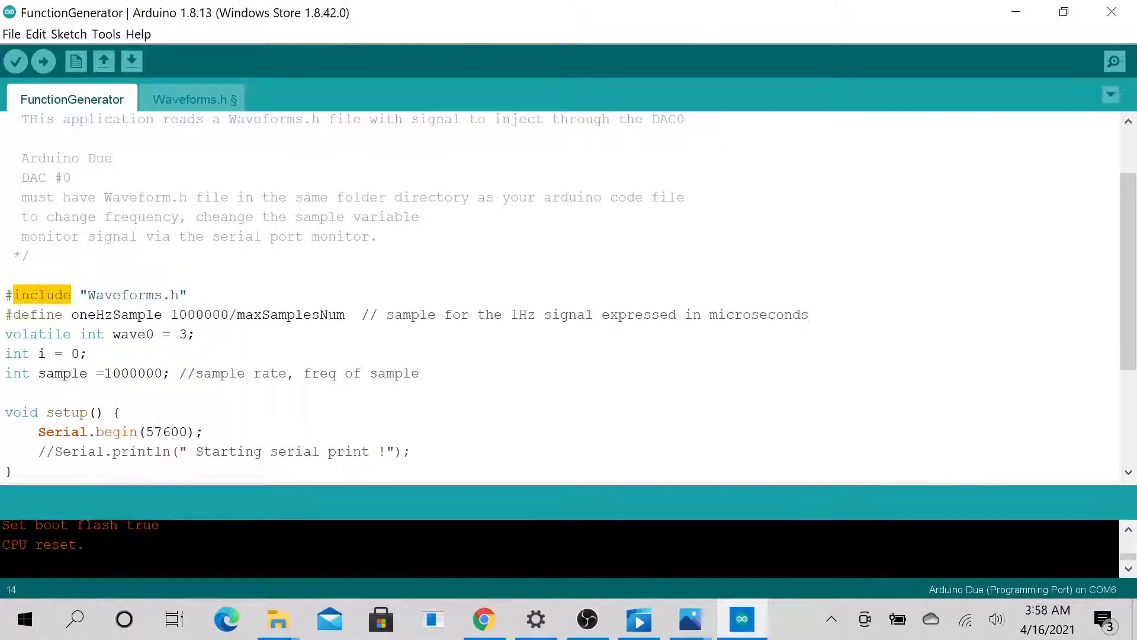
double_click(130, 294)
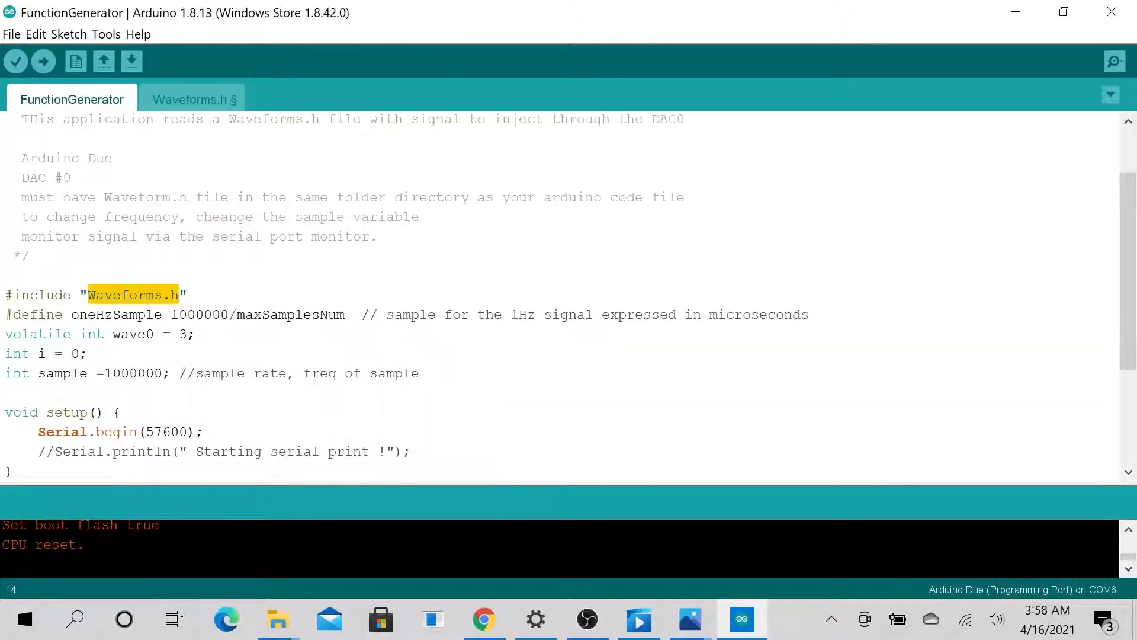
scroll(down, 3)
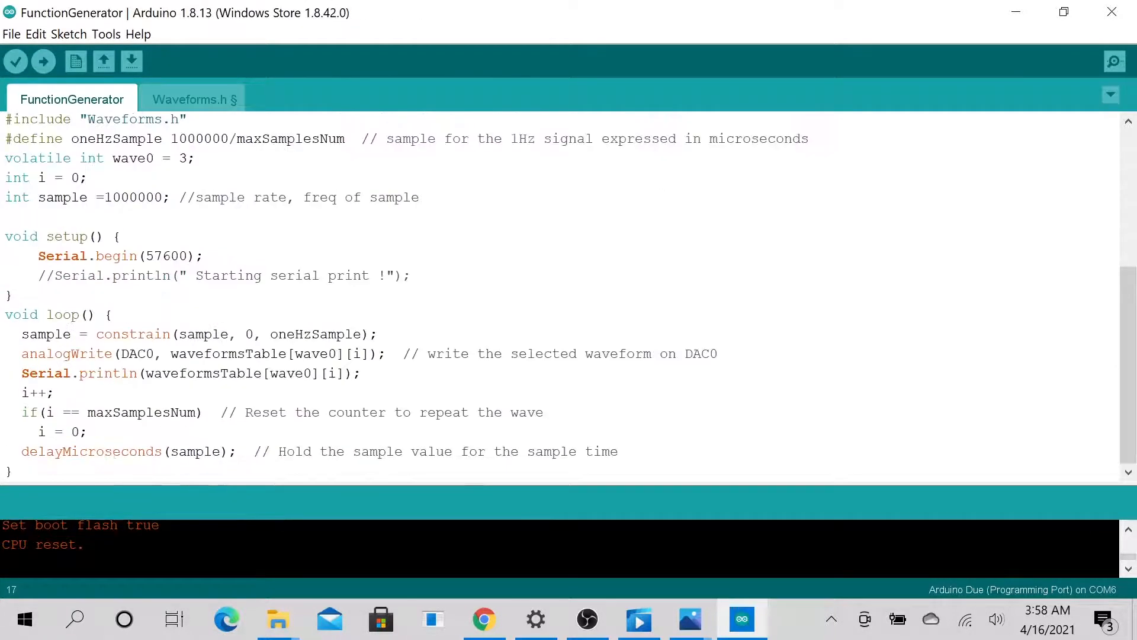
scroll(up, 3)
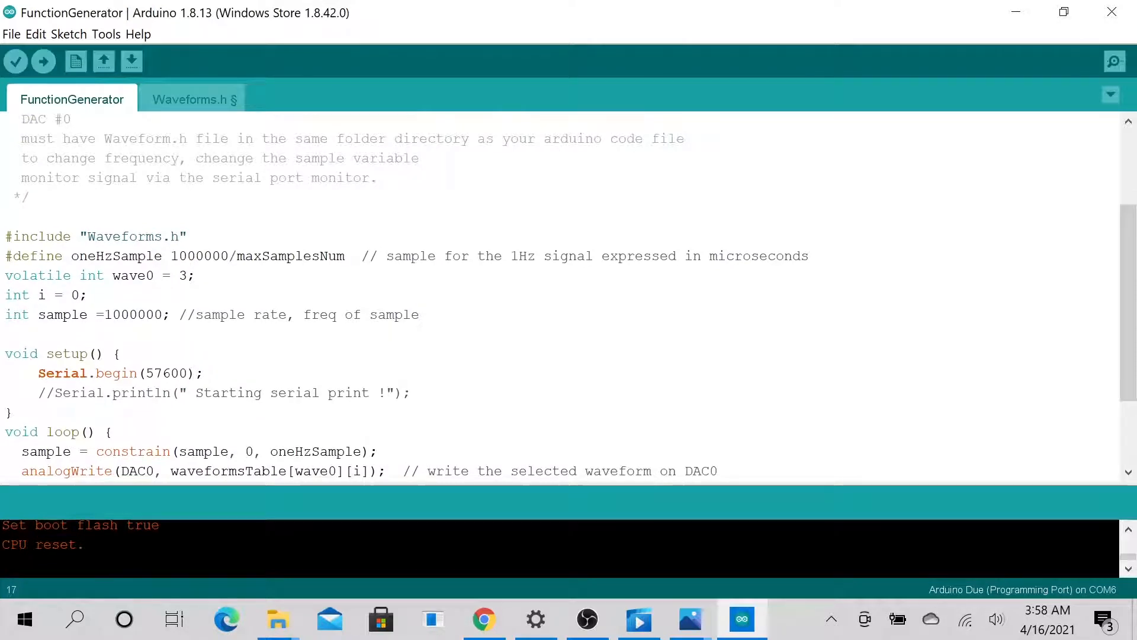
scroll(down, 3)
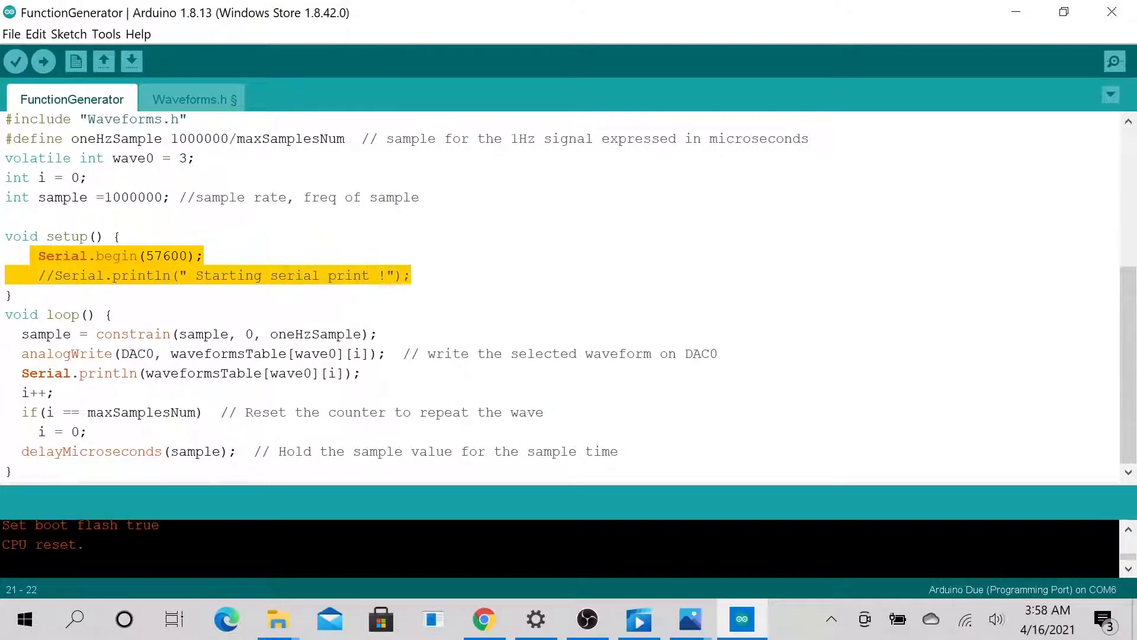
Review the setup serial lines, the loop body and the sample variable, ending on Waveforms.h
click(9, 294)
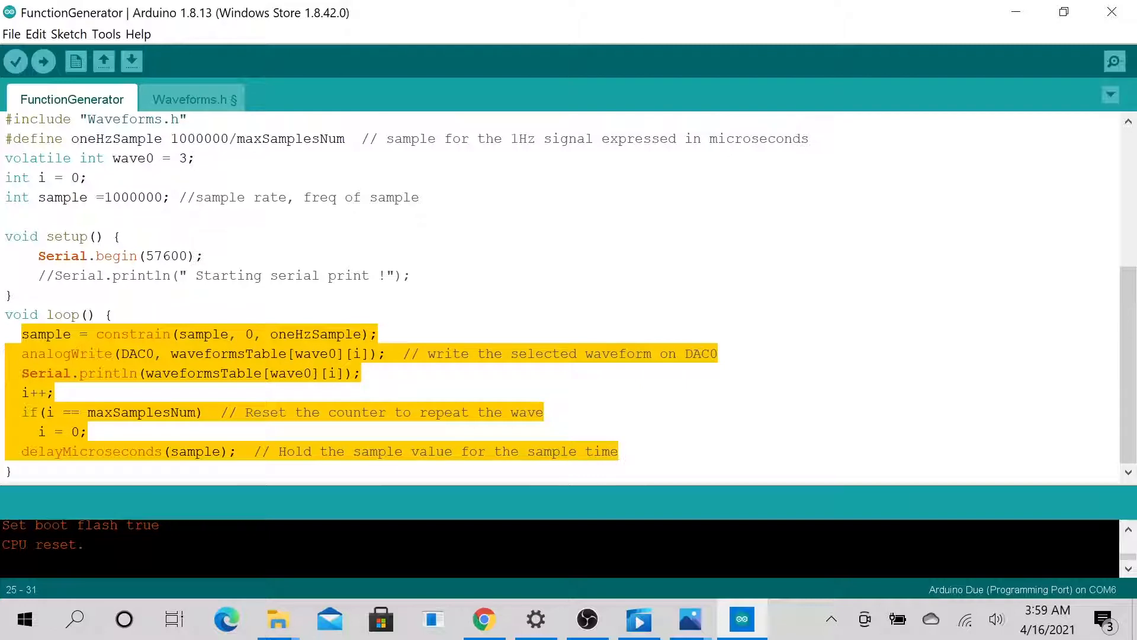
click(109, 314)
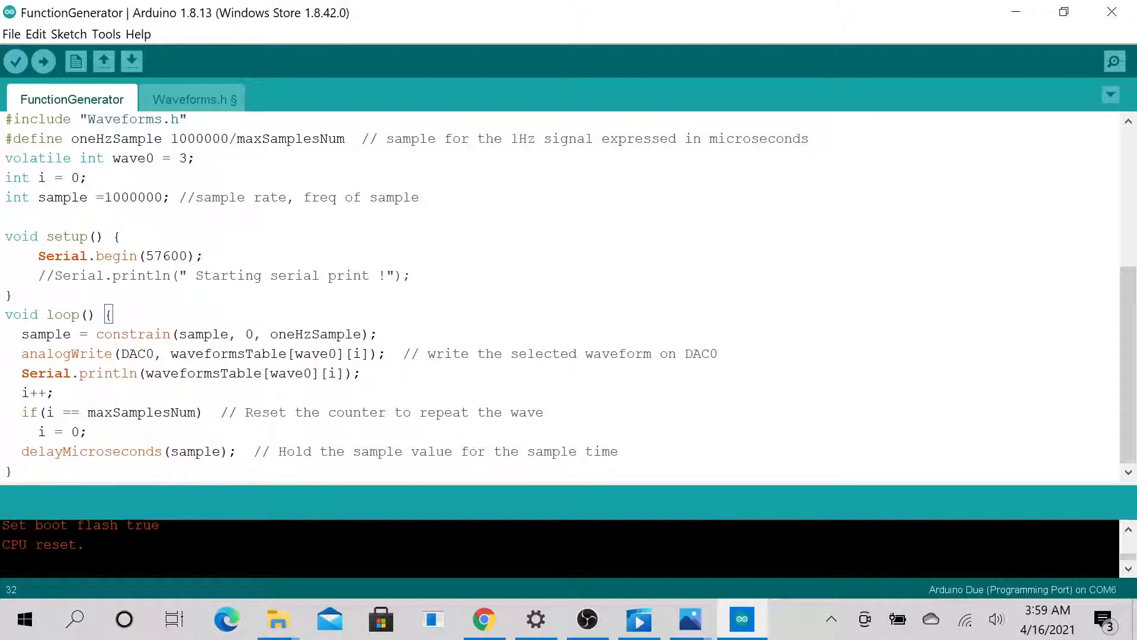
double_click(45, 333)
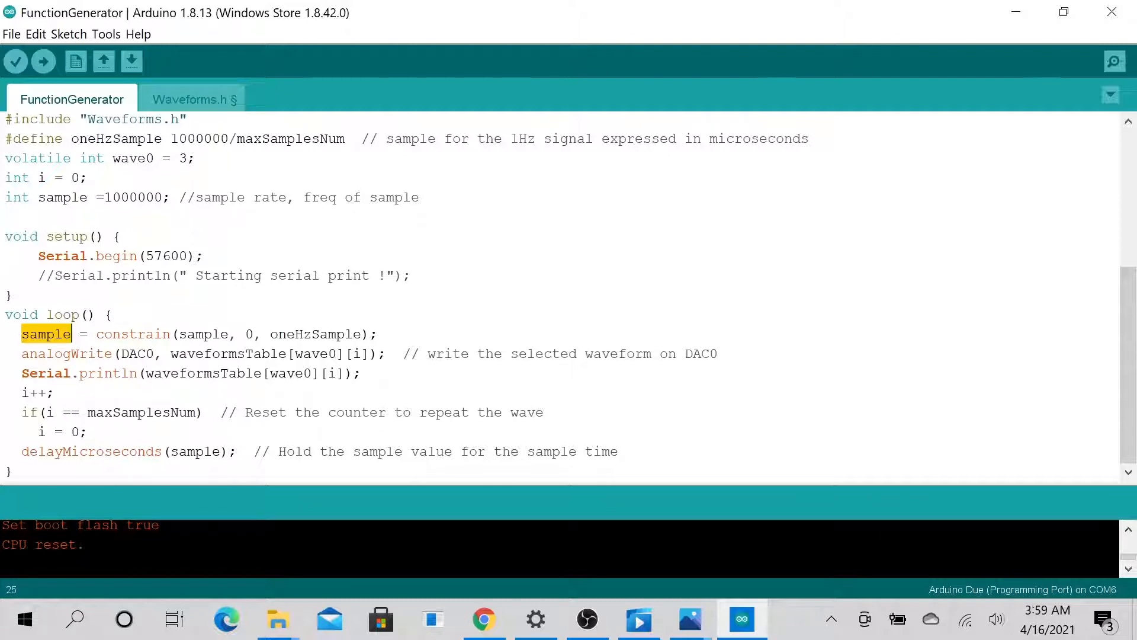
double_click(315, 393)
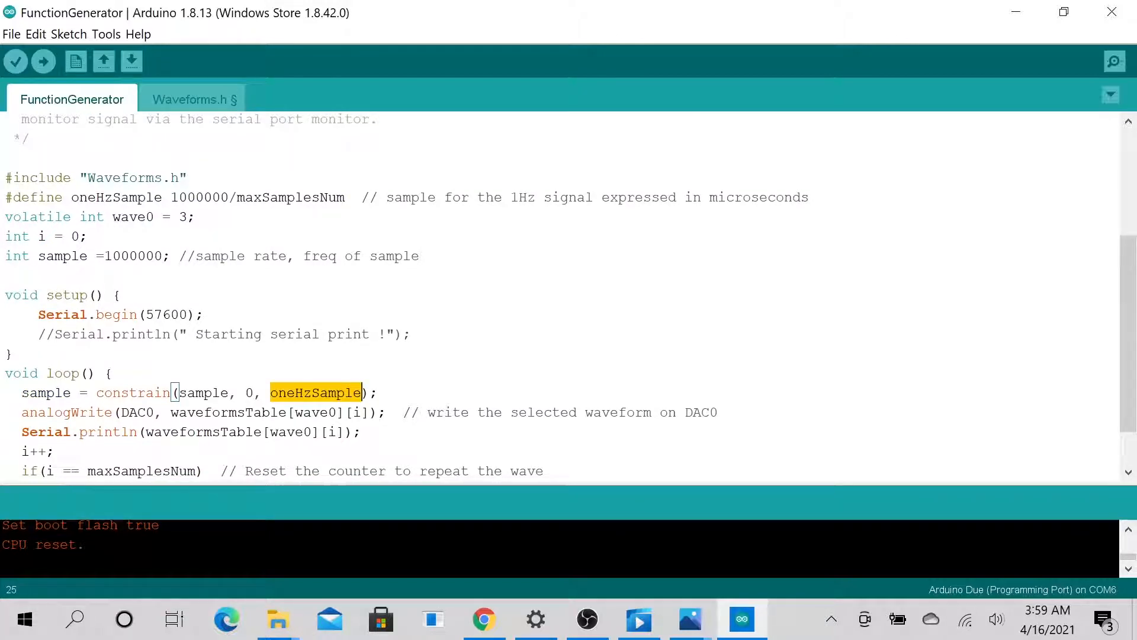
click(194, 99)
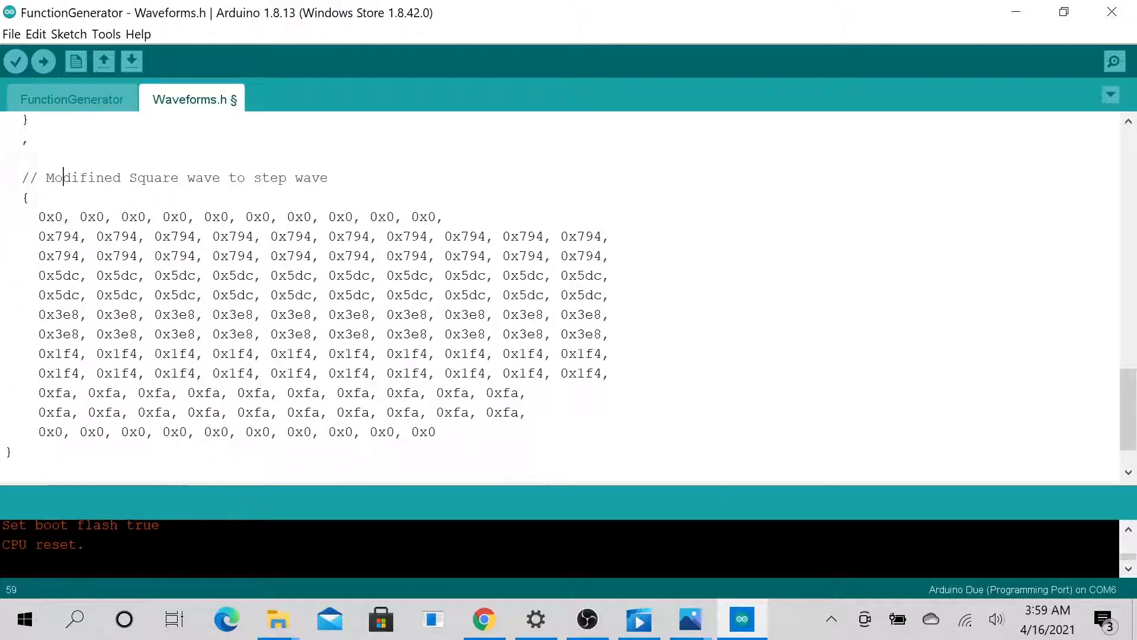
Scroll Waveforms.h from the Sin wave label through the step wave table, then return to the sketch
scroll(up, 3)
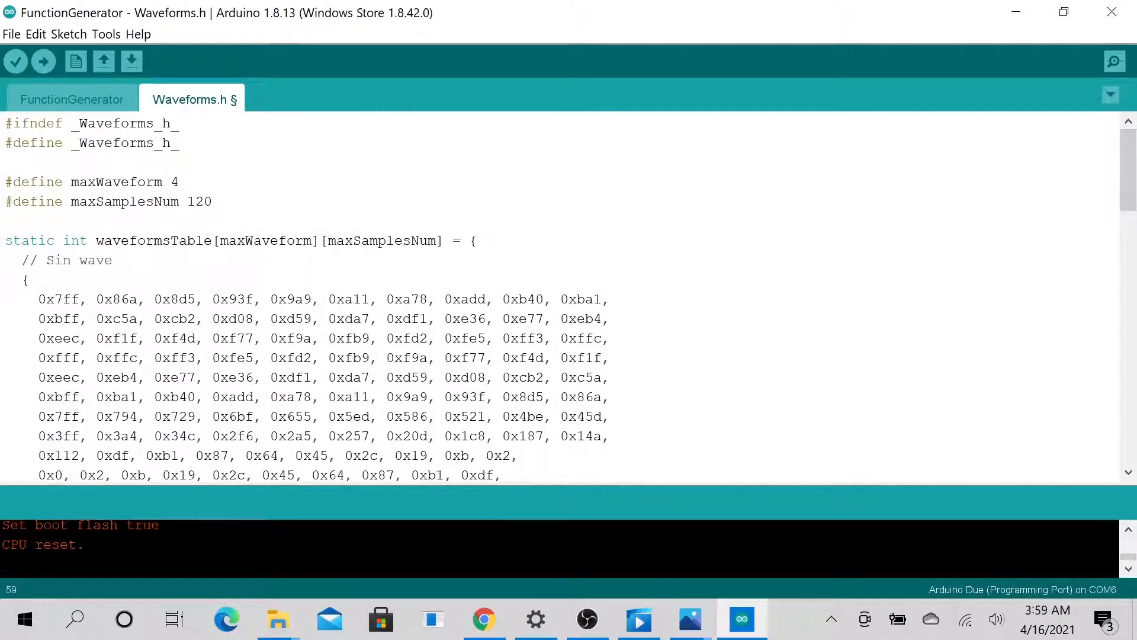
double_click(77, 259)
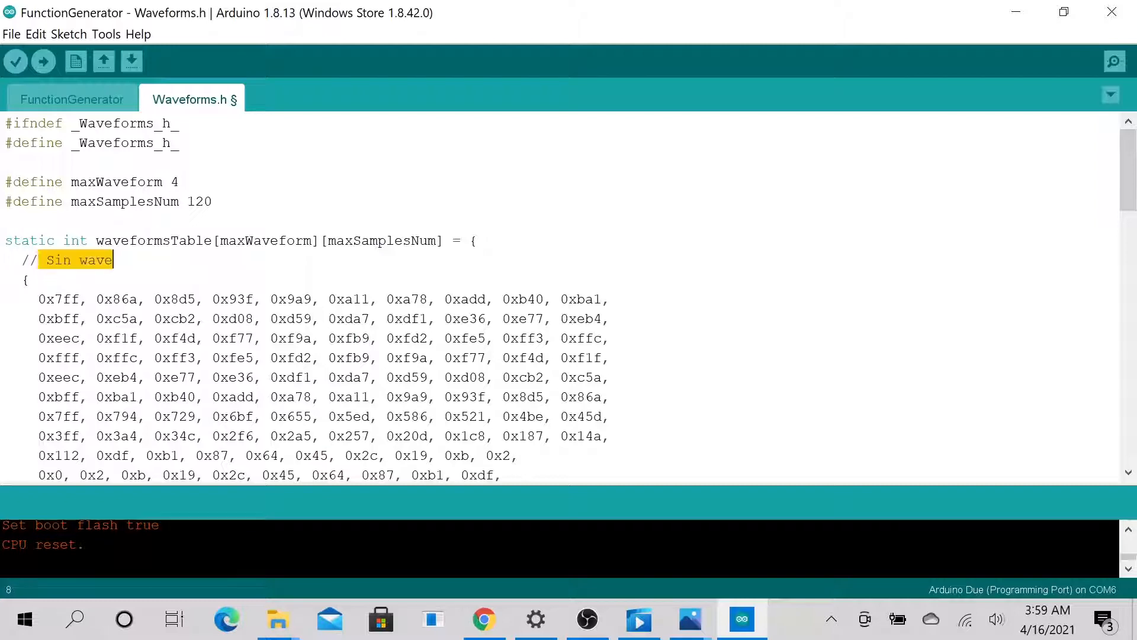
scroll(down, 3)
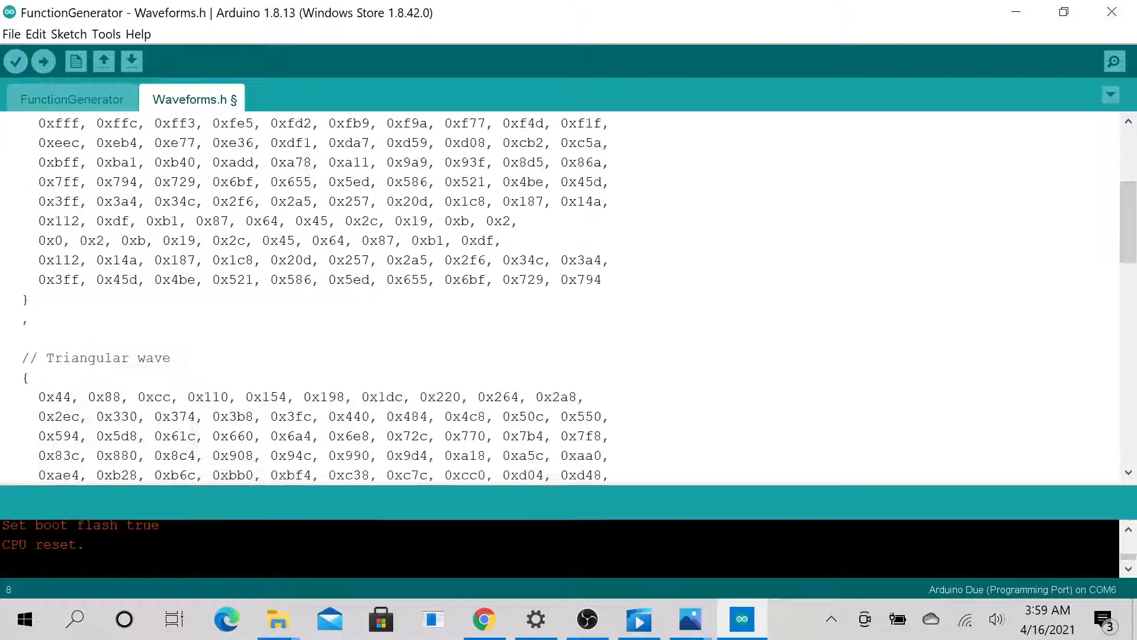
scroll(down, 3)
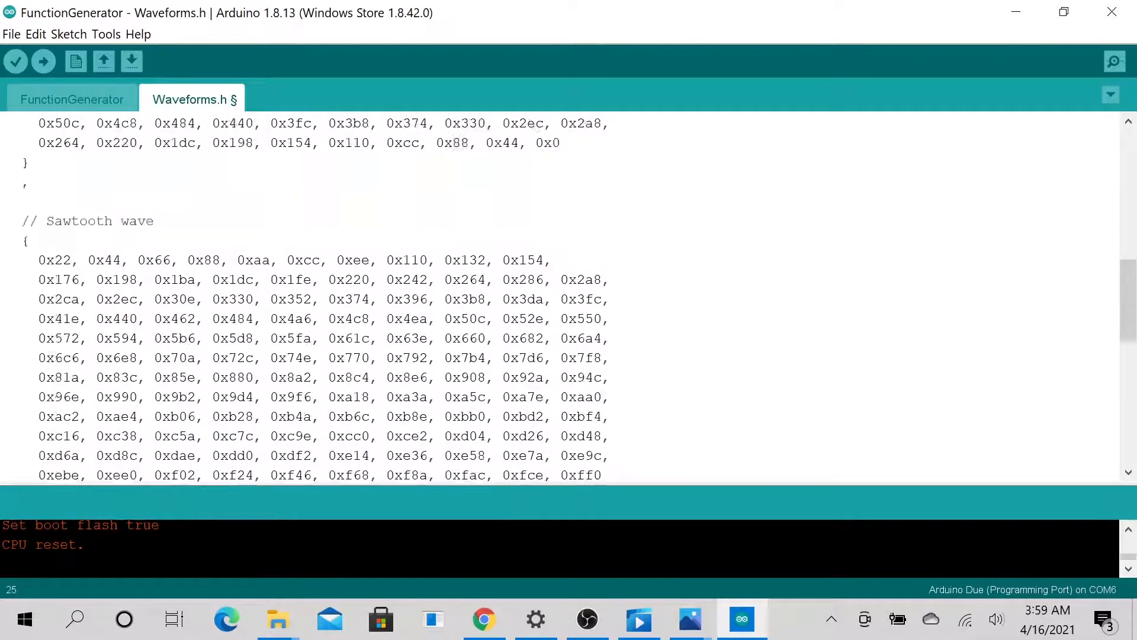
scroll(down, 3)
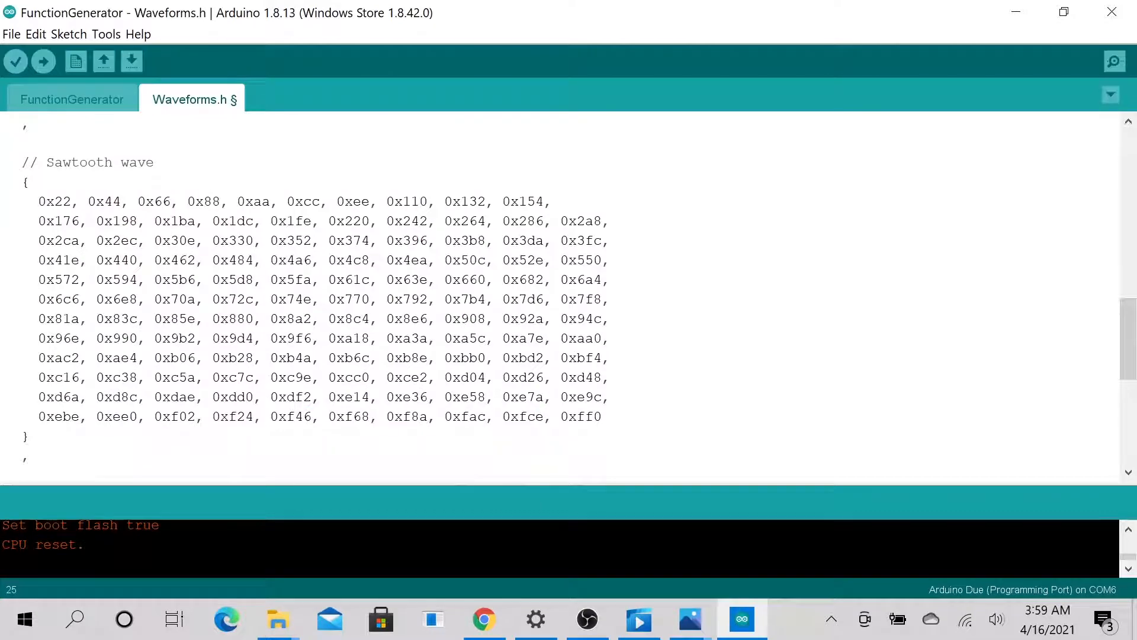
scroll(down, 3)
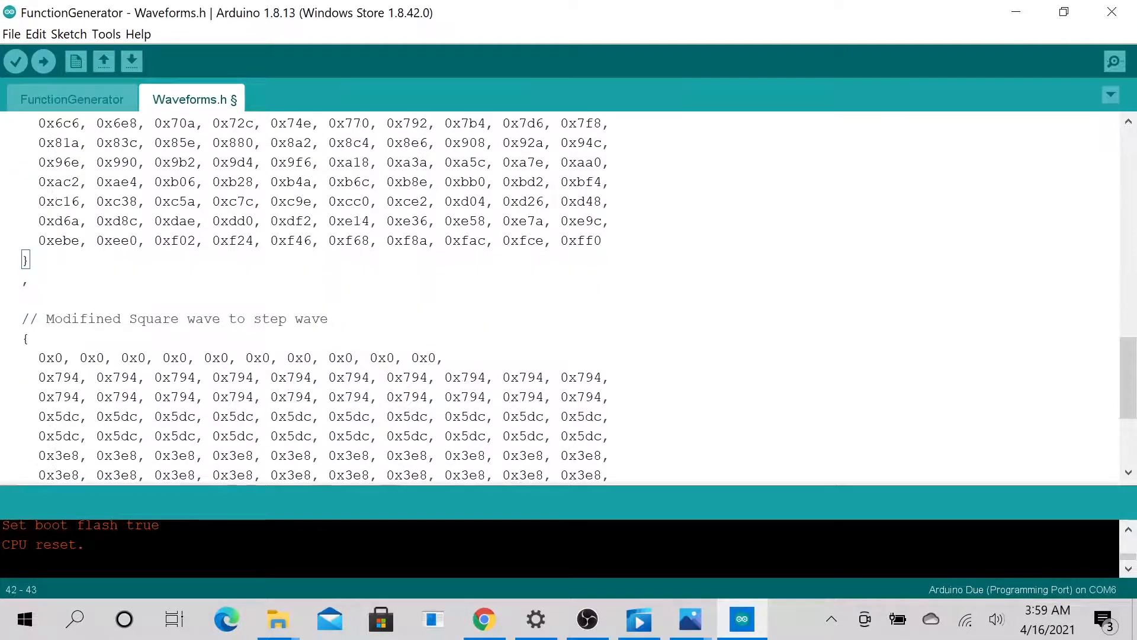
scroll(down, 3)
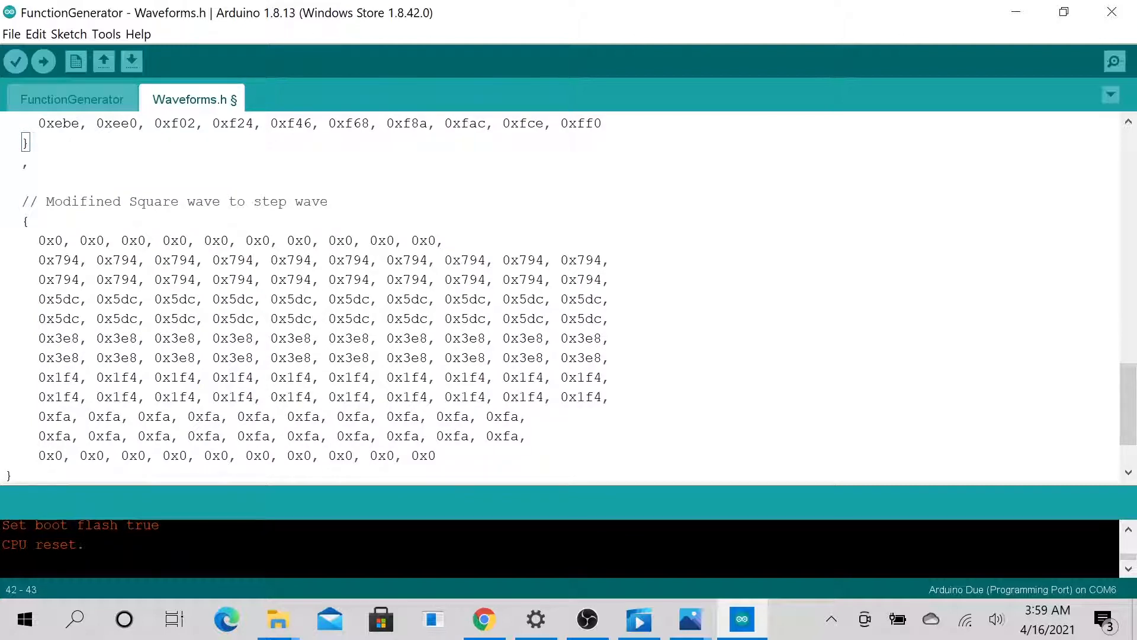
scroll(down, 3)
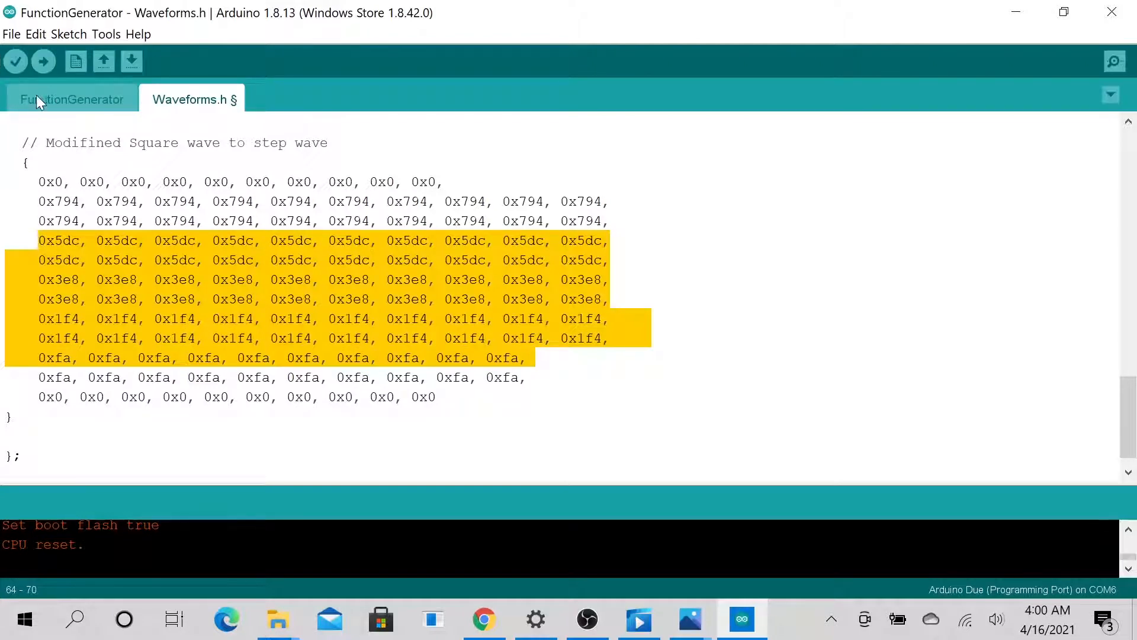
click(71, 99)
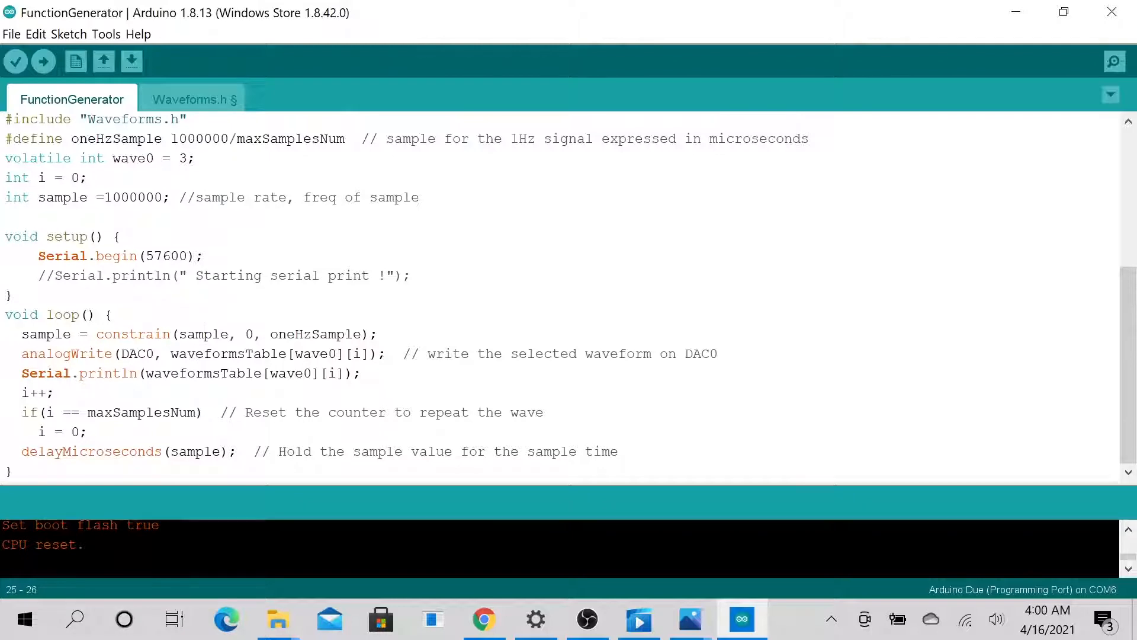
Highlight index i in analogWrite, then maxSamplesNum and maxWaveform in the Waveforms.h table declaration
click(378, 334)
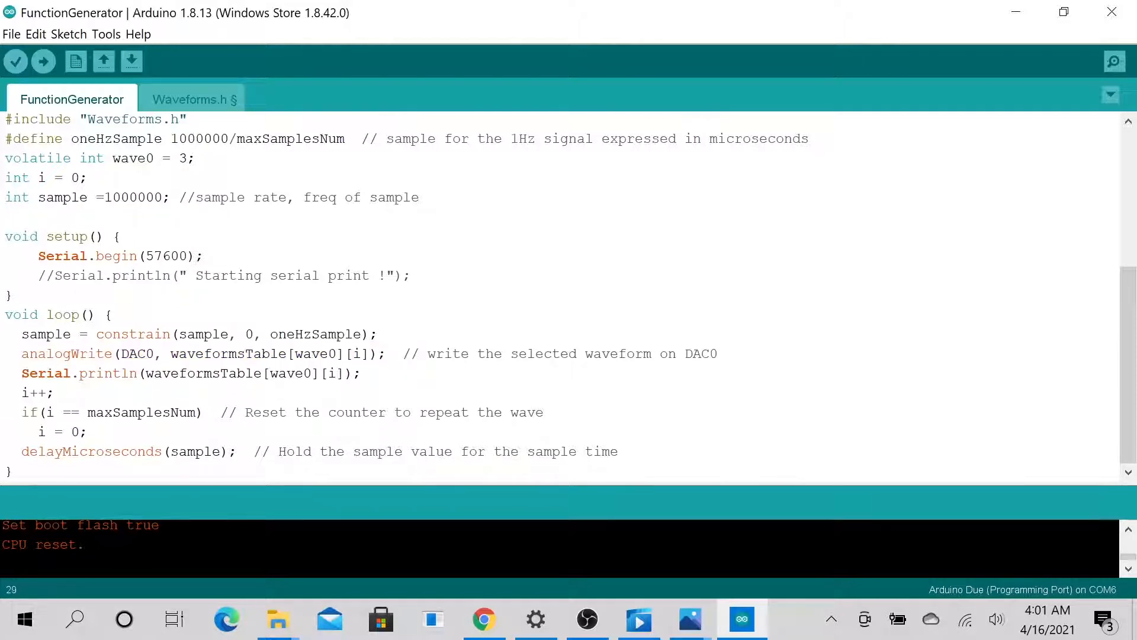
click(357, 353)
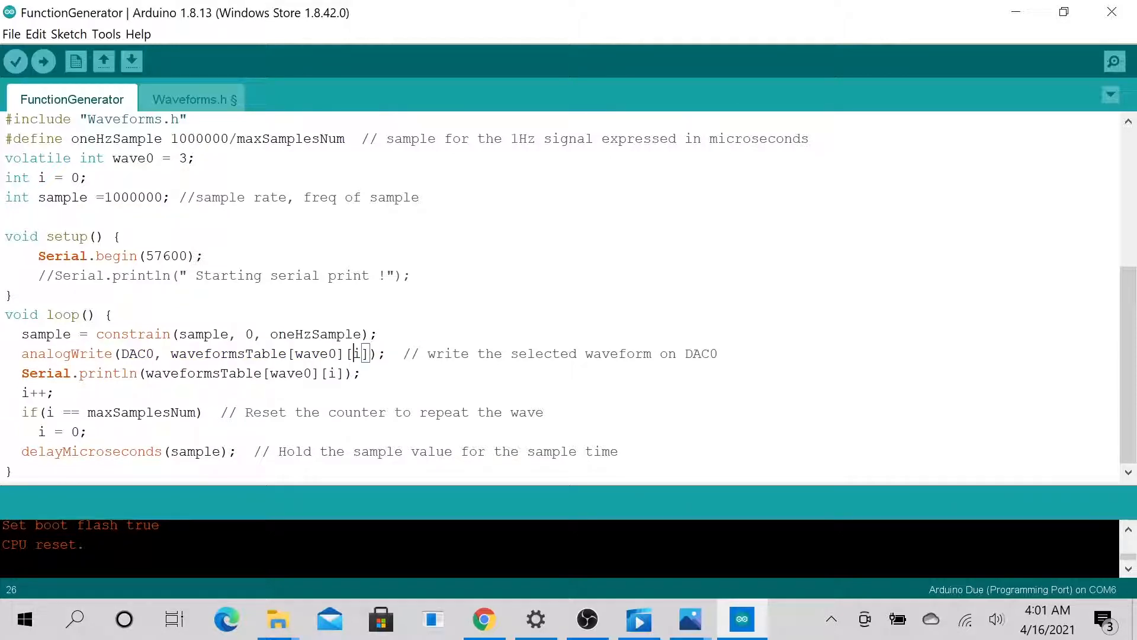
double_click(356, 353)
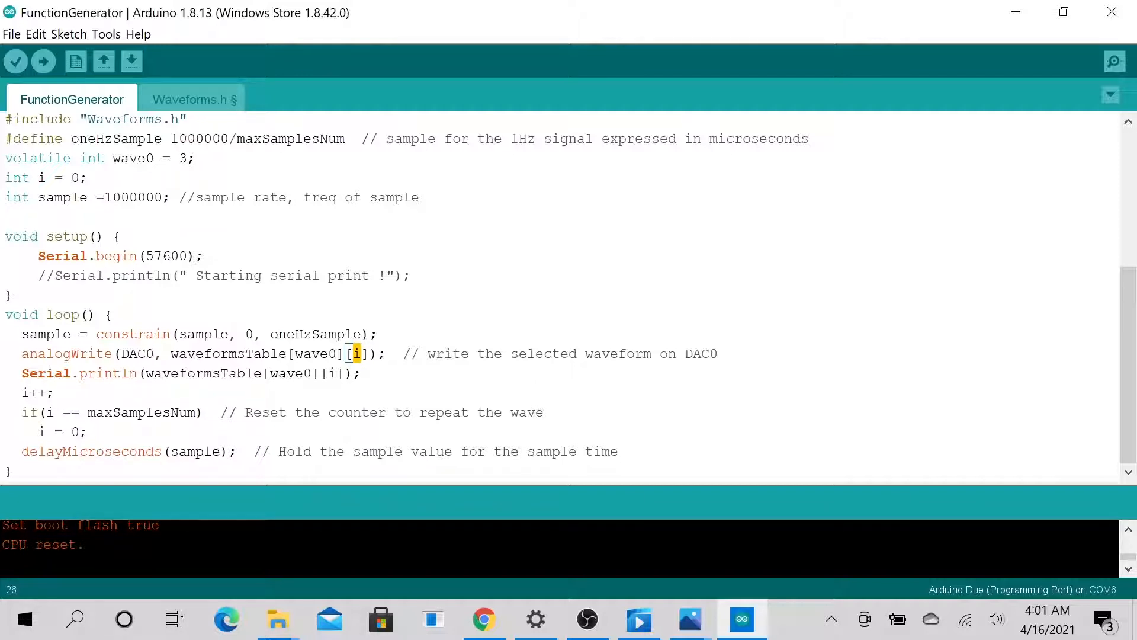
click(193, 99)
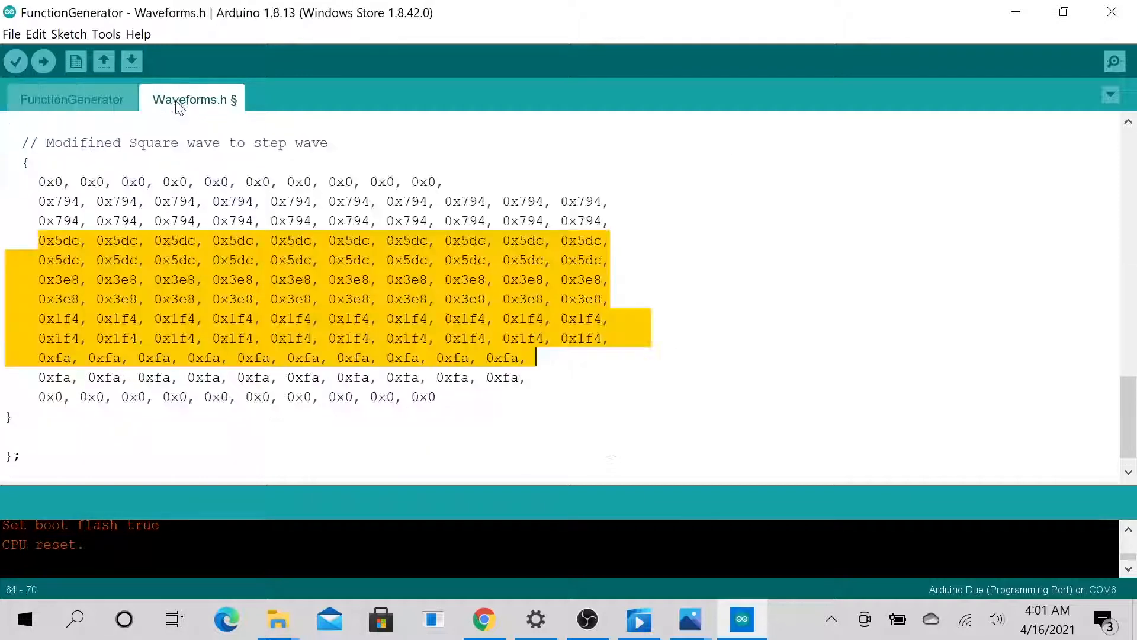
scroll(up, 3)
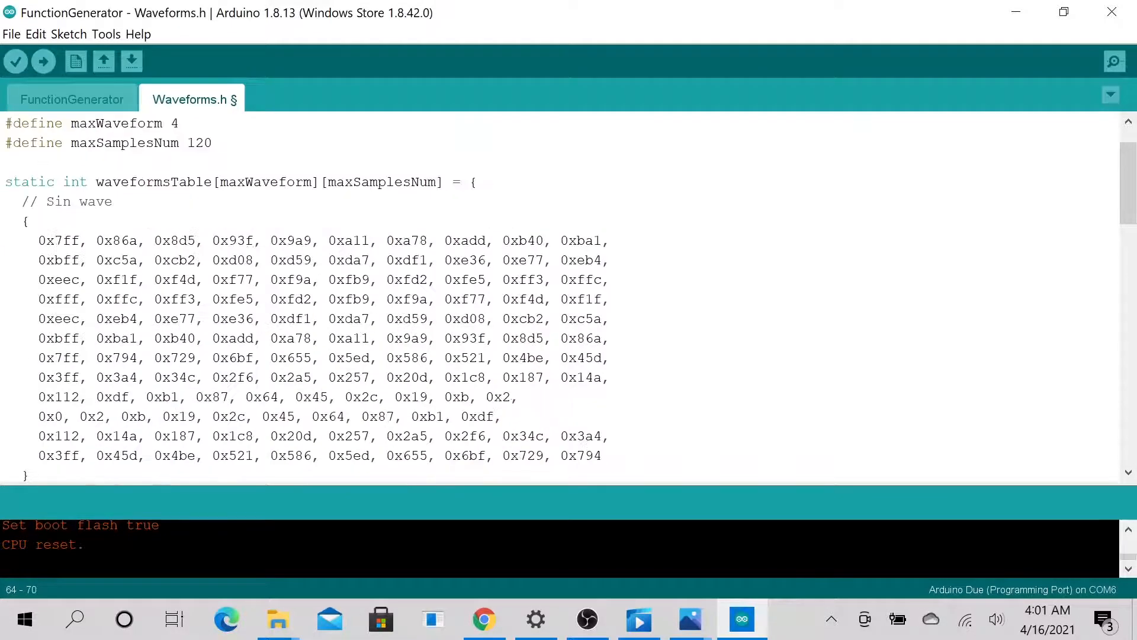
double_click(384, 182)
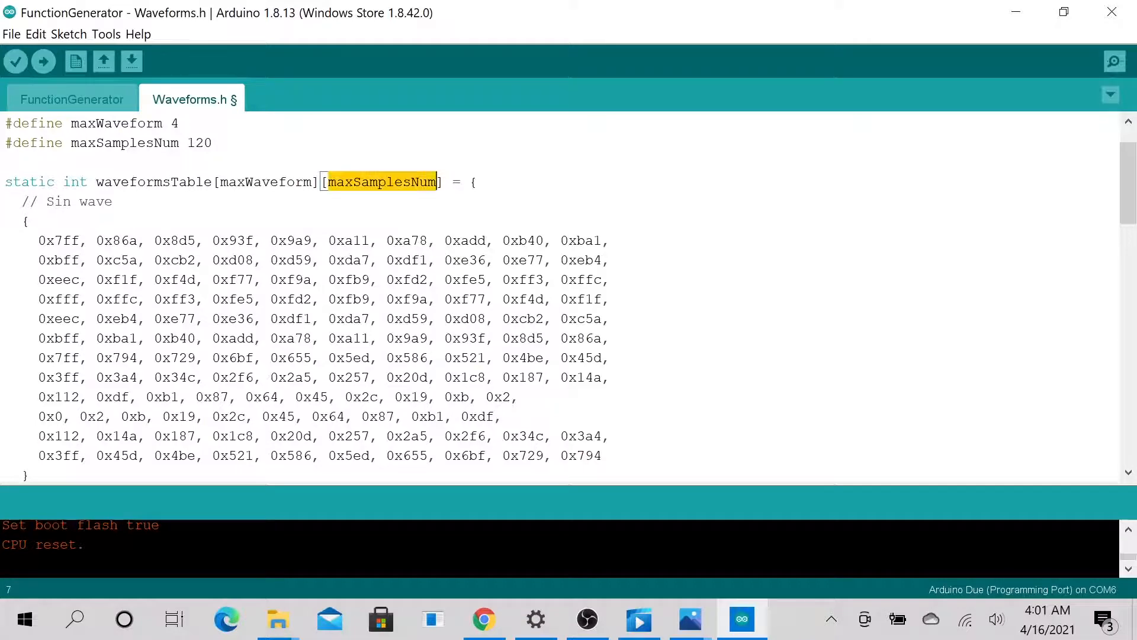
double_click(264, 181)
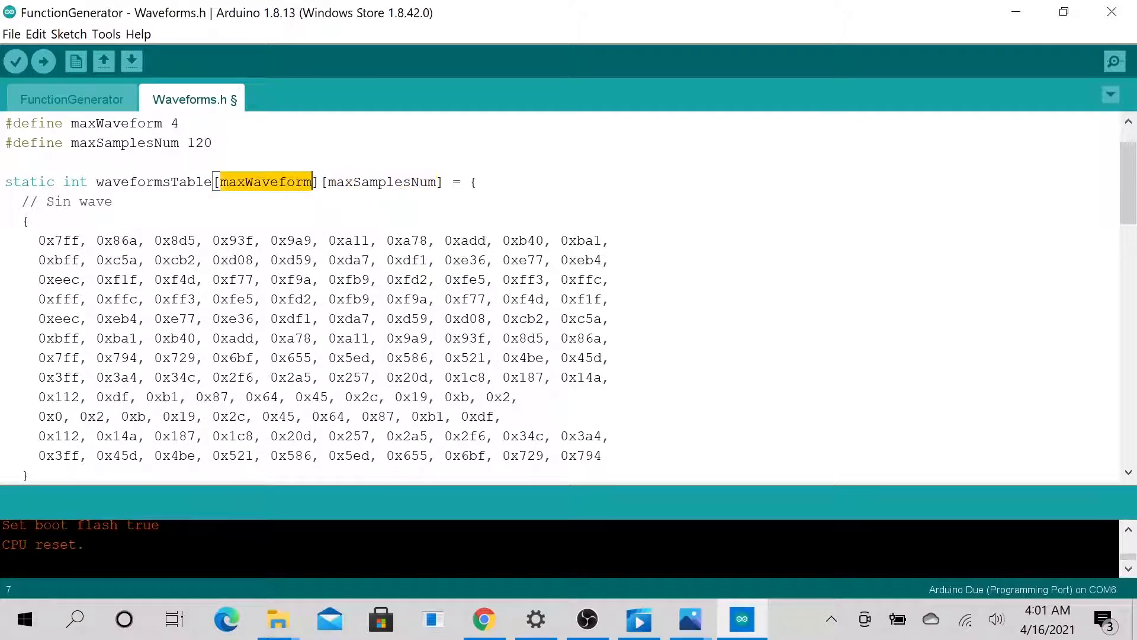
Inspect wave0, its volatile declaration and value 3 in the sketch, then return to Waveforms.h
click(71, 100)
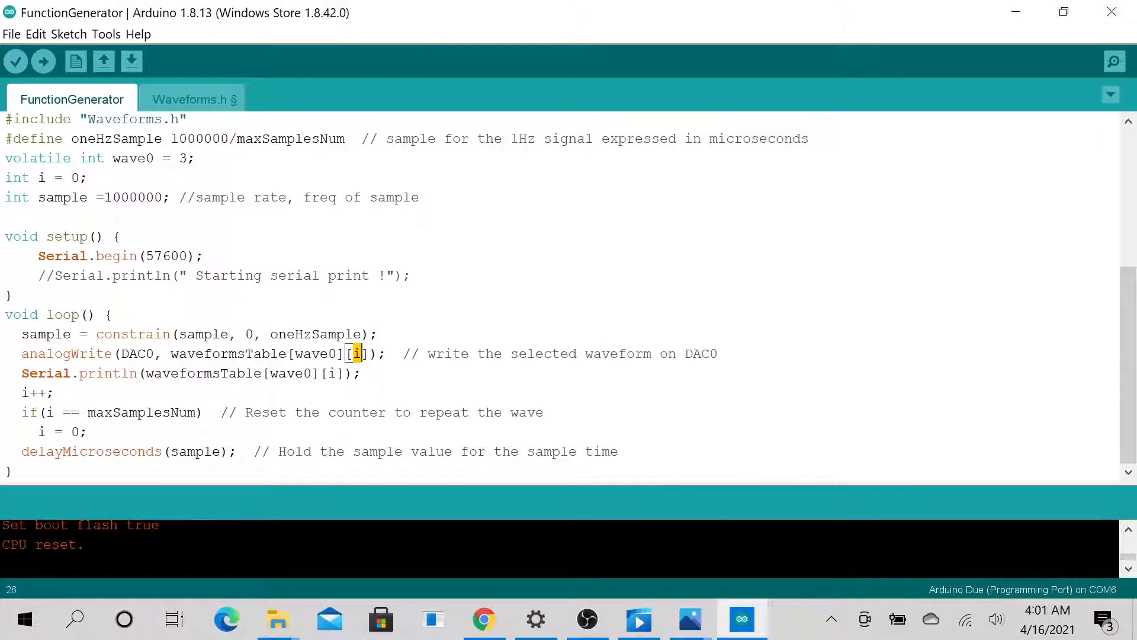
double_click(313, 355)
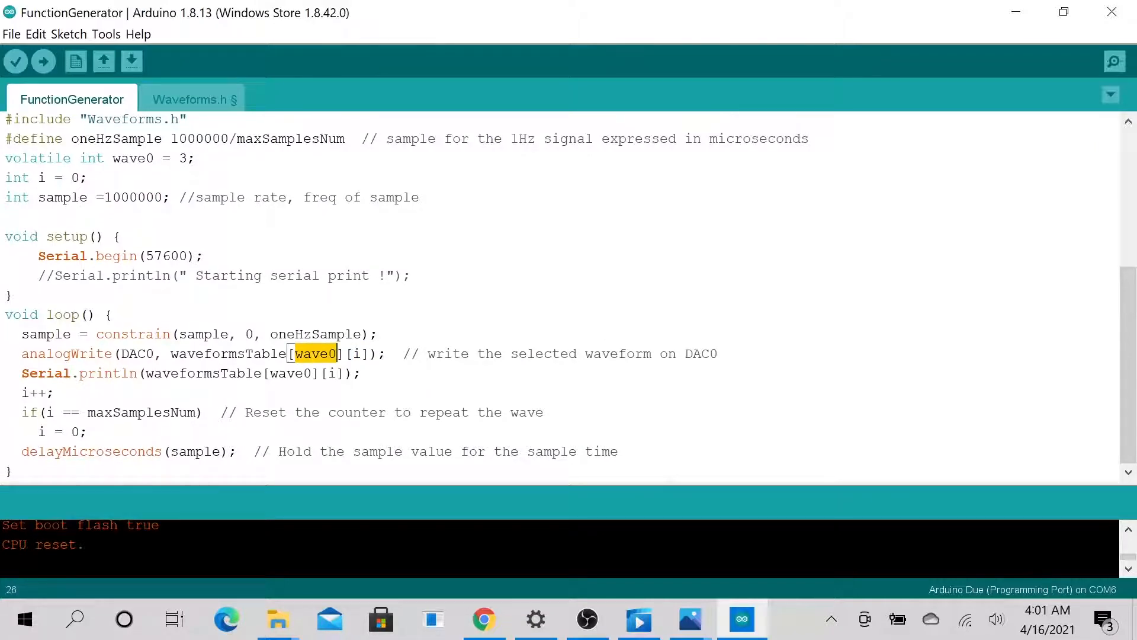
scroll(up, 3)
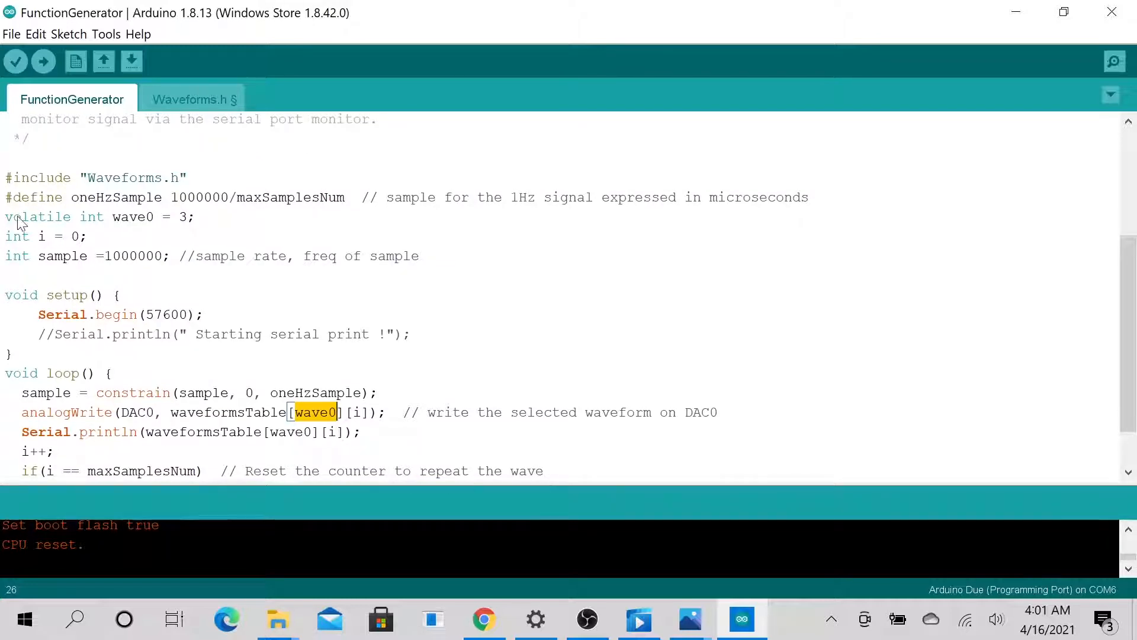
triple_click(98, 216)
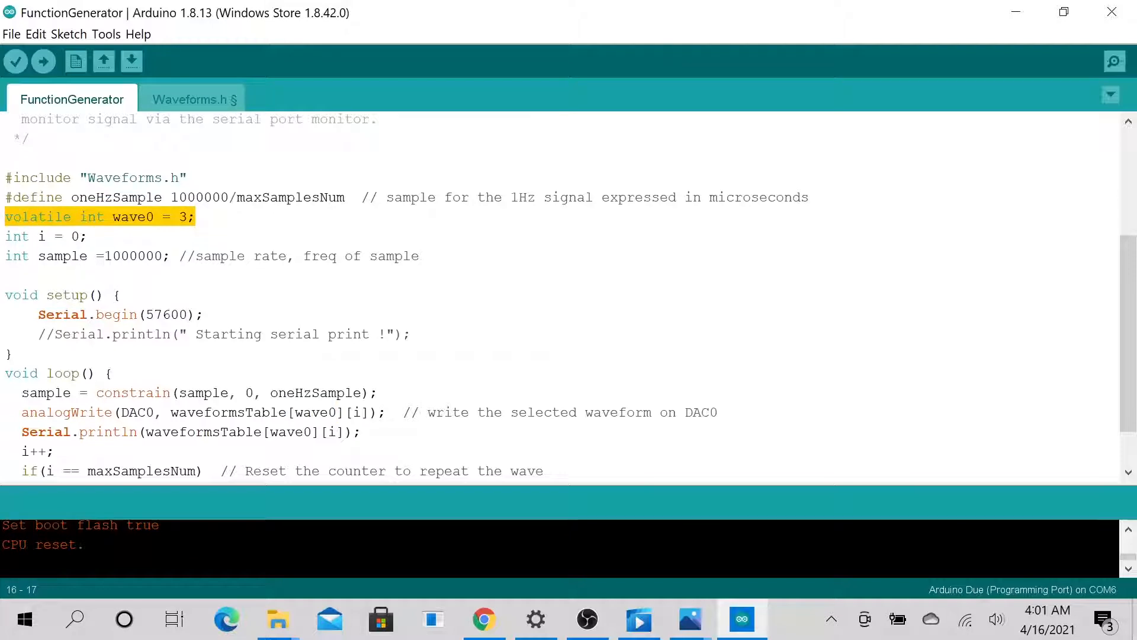
click(33, 217)
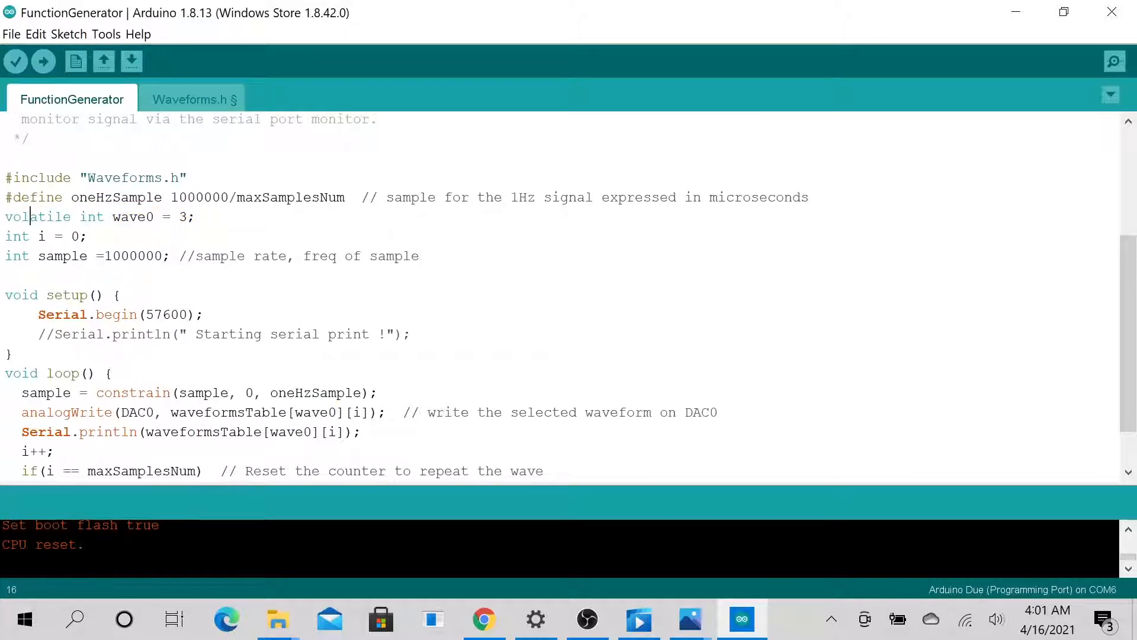
double_click(36, 216)
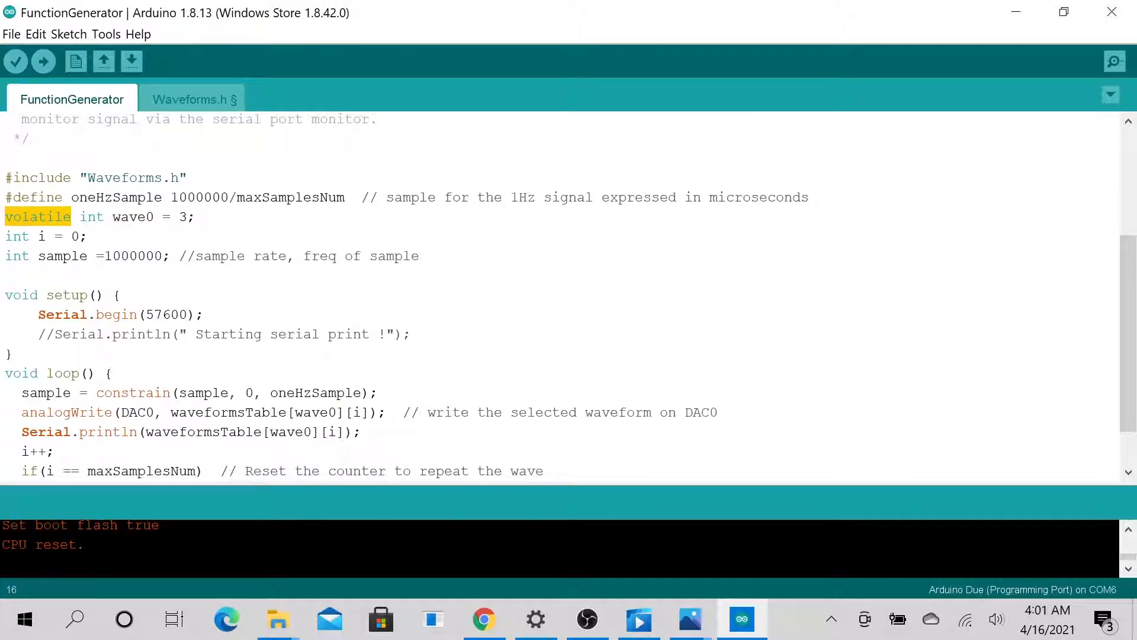
double_click(183, 216)
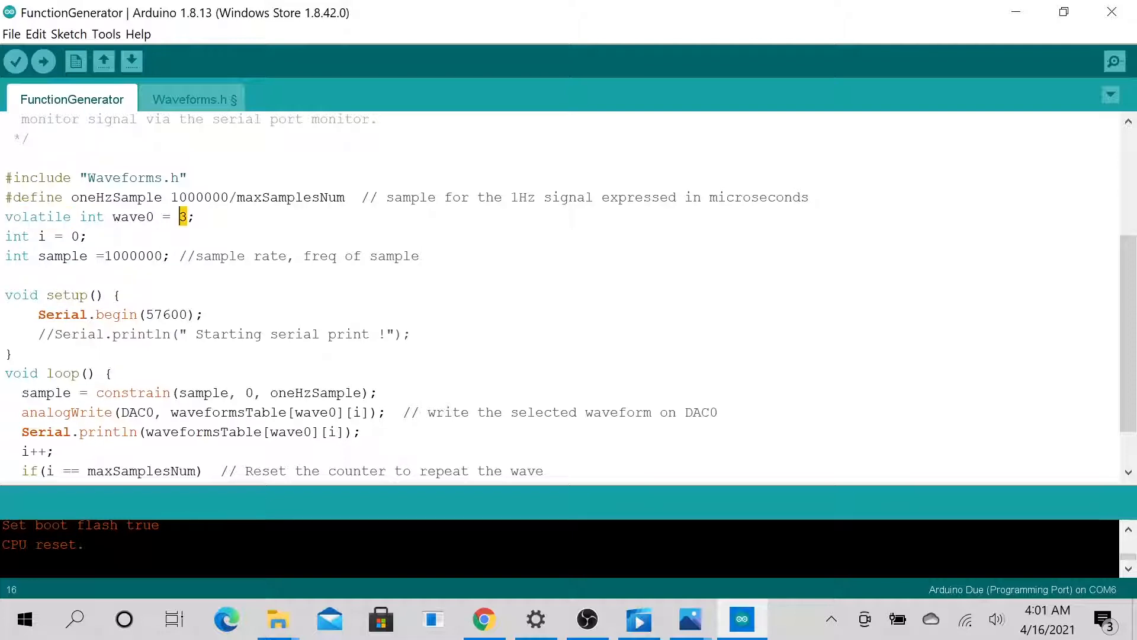
click(192, 100)
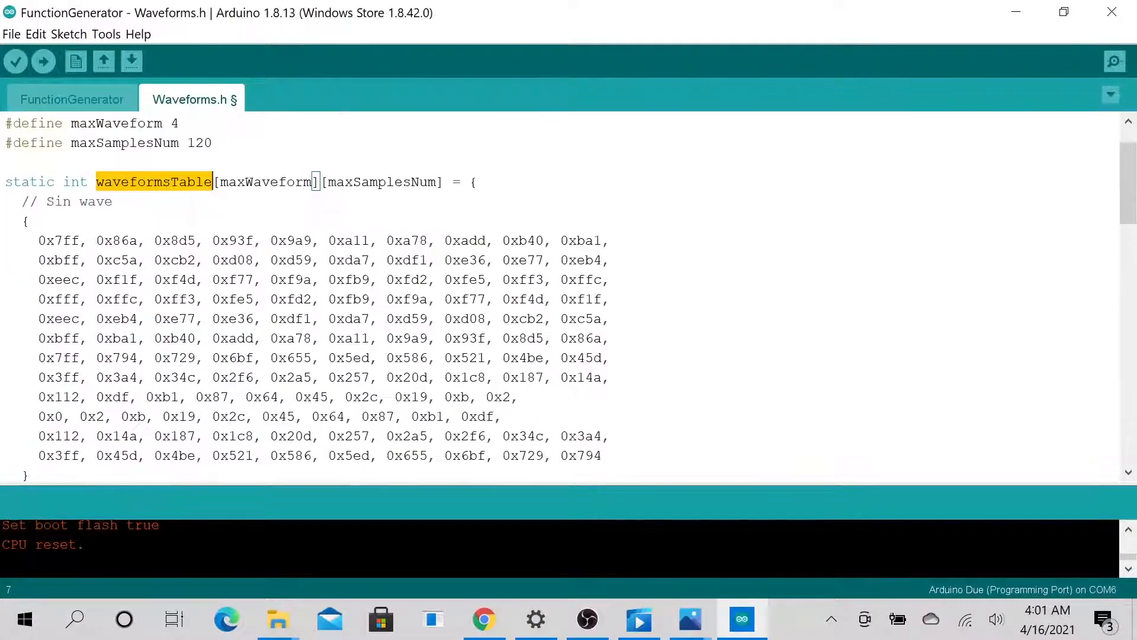
Add index numbers #1, #2 and #3 to the Triangular, Sawtooth and Modified Square wave comments
scroll(down, 3)
text(#)
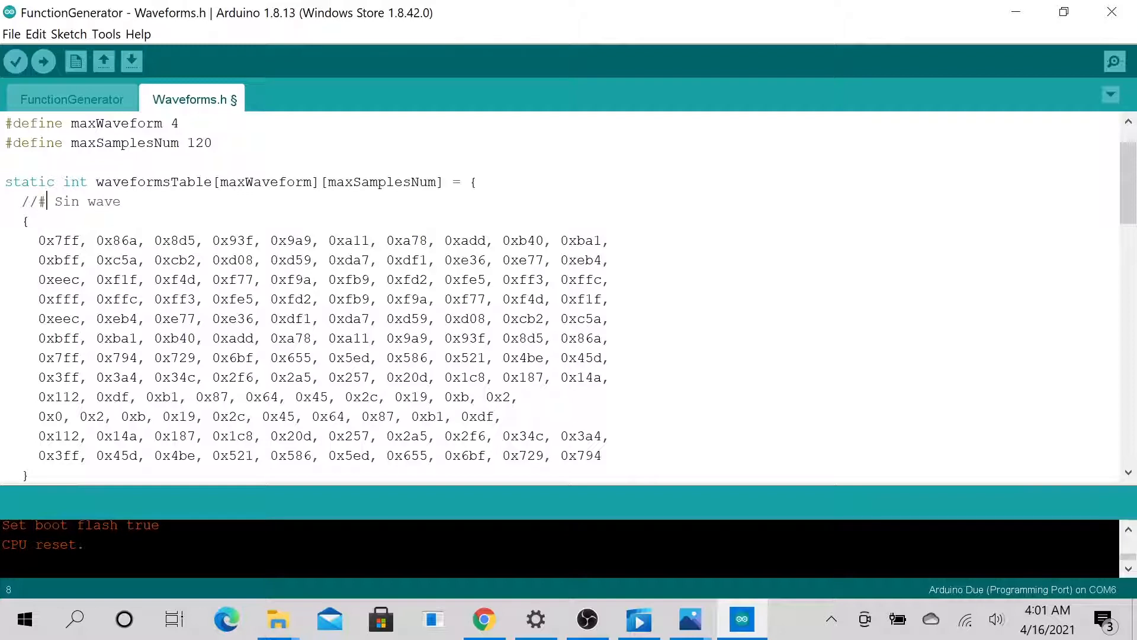
scroll(down, 3)
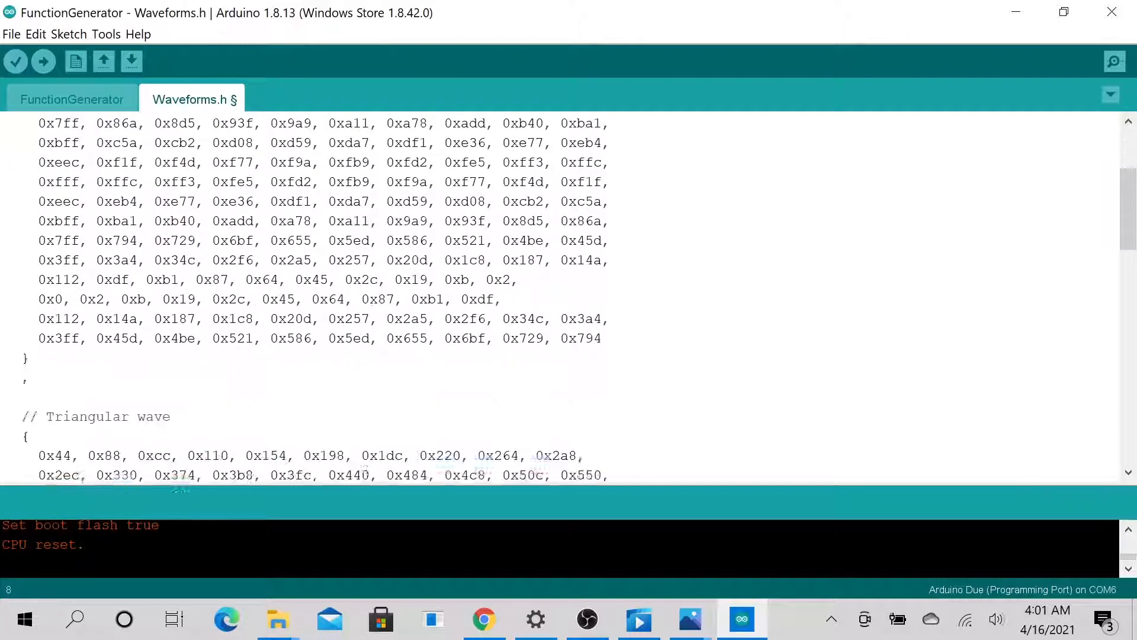
scroll(down, 3)
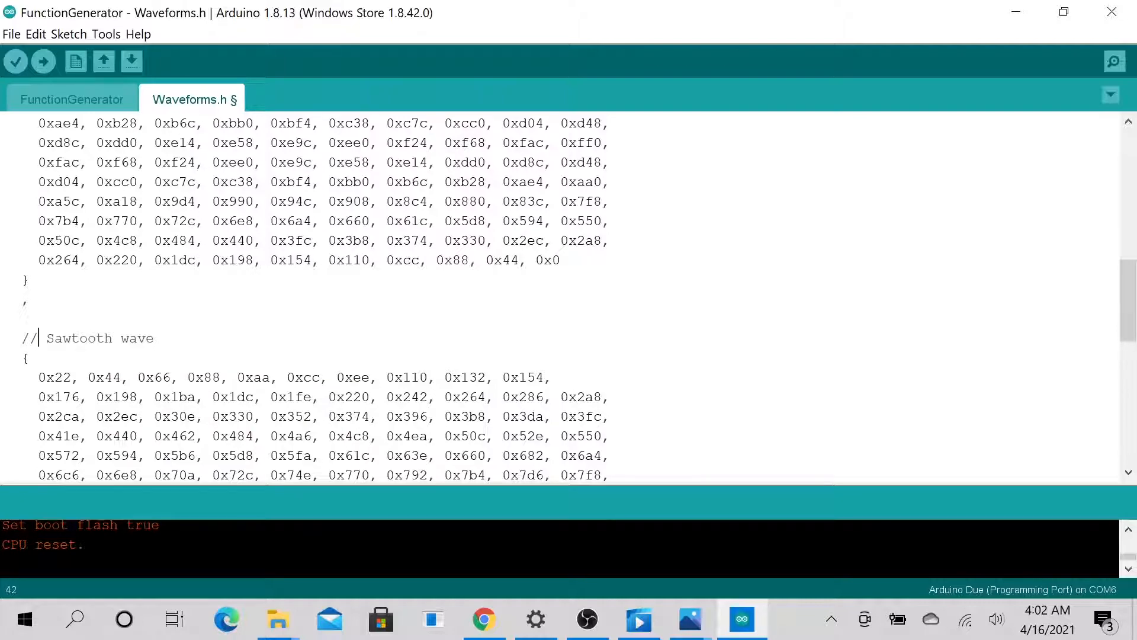
text(#2)
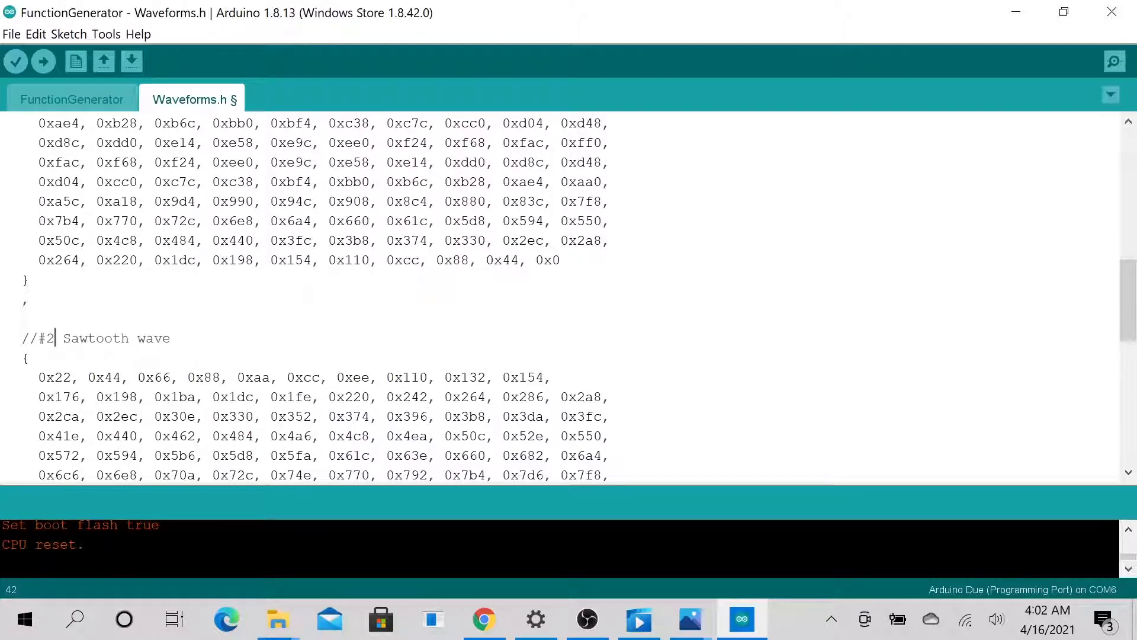
scroll(down, 3)
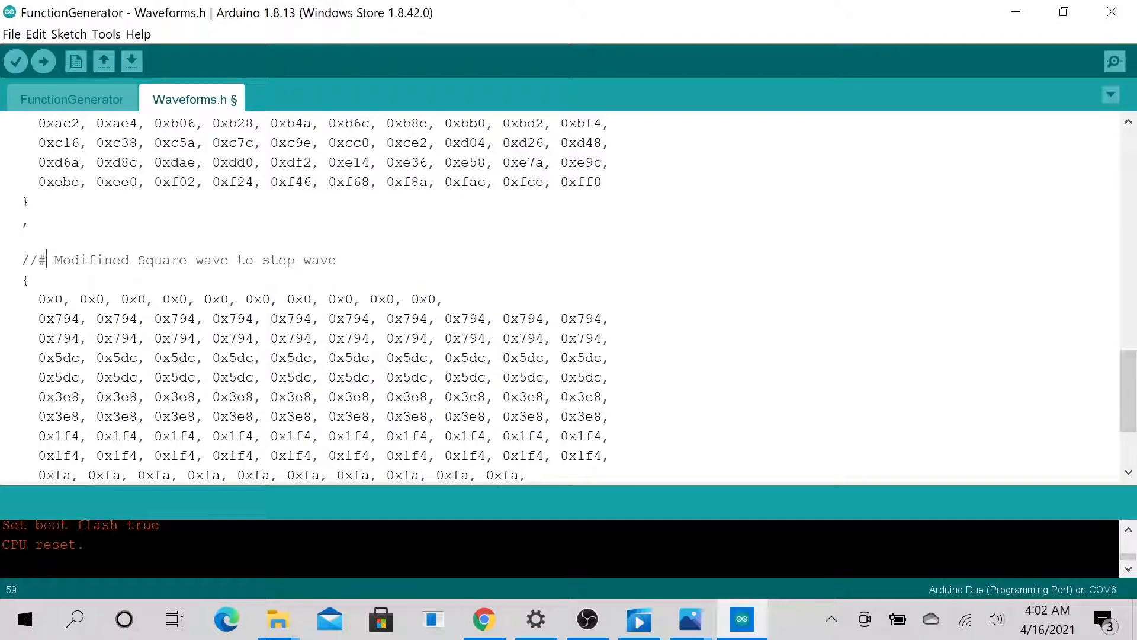
text(3)
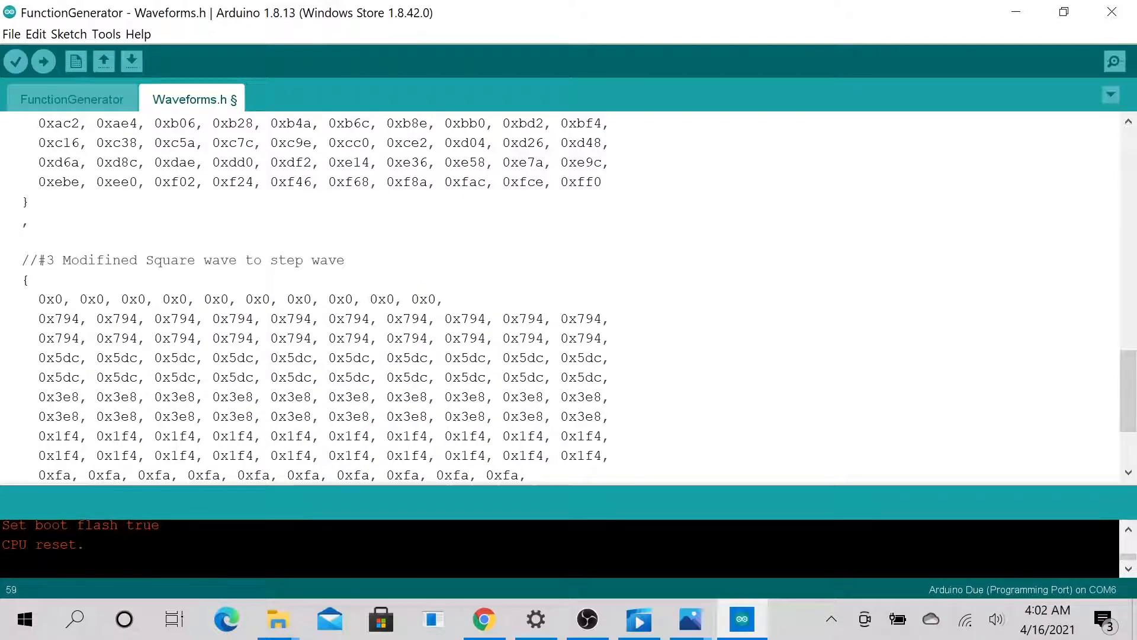
scroll(up, 3)
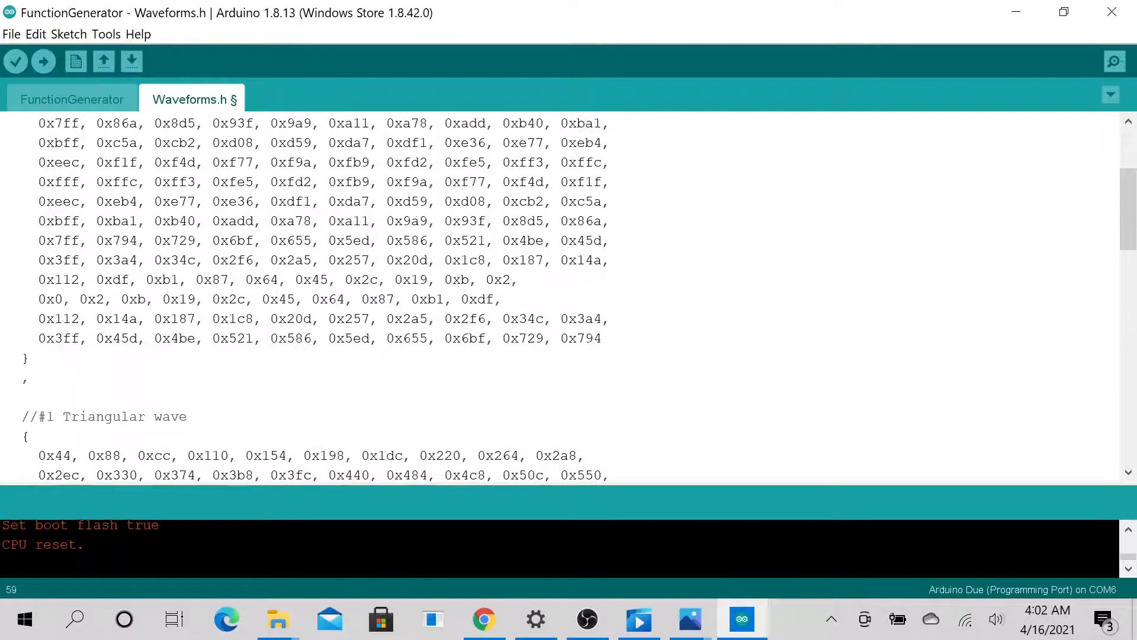
scroll(down, 3)
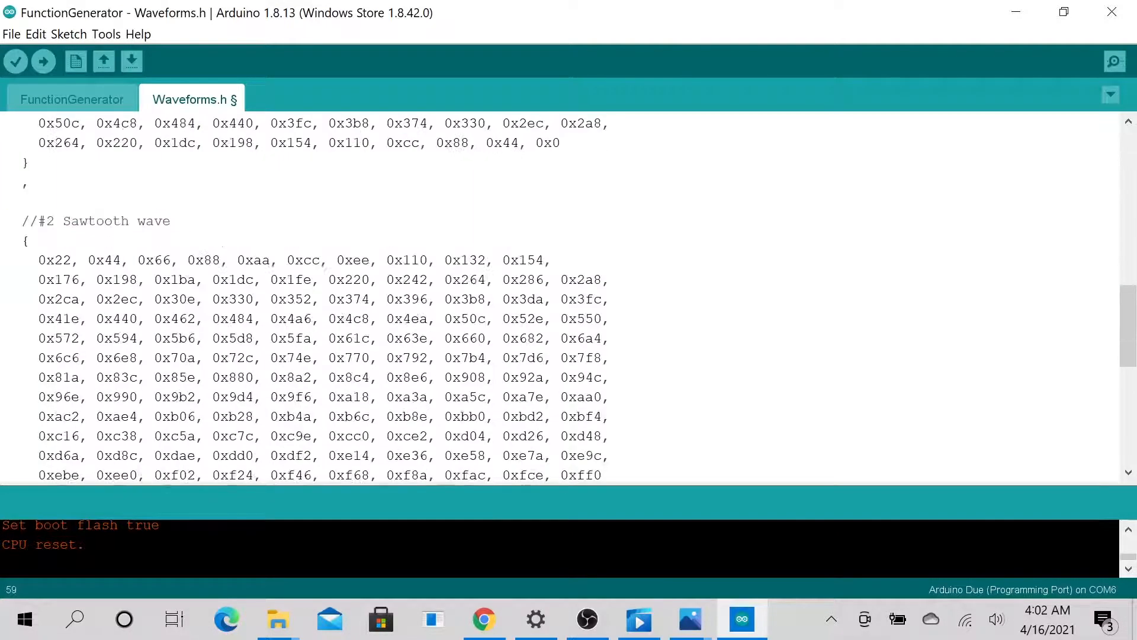
scroll(down, 3)
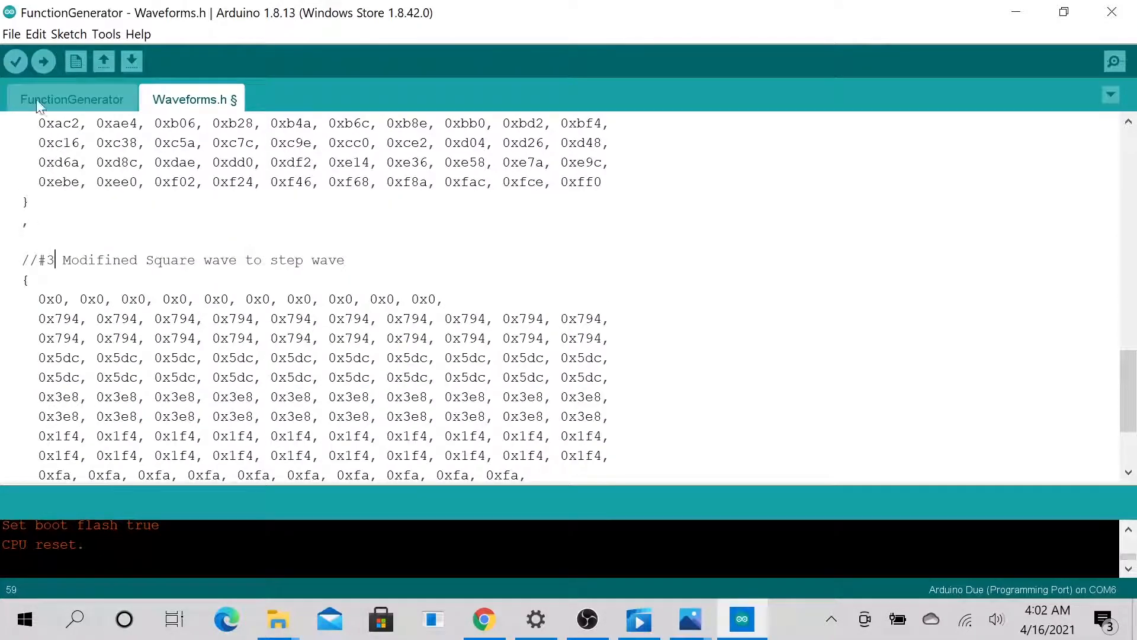
scroll(up, 3)
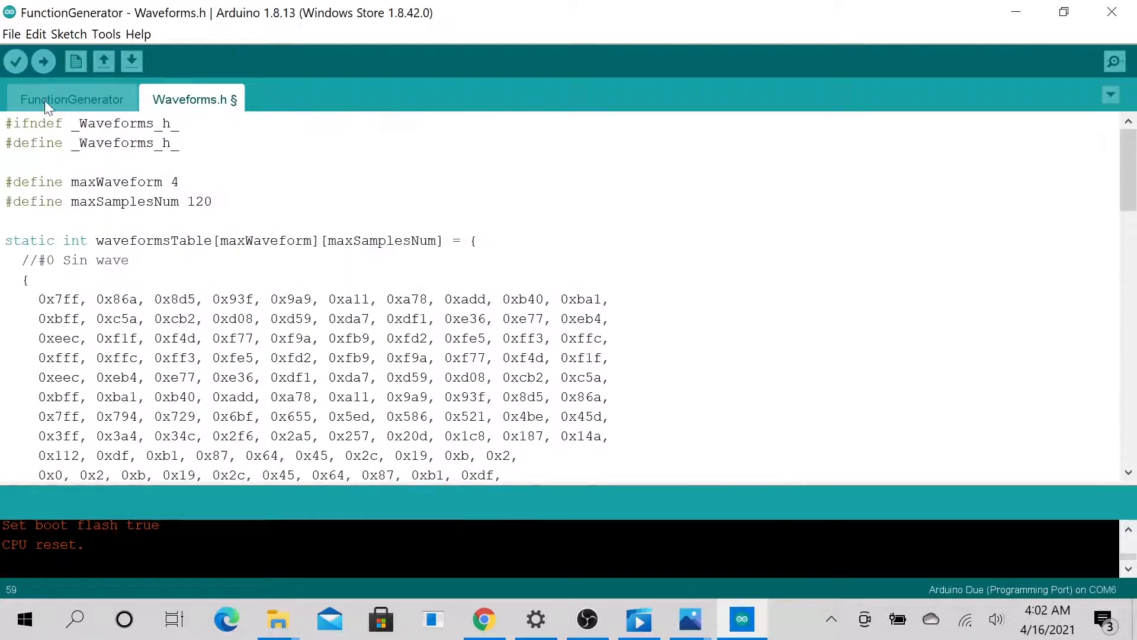
Compare wave0 in the sketch with the #3 step wave table, then return to the sketch
click(72, 100)
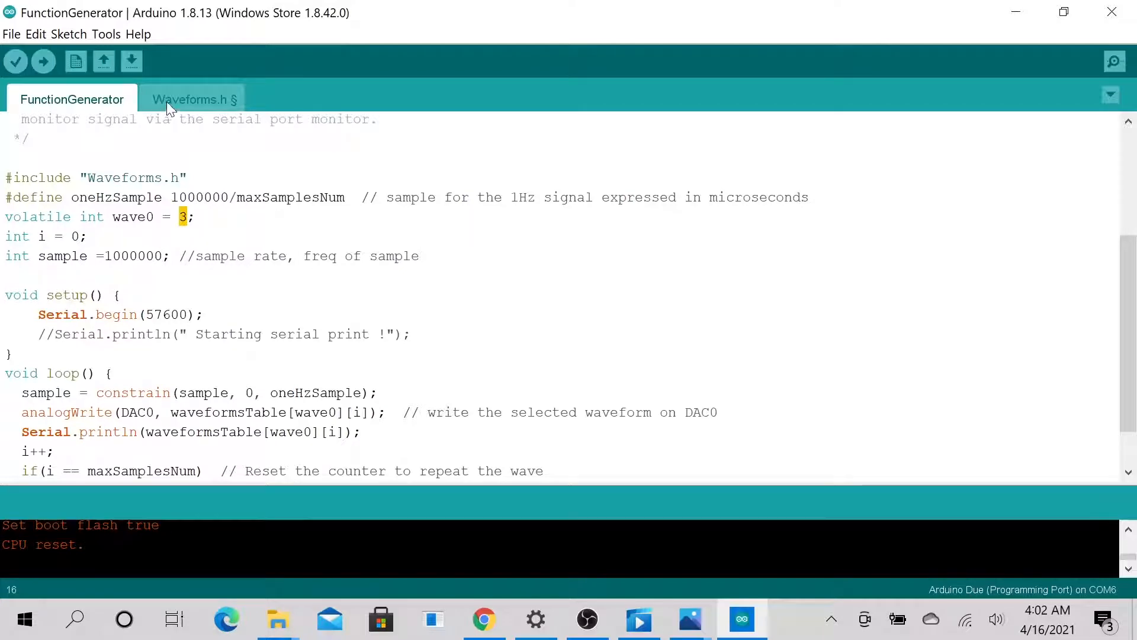
click(191, 100)
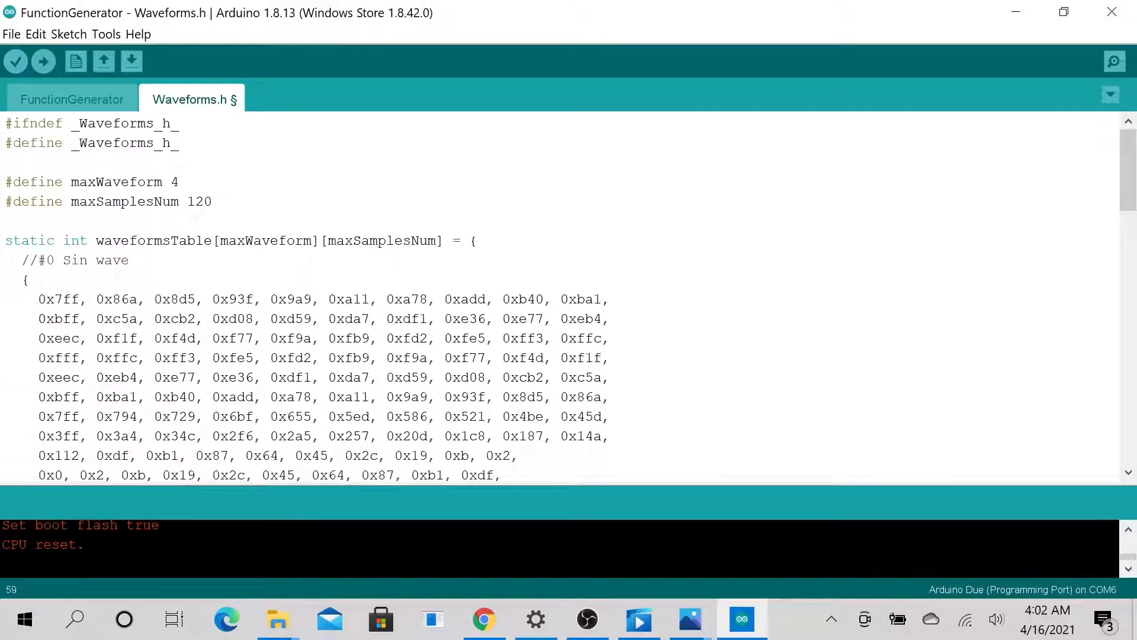
scroll(down, 3)
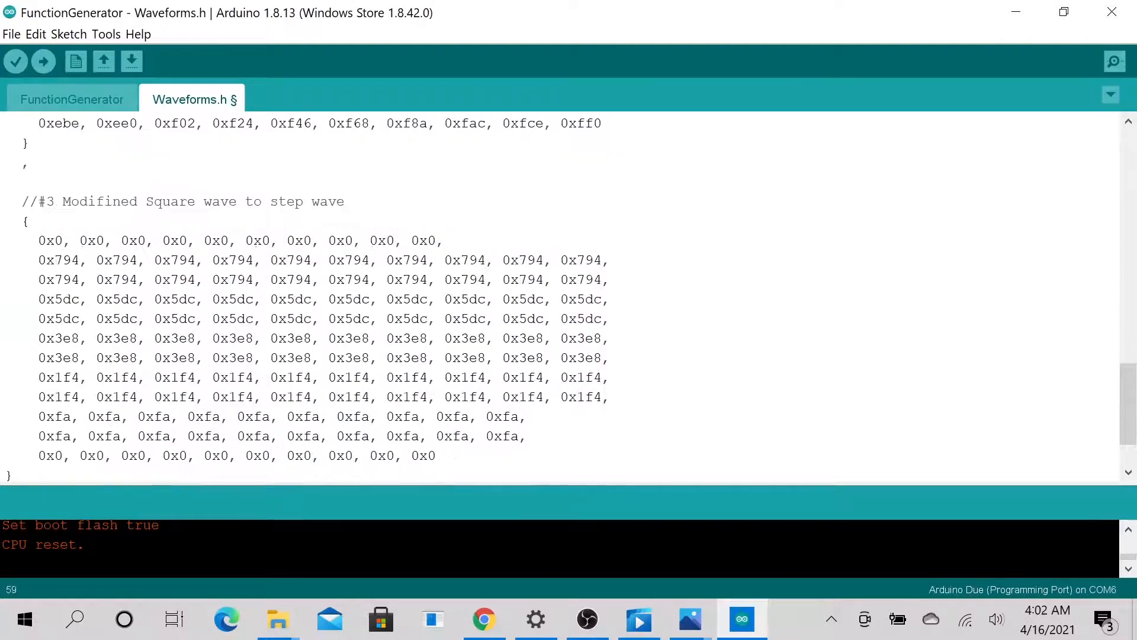
click(71, 99)
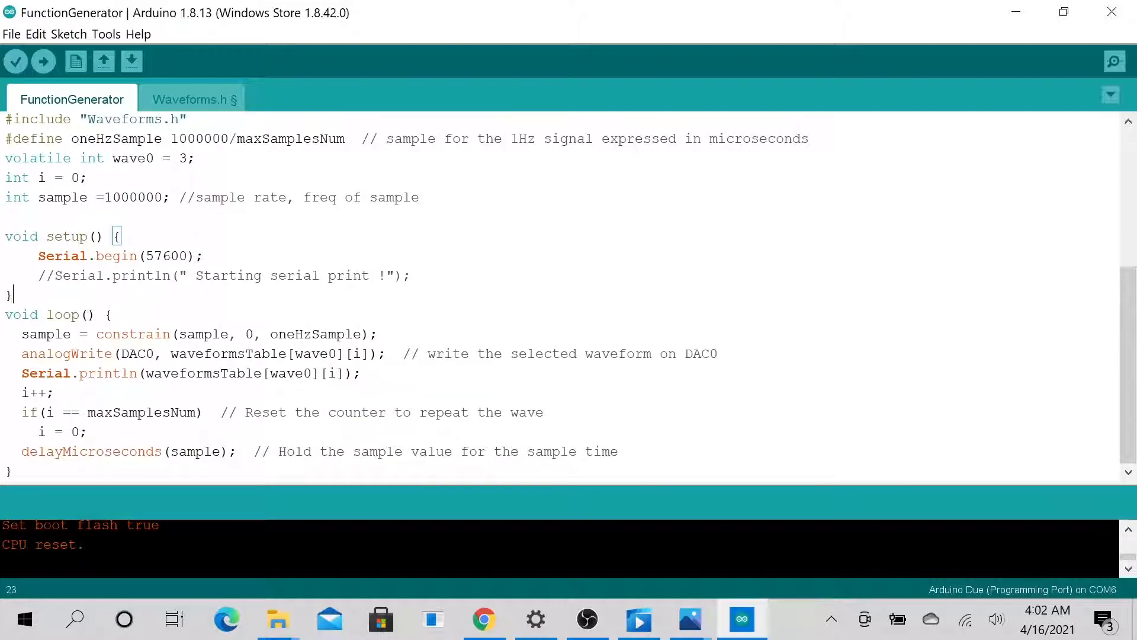
double_click(227, 354)
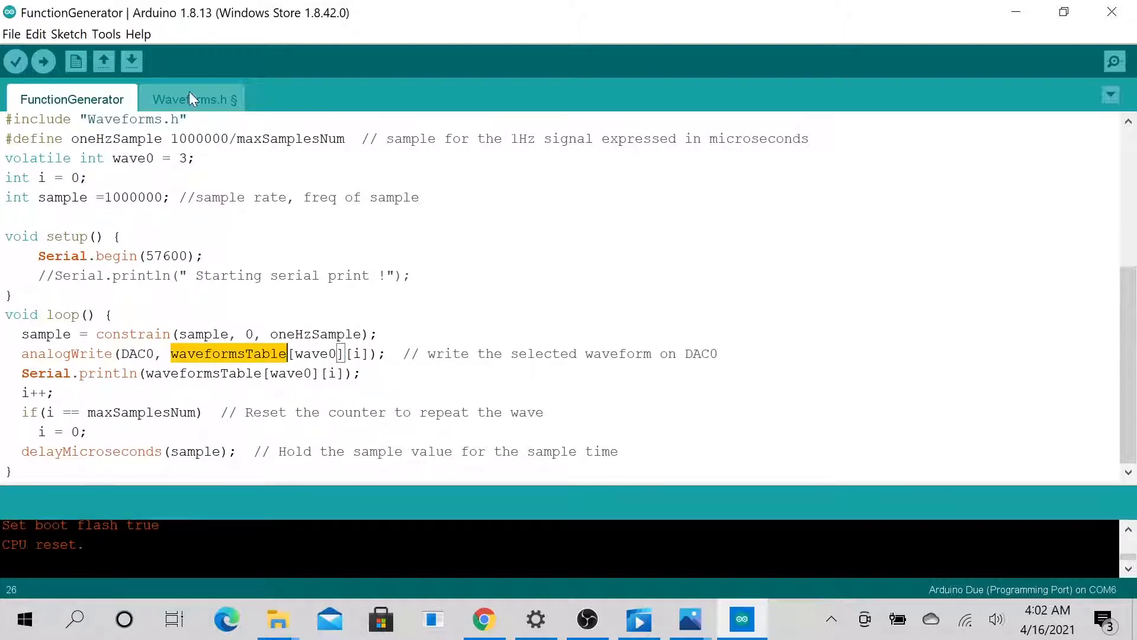
click(193, 99)
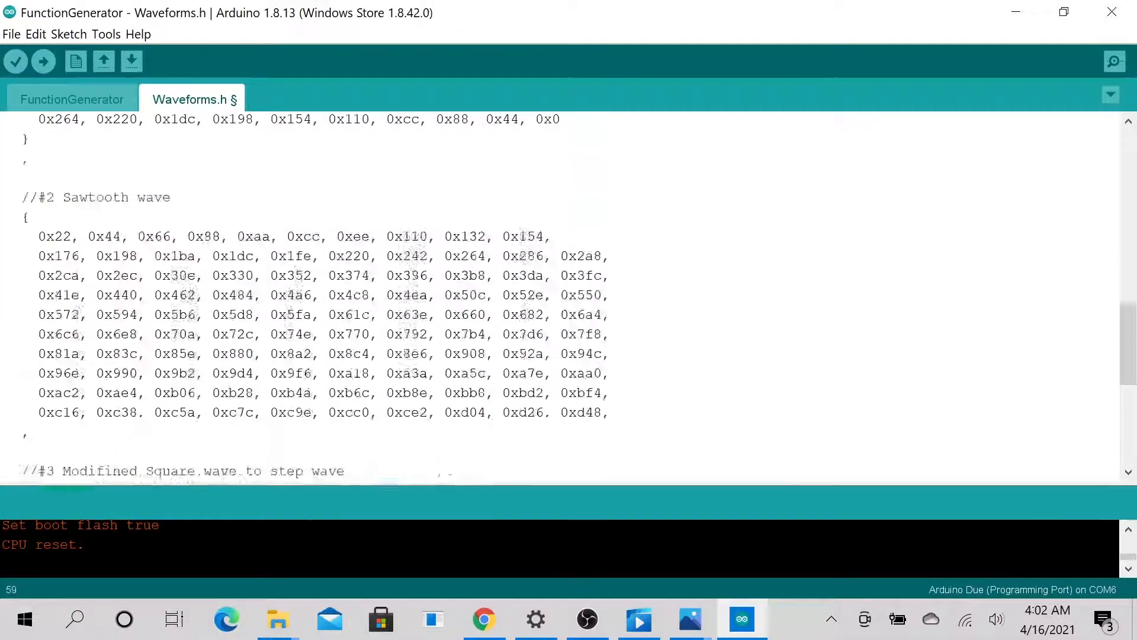
scroll(down, 3)
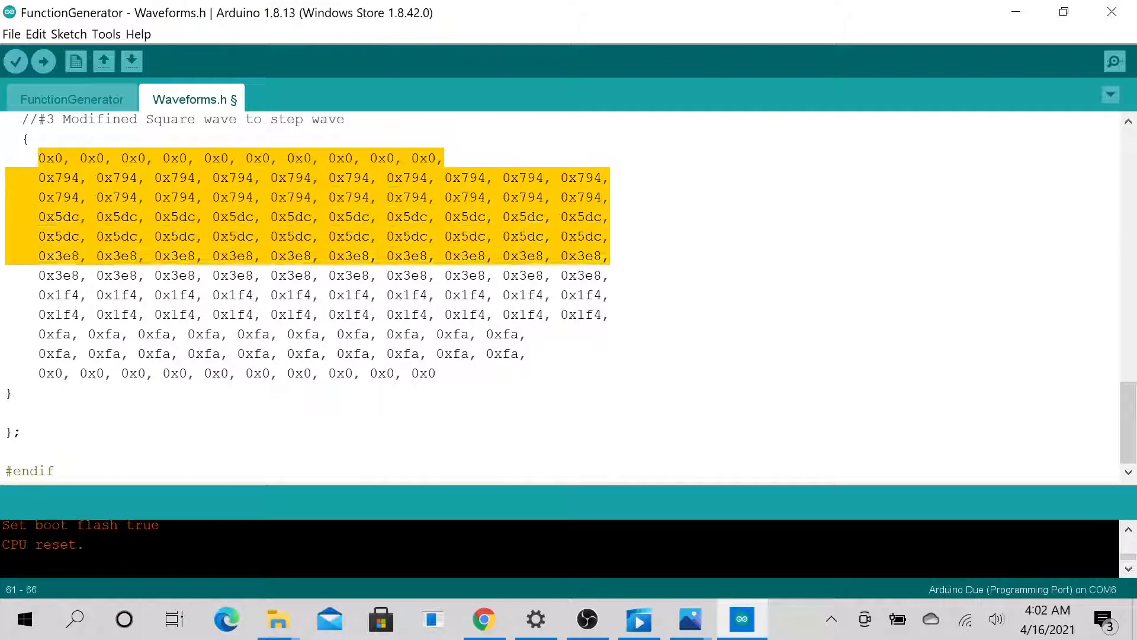
click(71, 100)
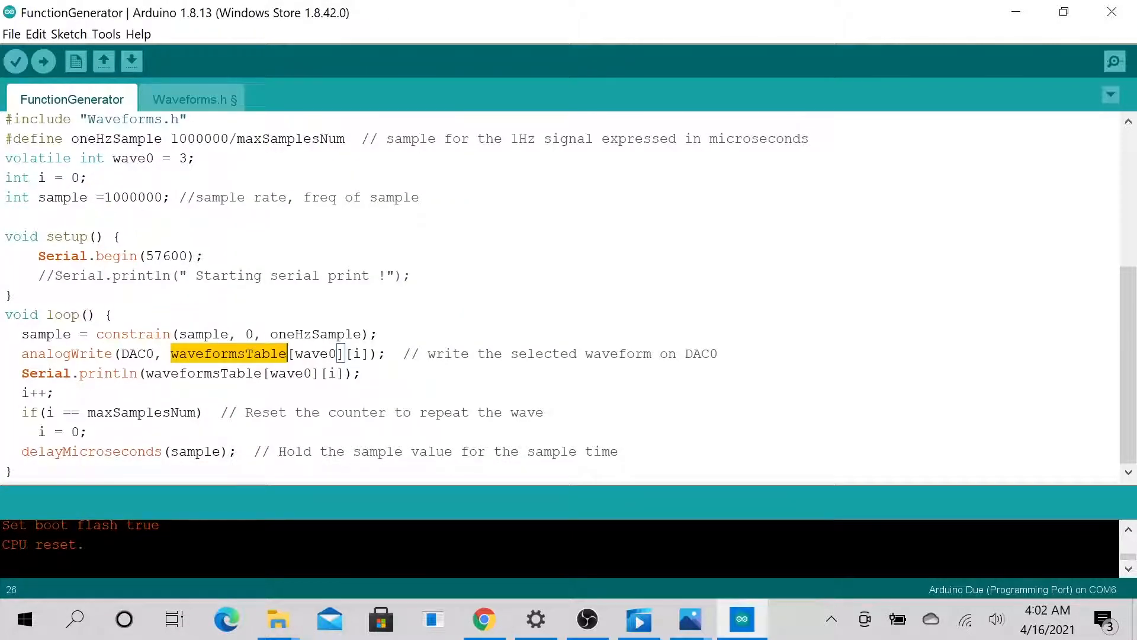
double_click(355, 353)
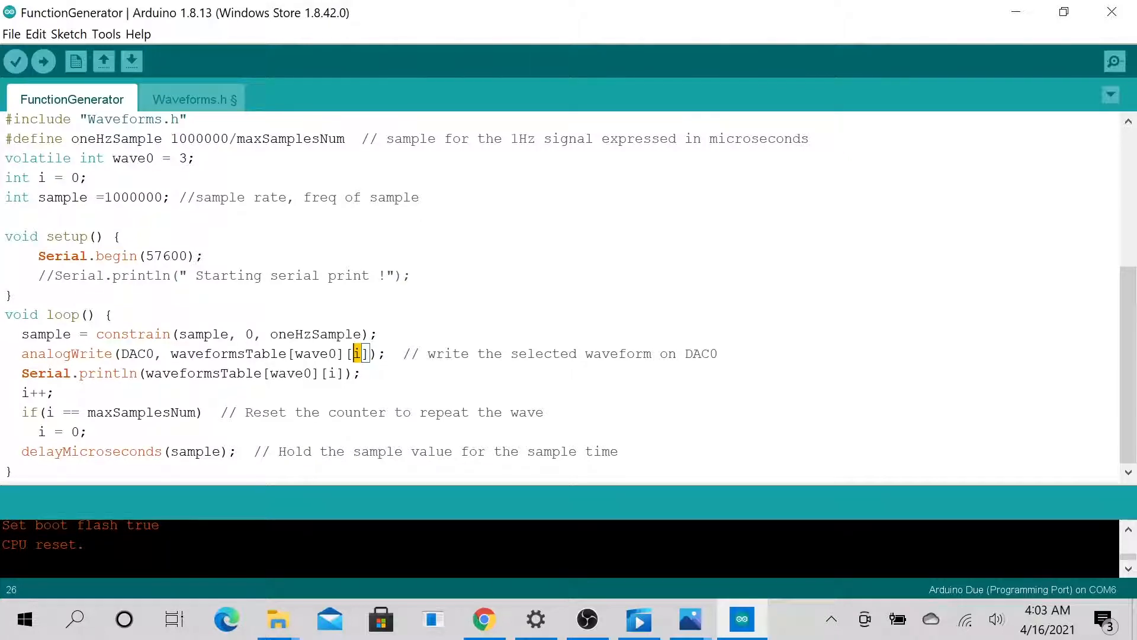
double_click(137, 353)
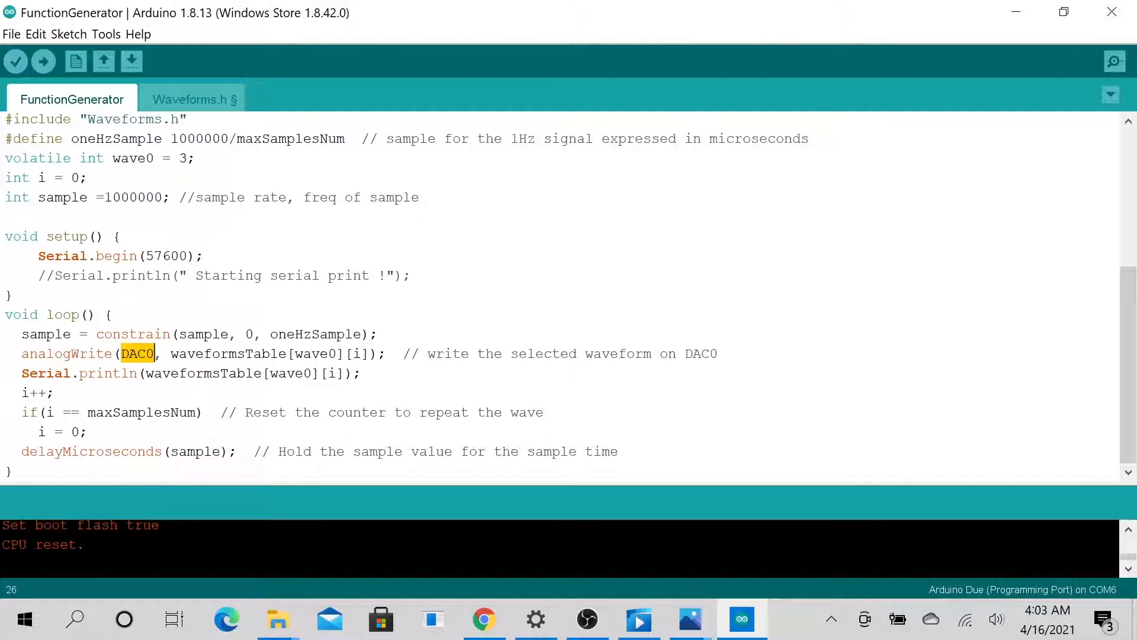
mouse_move(675, 611)
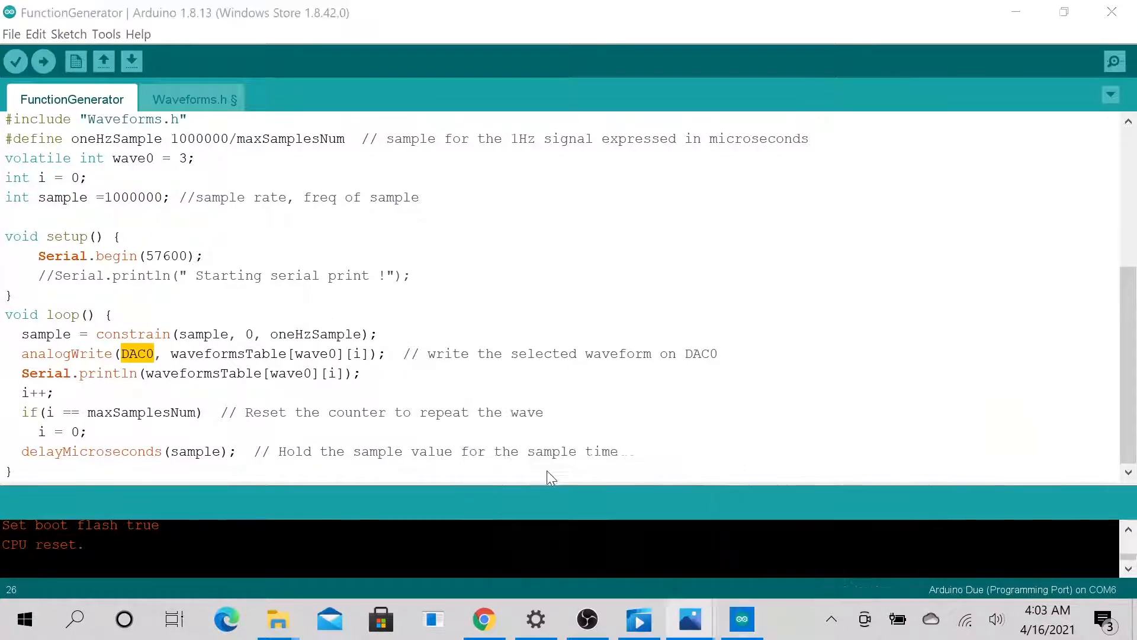
View the Connection.PNG photo of the GND and DAC0 wiring, then minimize Photos
click(689, 618)
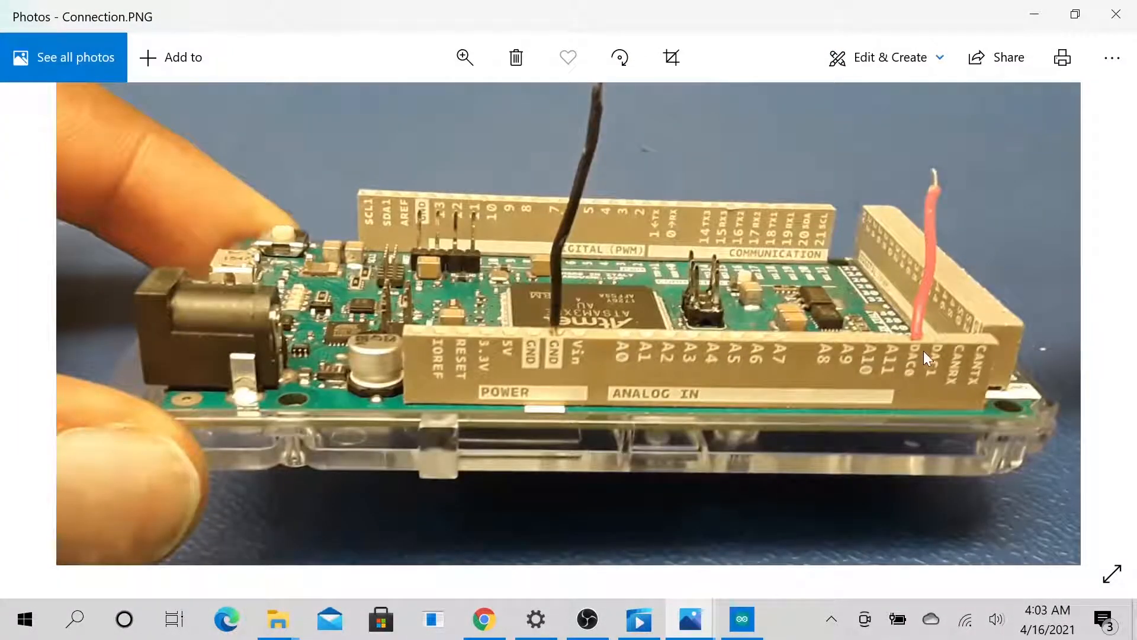
mouse_move(912, 372)
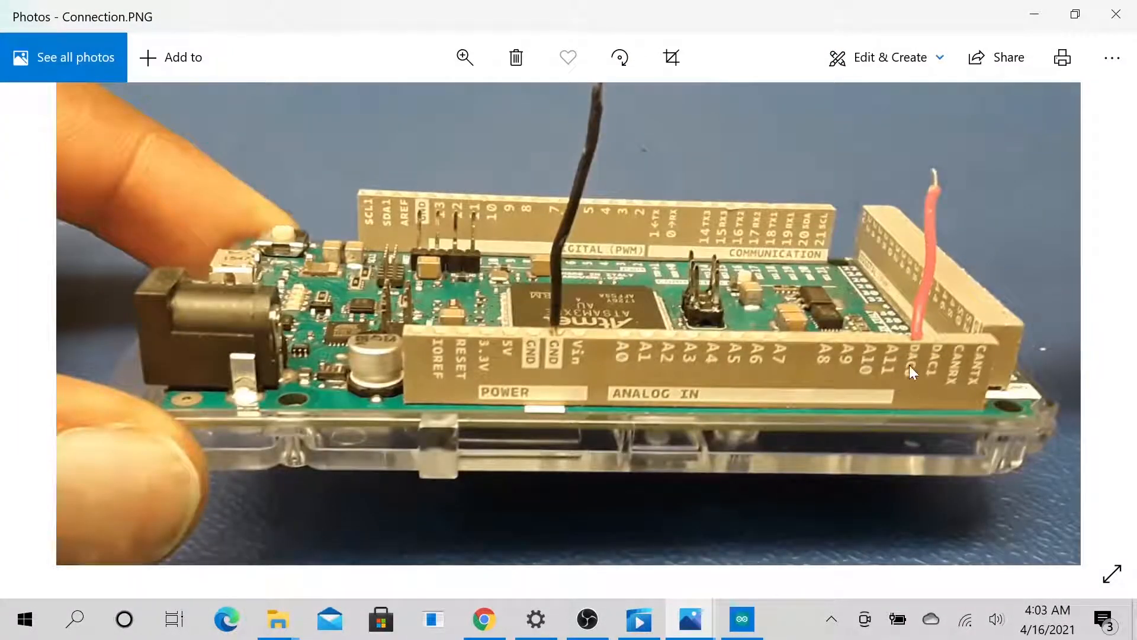
mouse_move(613, 129)
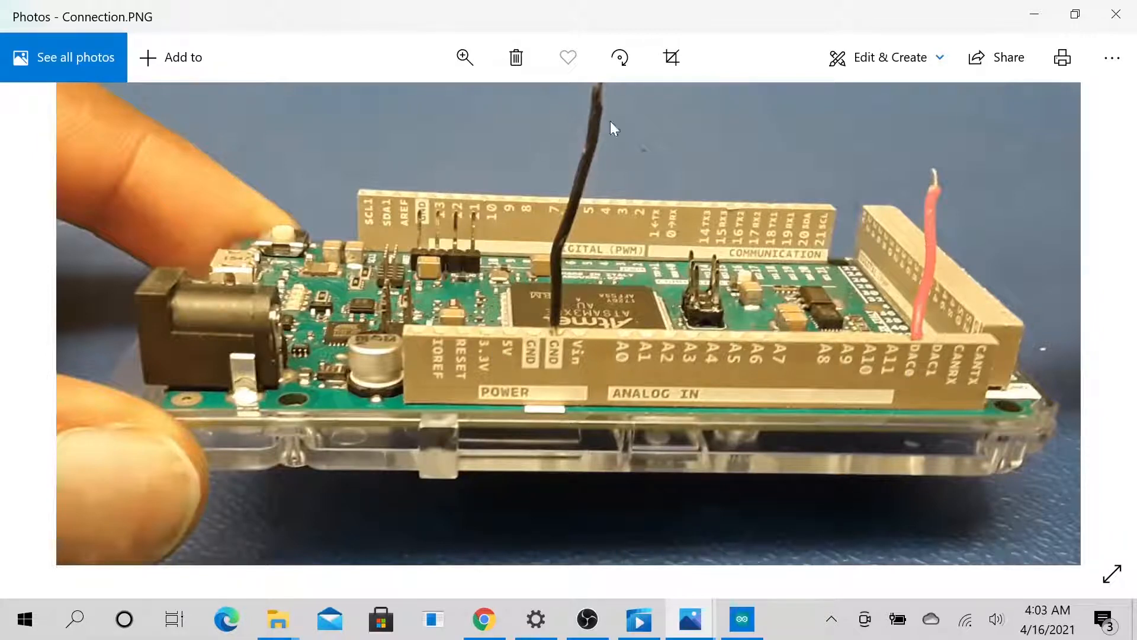
mouse_move(1033, 13)
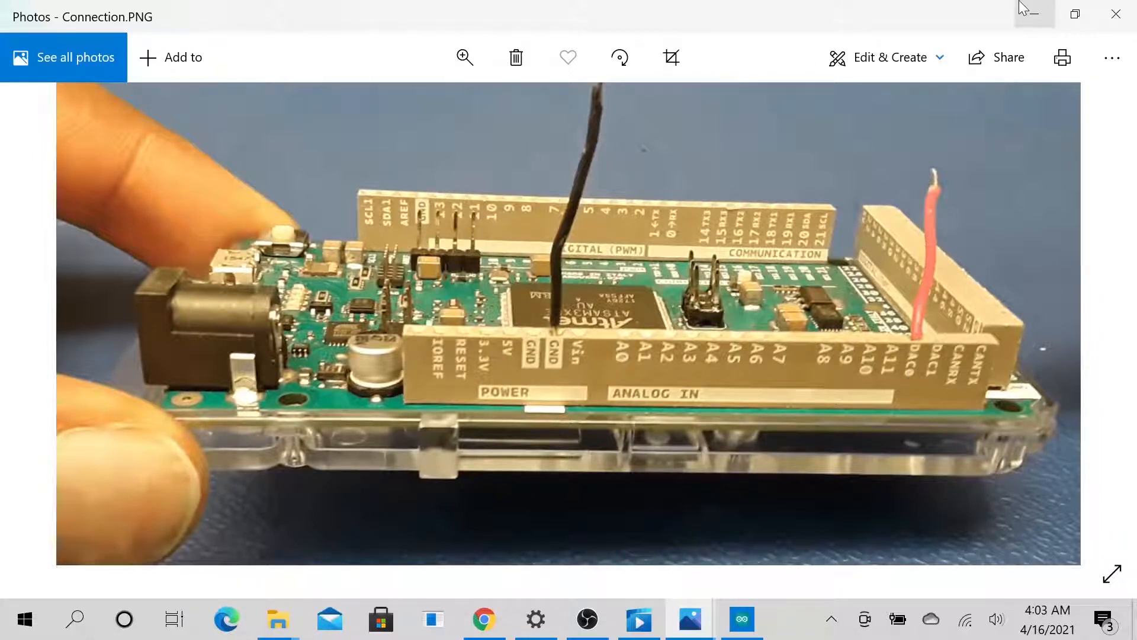
click(740, 620)
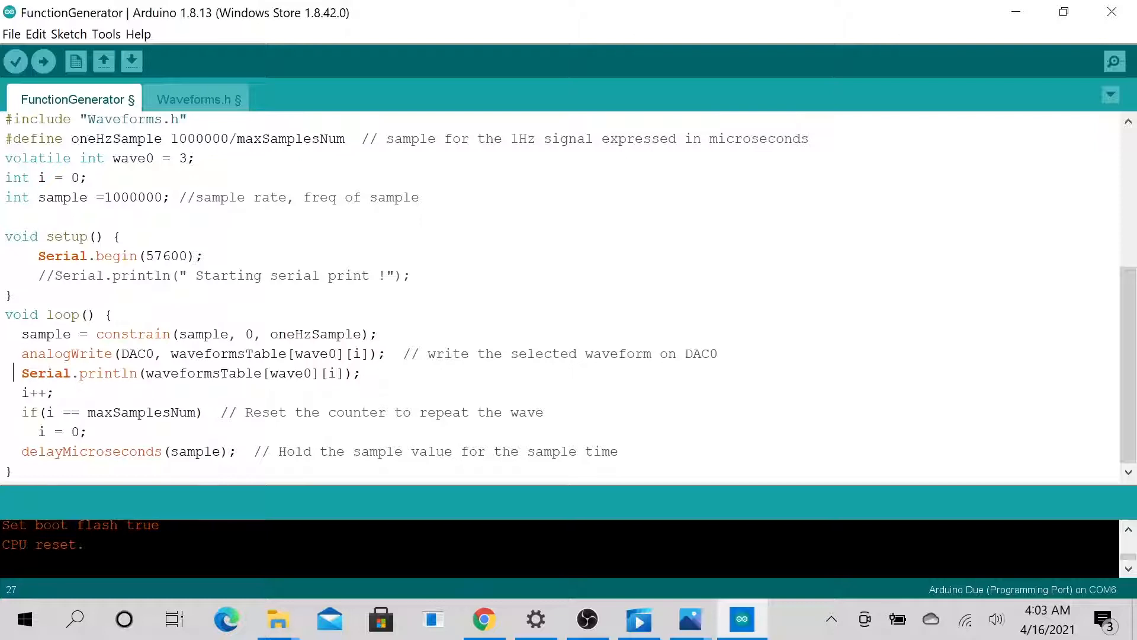
Highlight DAC0 and the Serial.println line in loop(), then scroll up
double_click(136, 353)
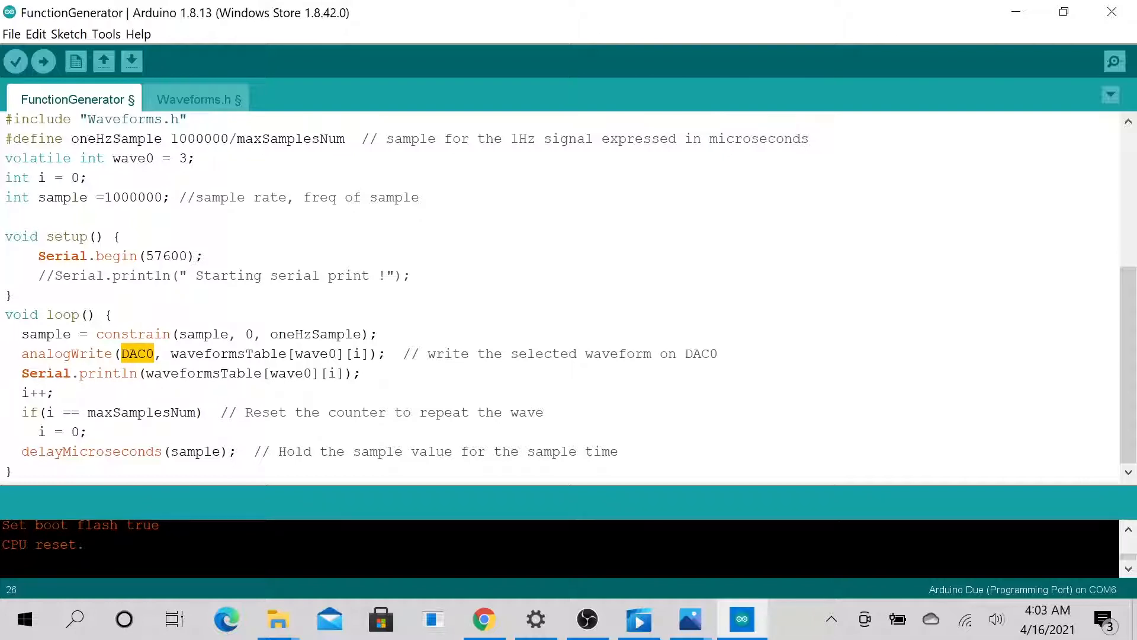
click(22, 373)
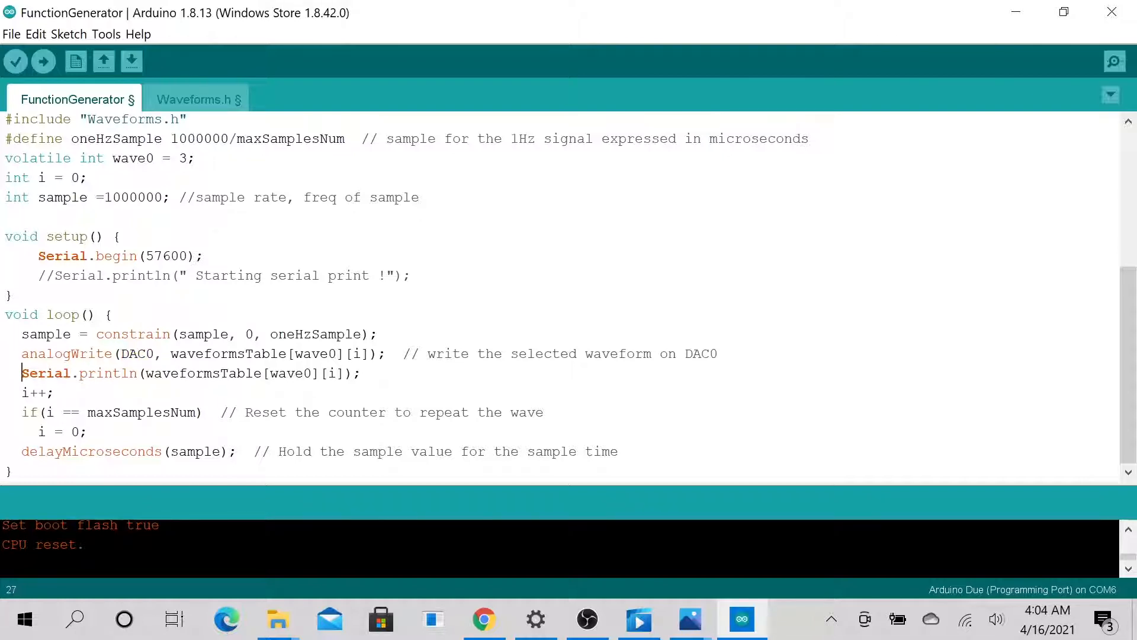
triple_click(189, 373)
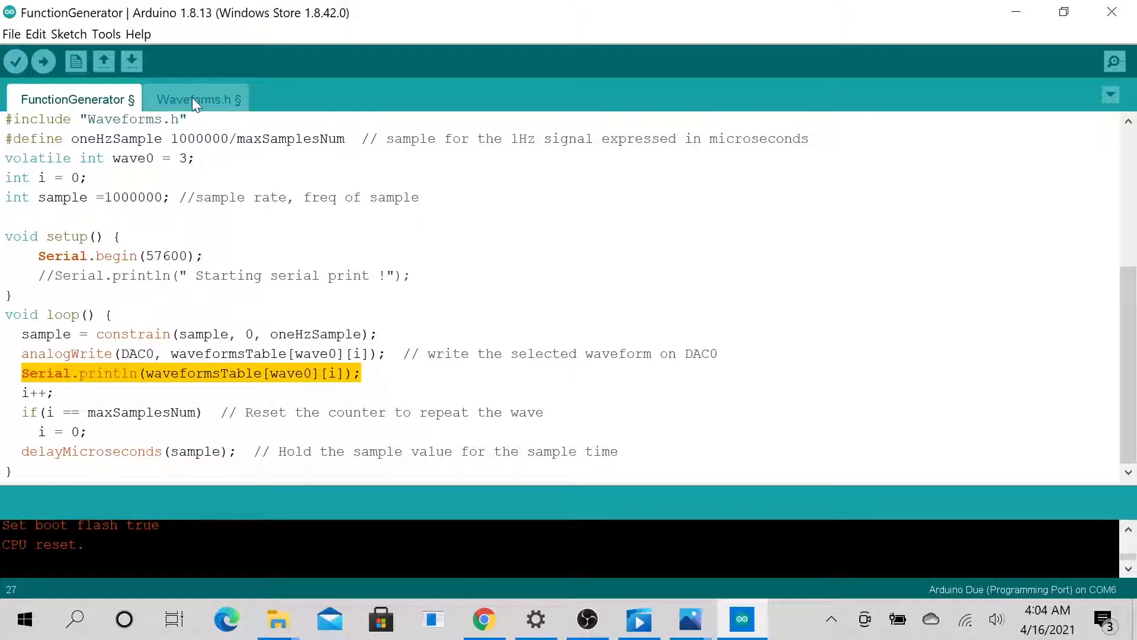
mouse_move(168, 113)
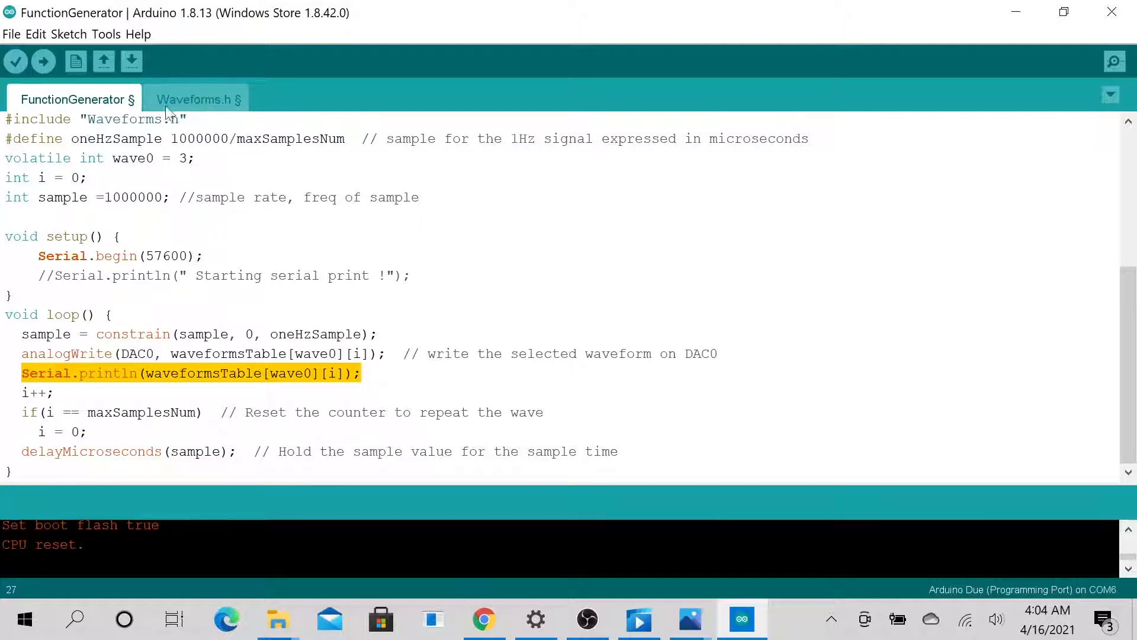
scroll(up, 3)
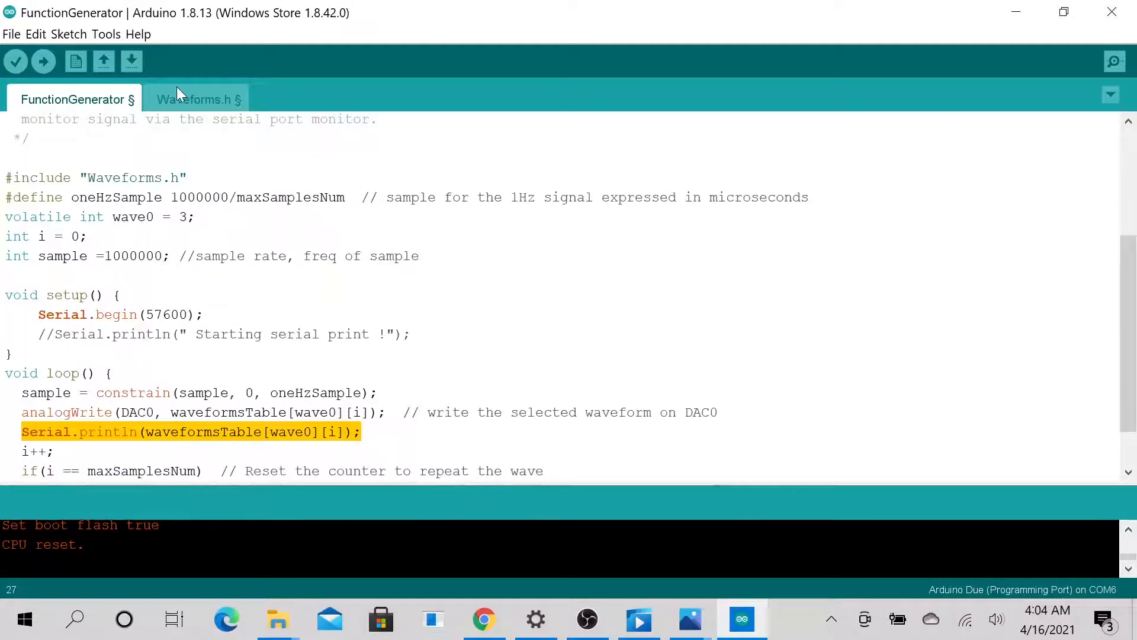
click(196, 99)
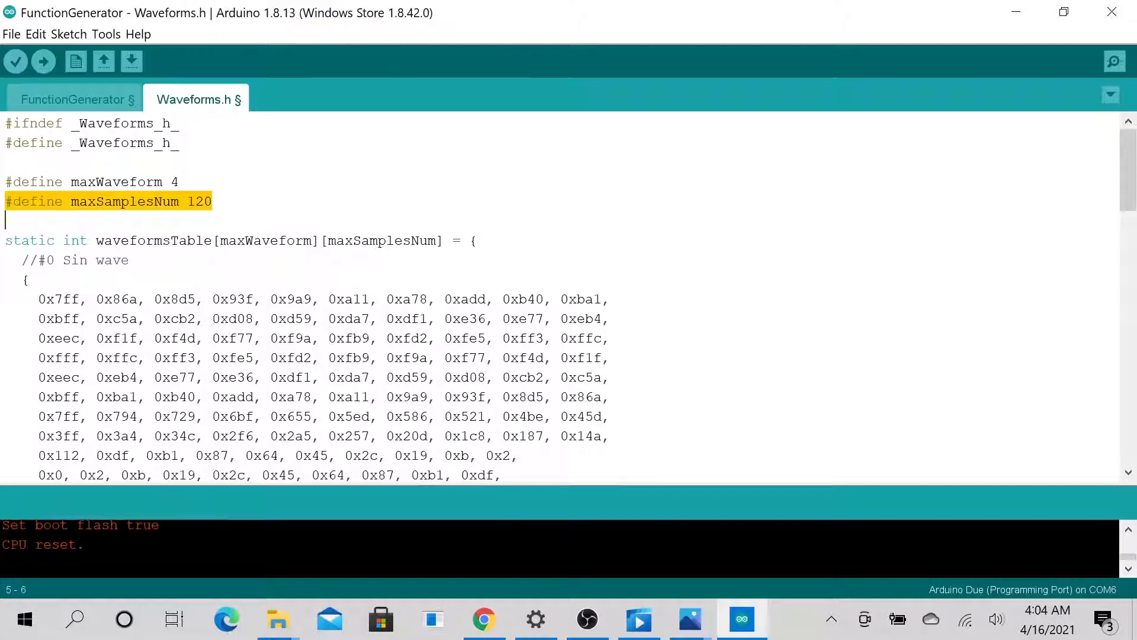
scroll(down, 3)
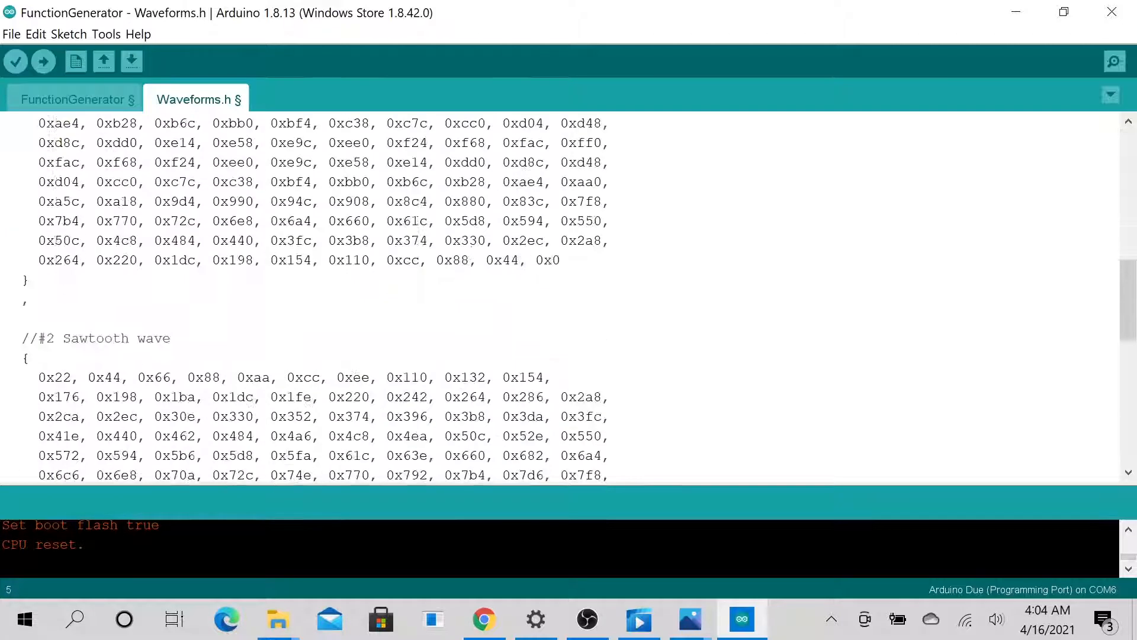
scroll(down, 3)
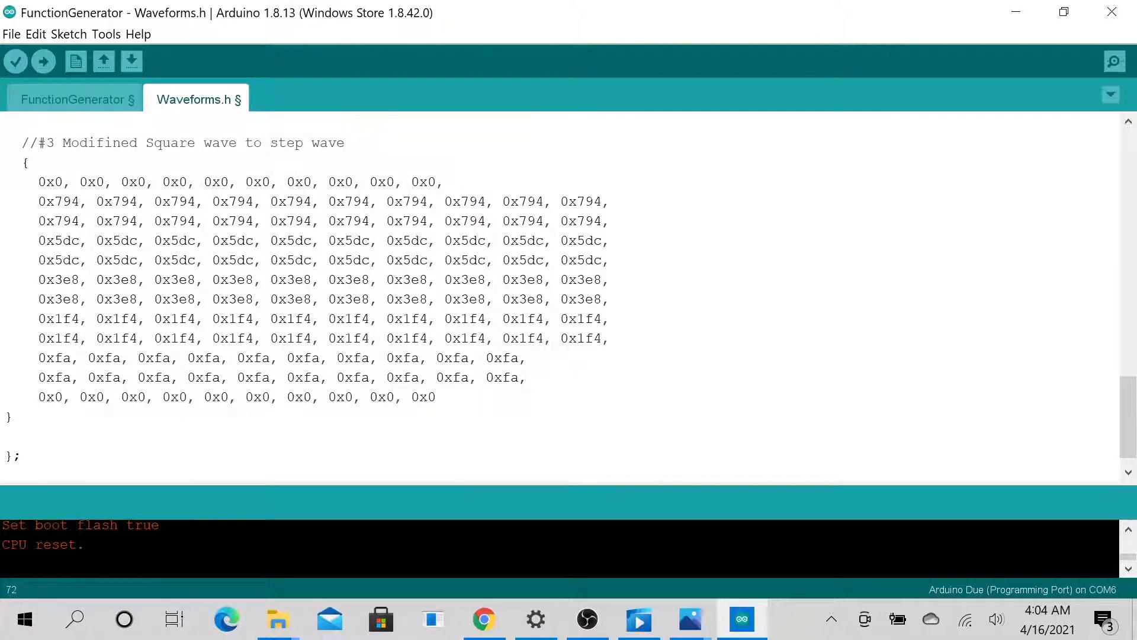
click(72, 99)
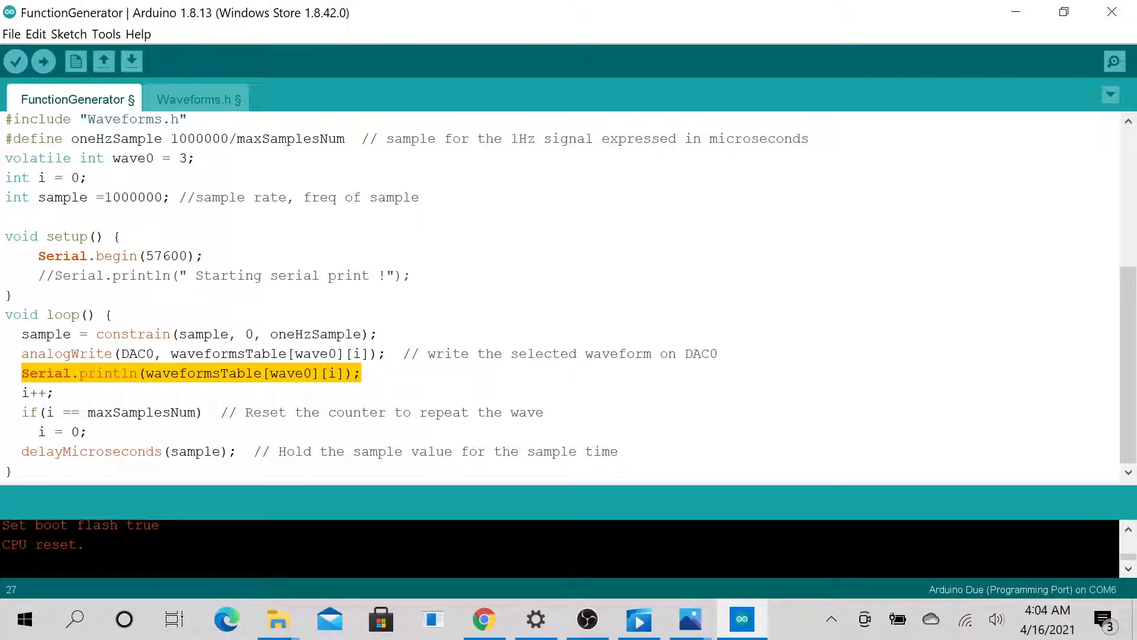
mouse_move(42, 61)
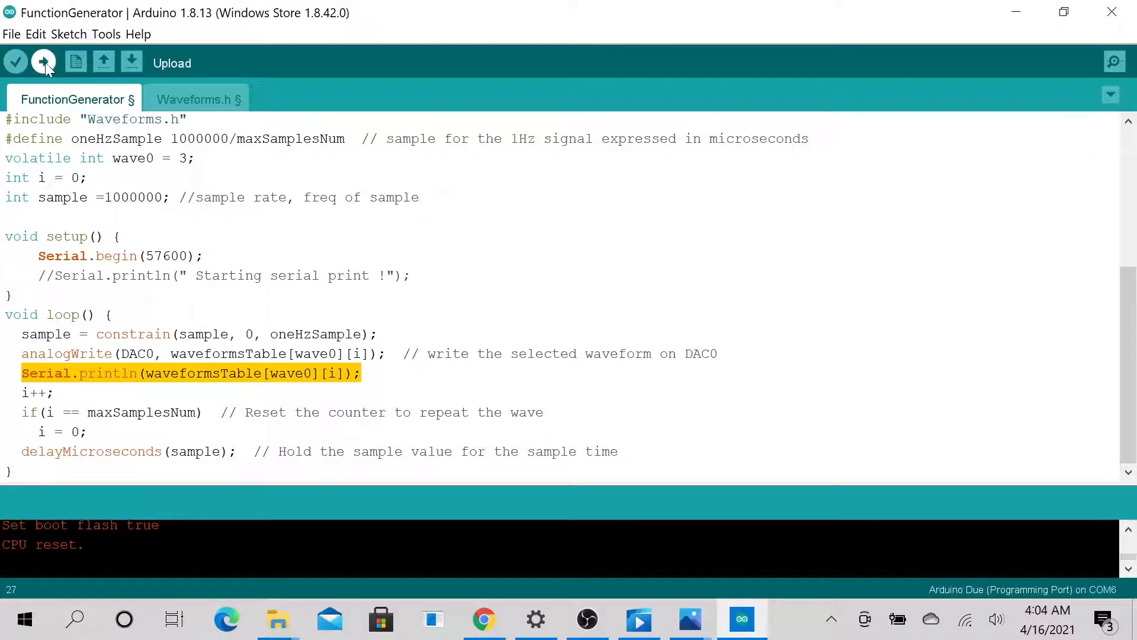
Upload the step-wave FunctionGenerator sketch to the Arduino Due until 'Done uploading.'
click(43, 62)
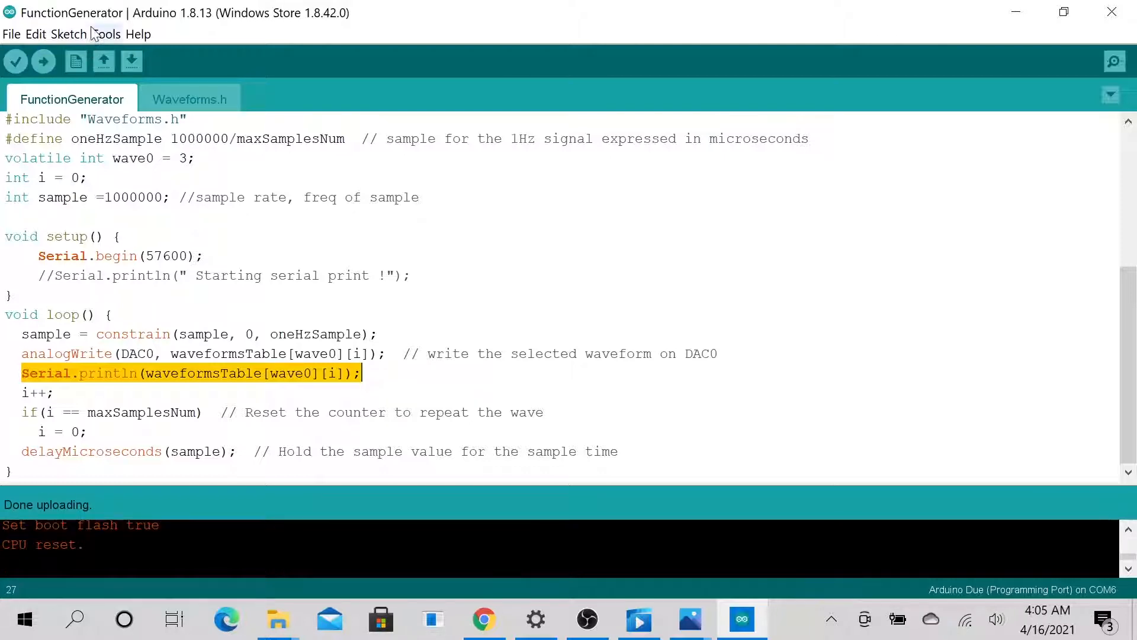
mouse_move(106, 34)
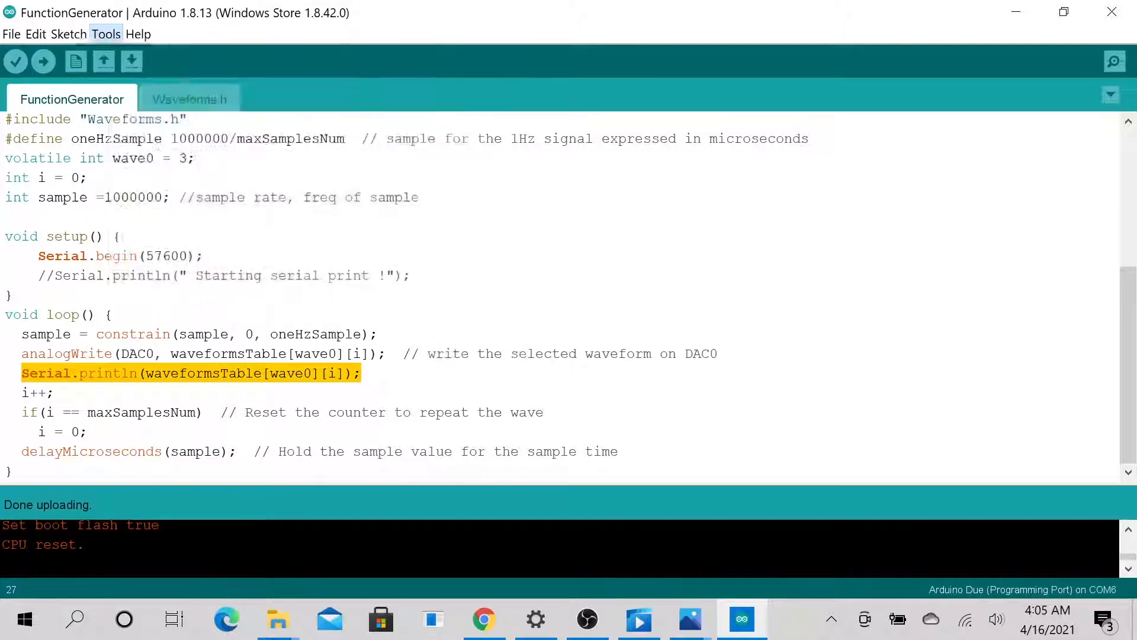
Compare the Serial Plotter step waveform with the 0x794 values in Waveforms.h, then return to FunctionGenerator
click(1115, 61)
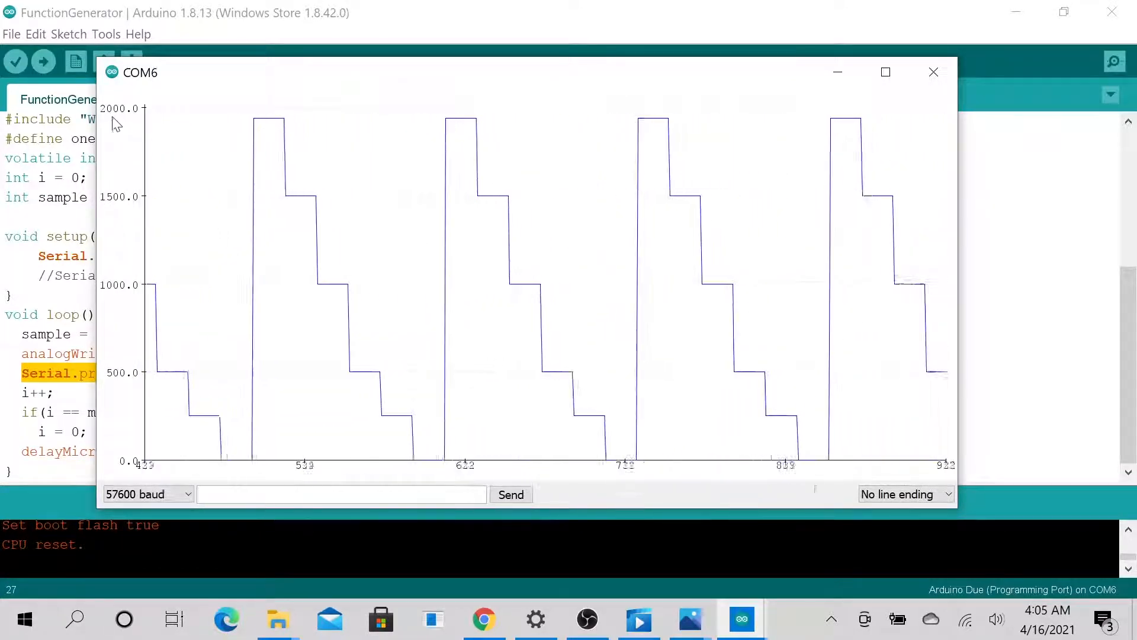
click(933, 72)
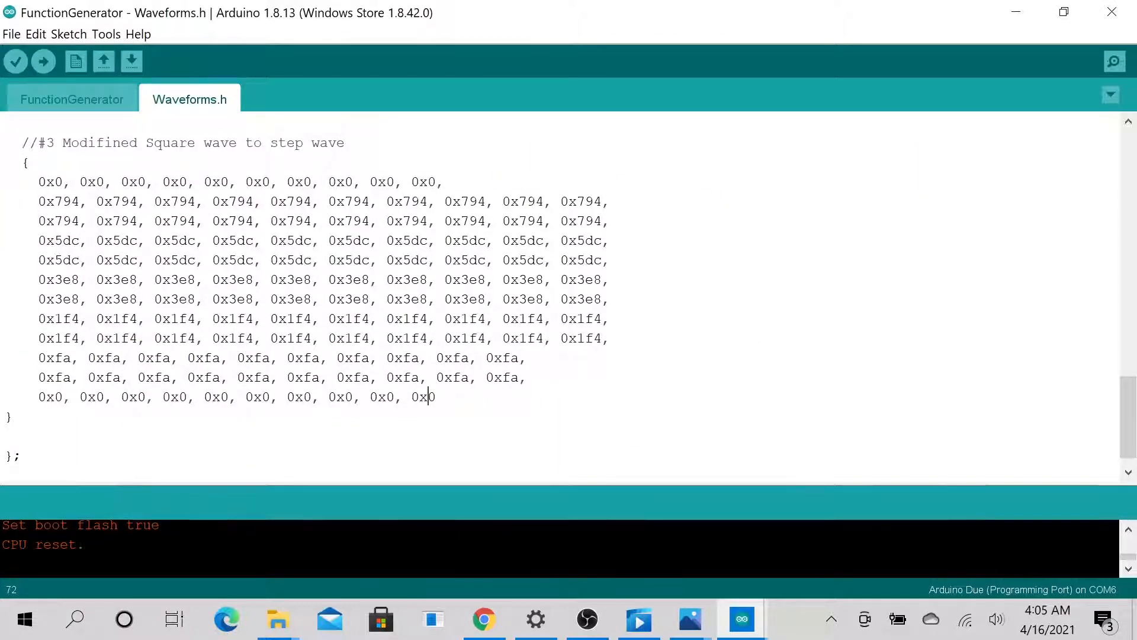
double_click(59, 200)
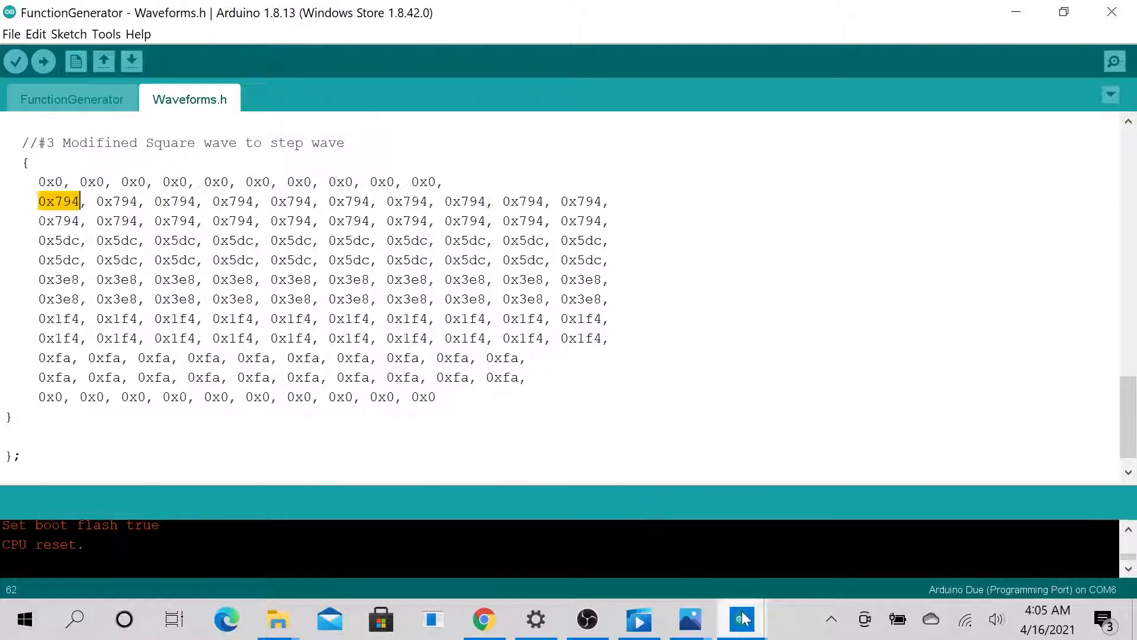
click(1115, 61)
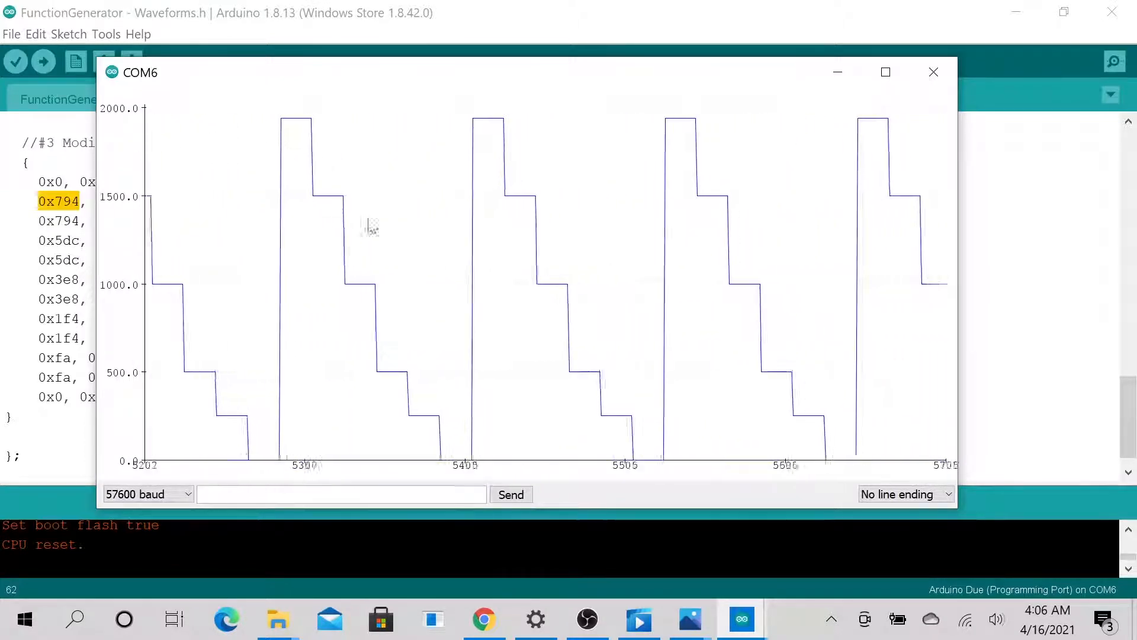
click(934, 71)
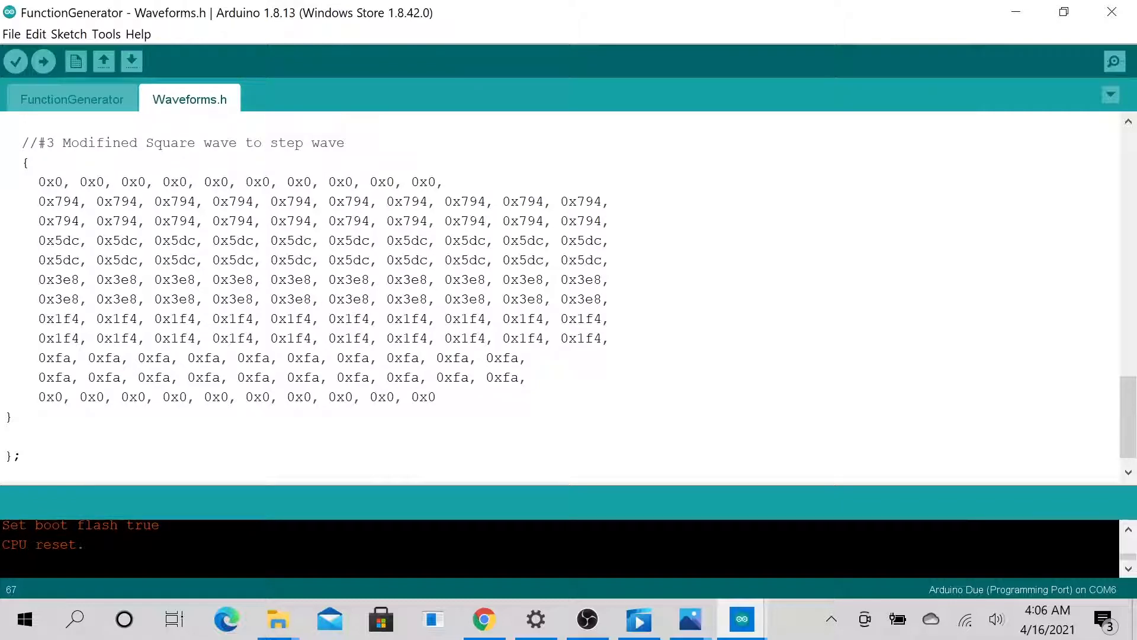
click(72, 99)
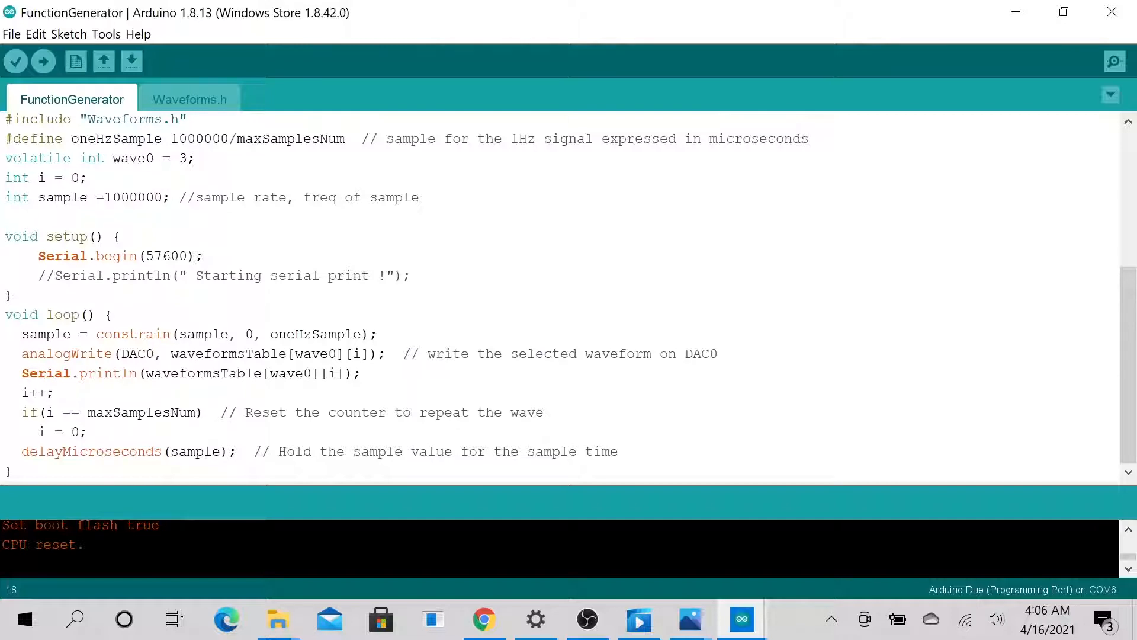
double_click(137, 354)
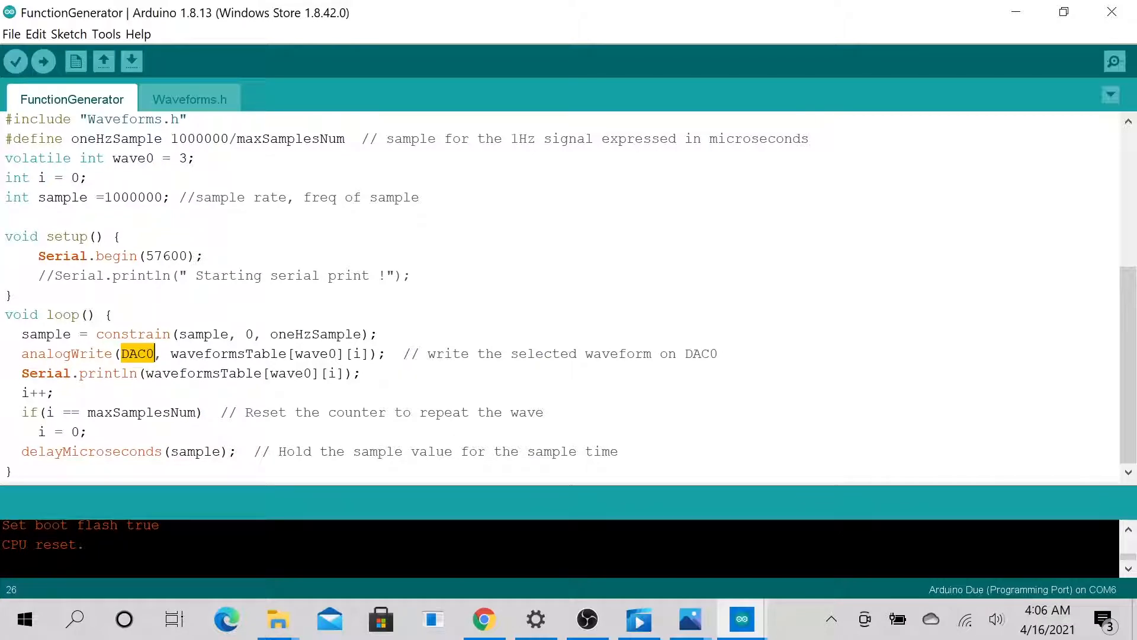
mouse_move(741, 620)
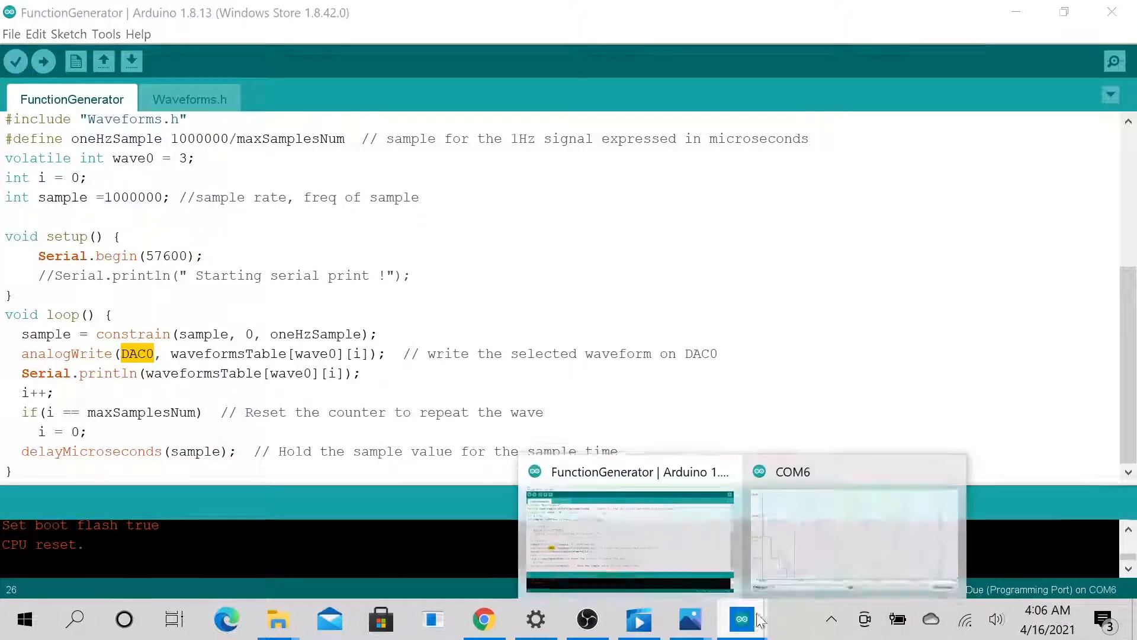
click(854, 522)
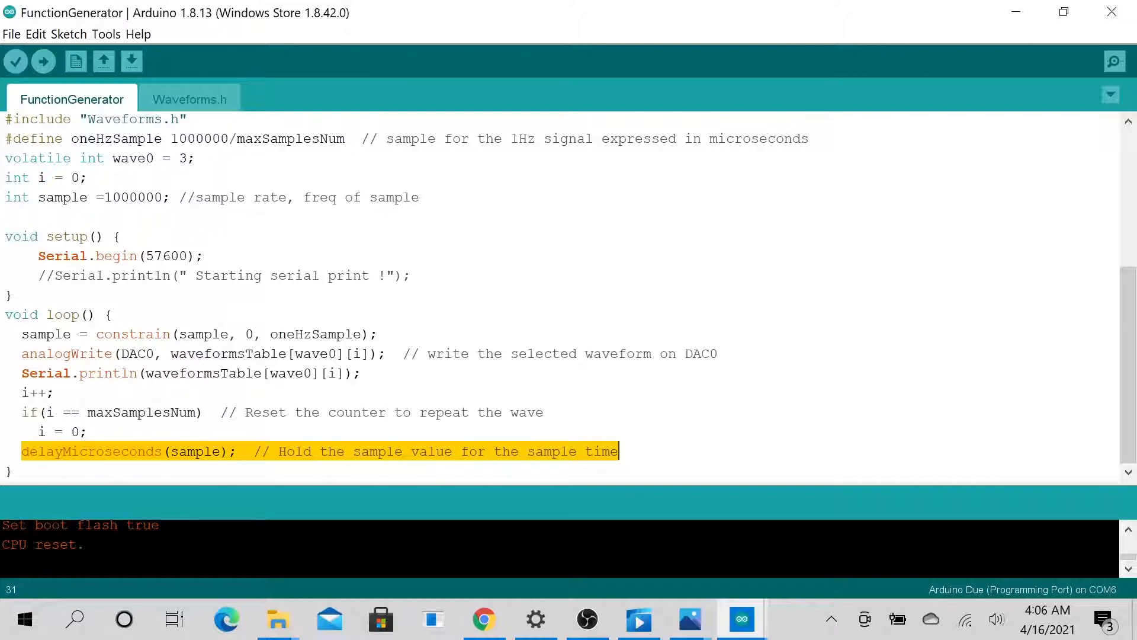
Change the line to 'int sample =100;' and start re-uploading the sketch to the Due
scroll(up, 3)
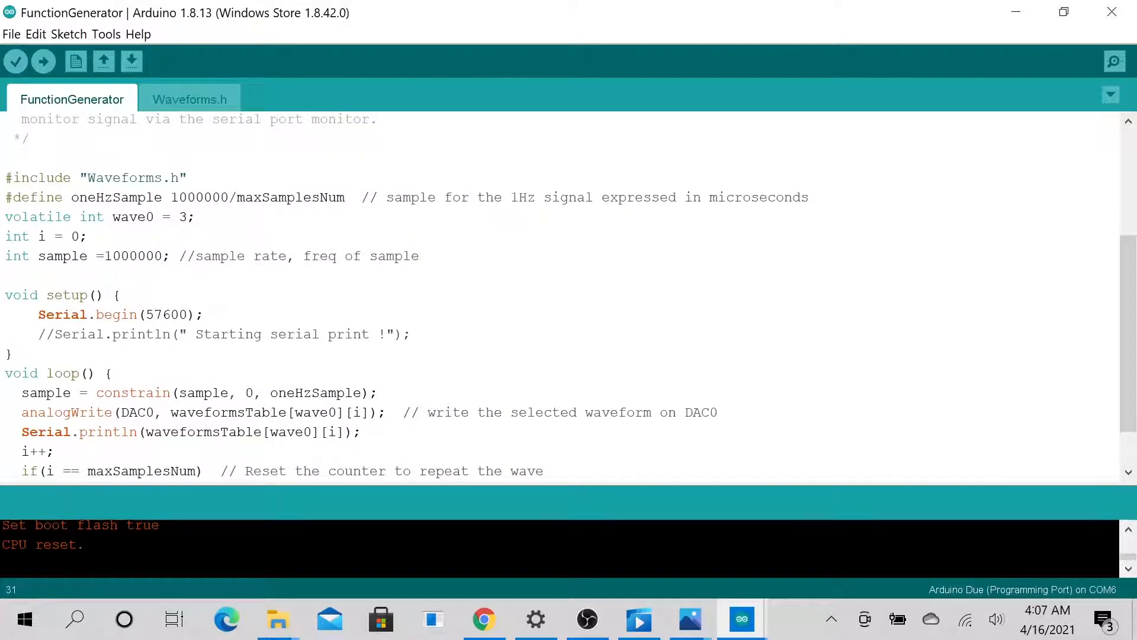
click(128, 255)
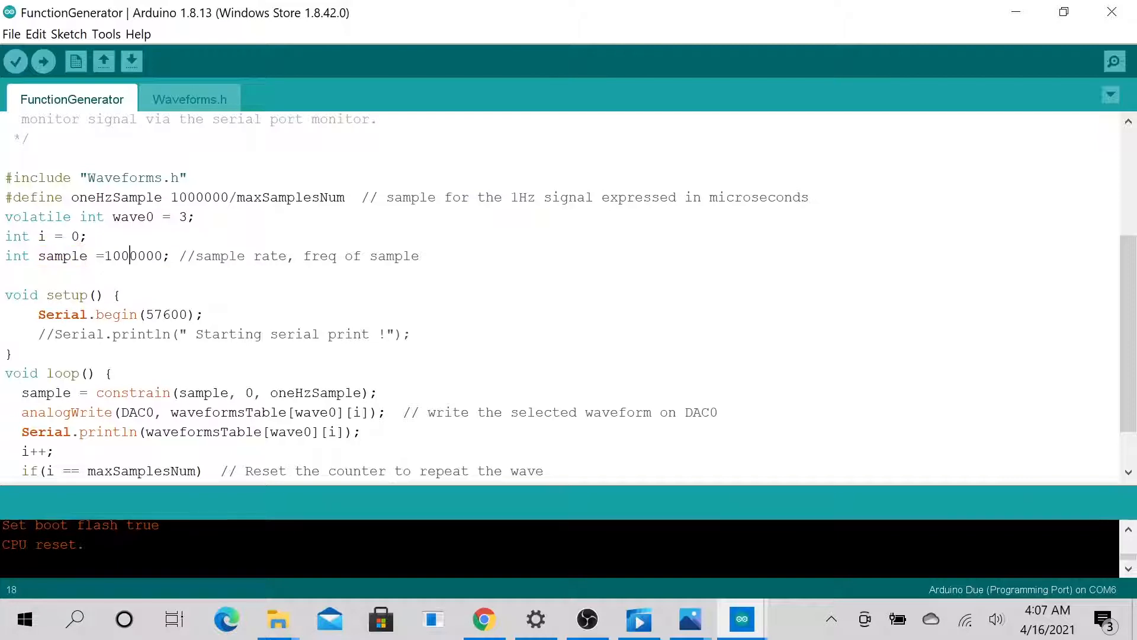
double_click(116, 256)
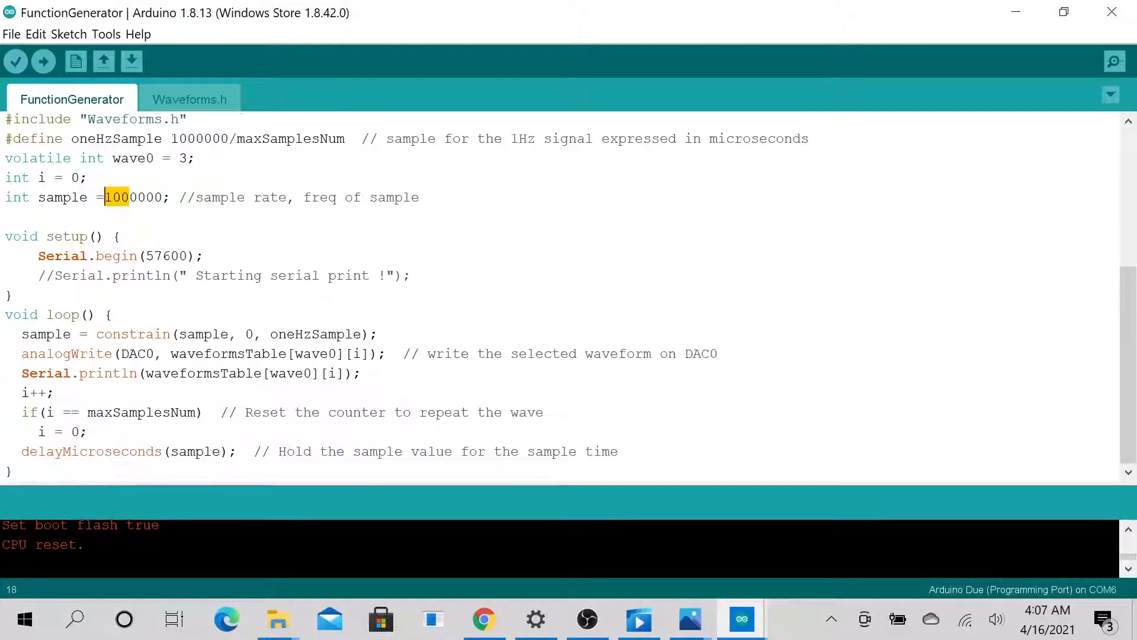
scroll(up, 3)
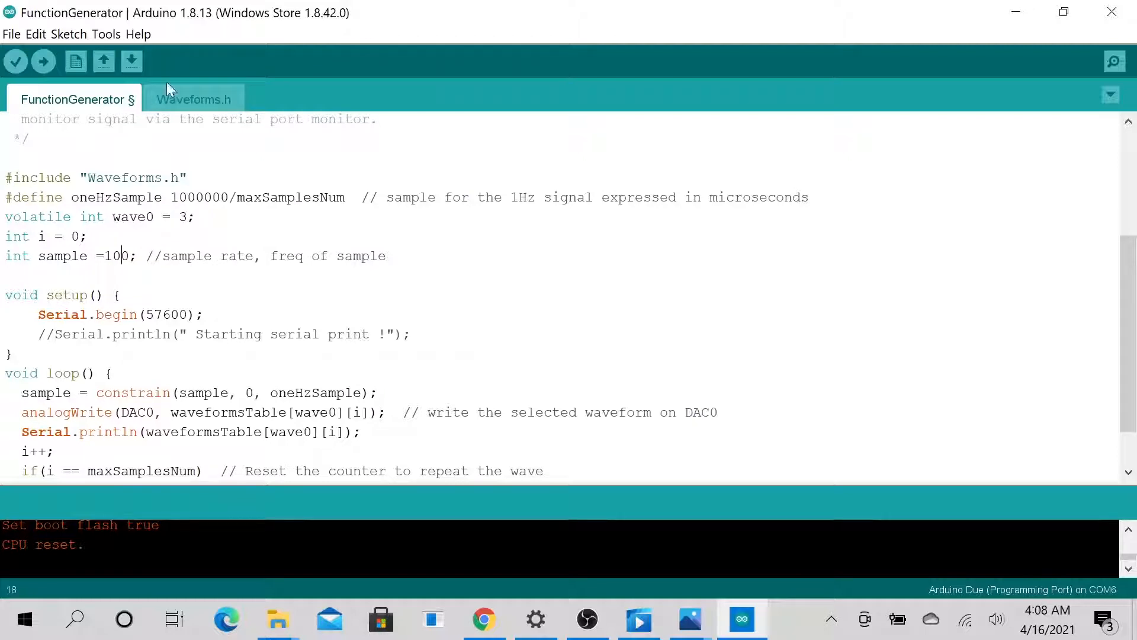
click(42, 61)
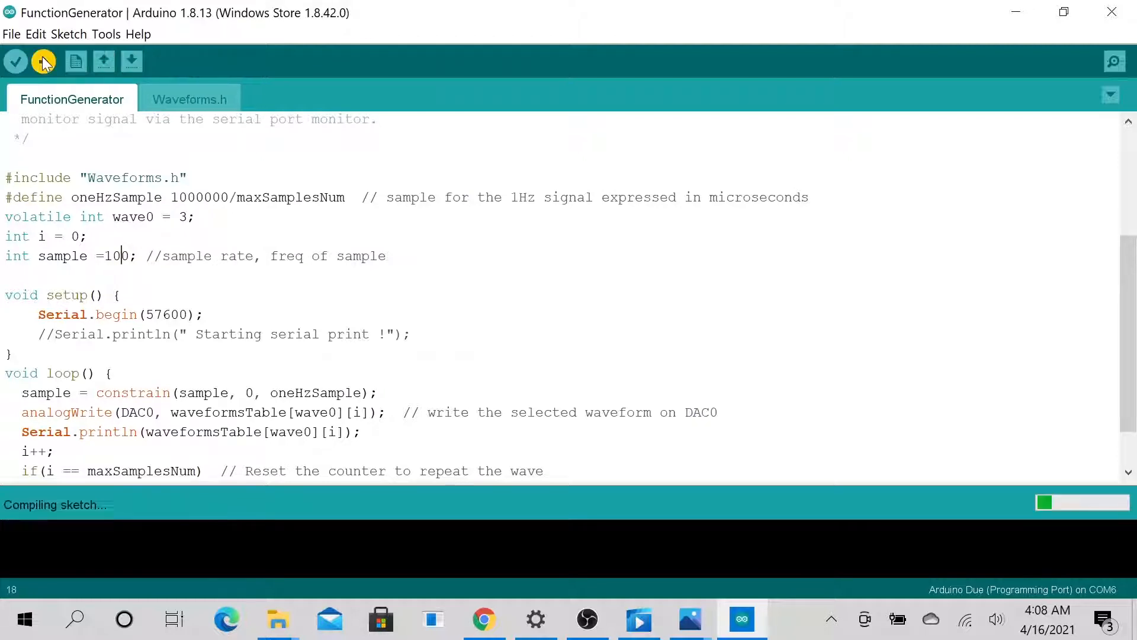
mouse_move(741, 618)
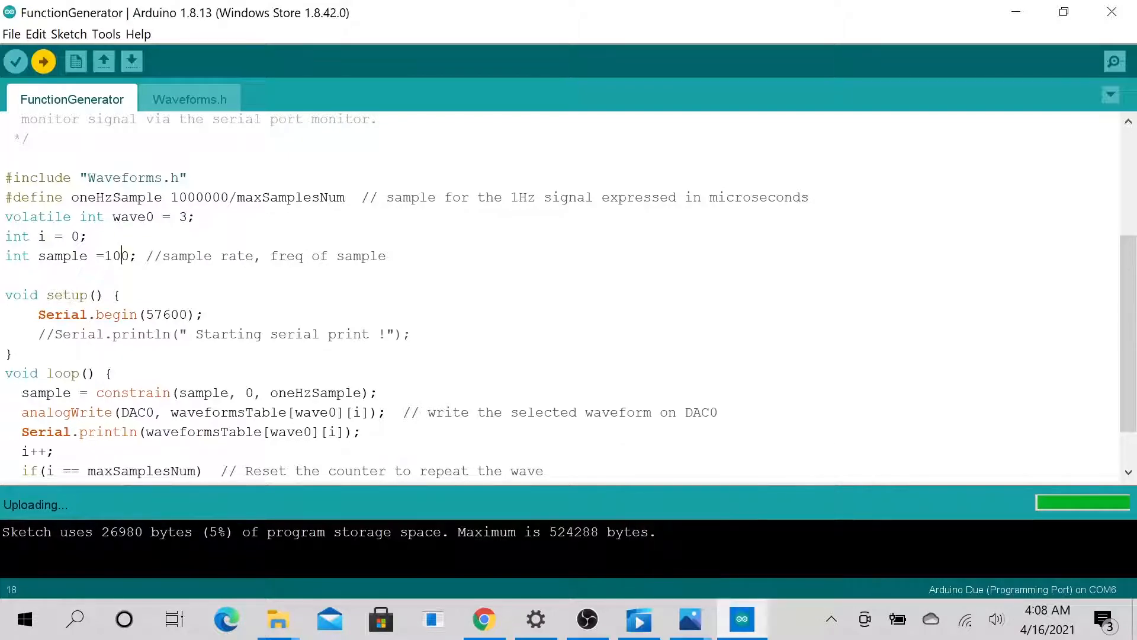
View the COM6 Serial Plotter showing the faster repeating step waveform
click(1115, 61)
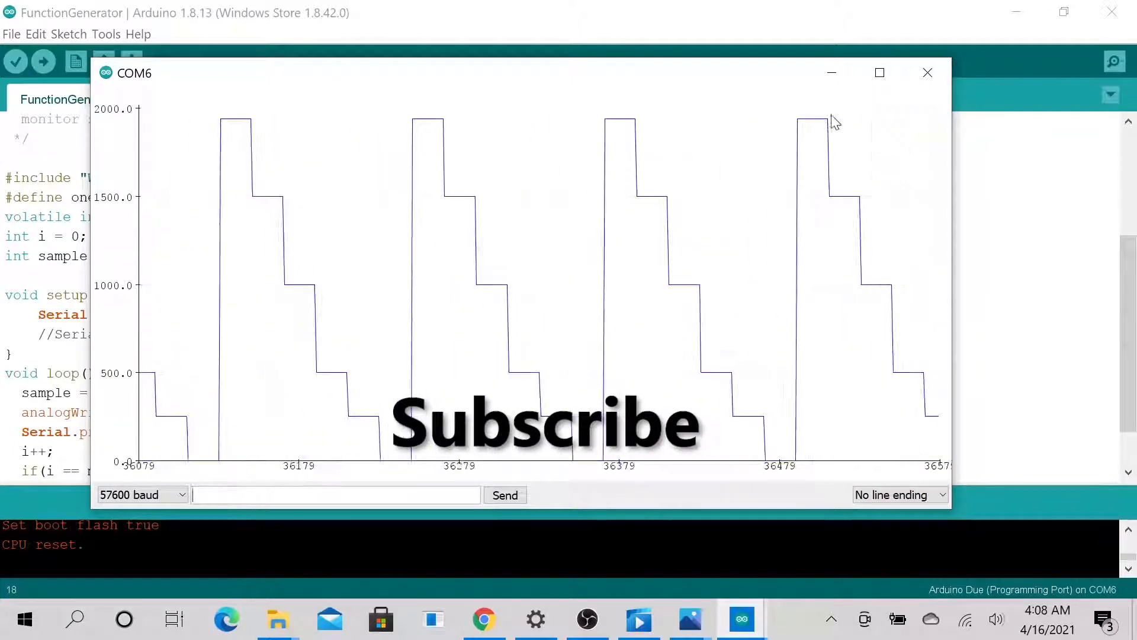
mouse_move(927, 72)
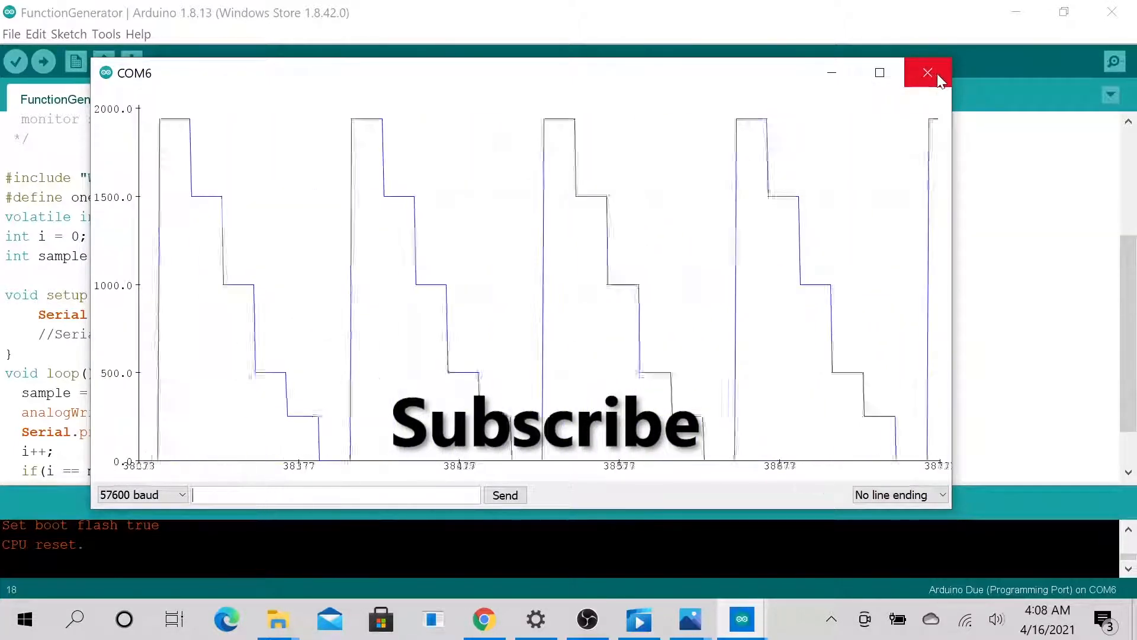
mouse_move(927, 72)
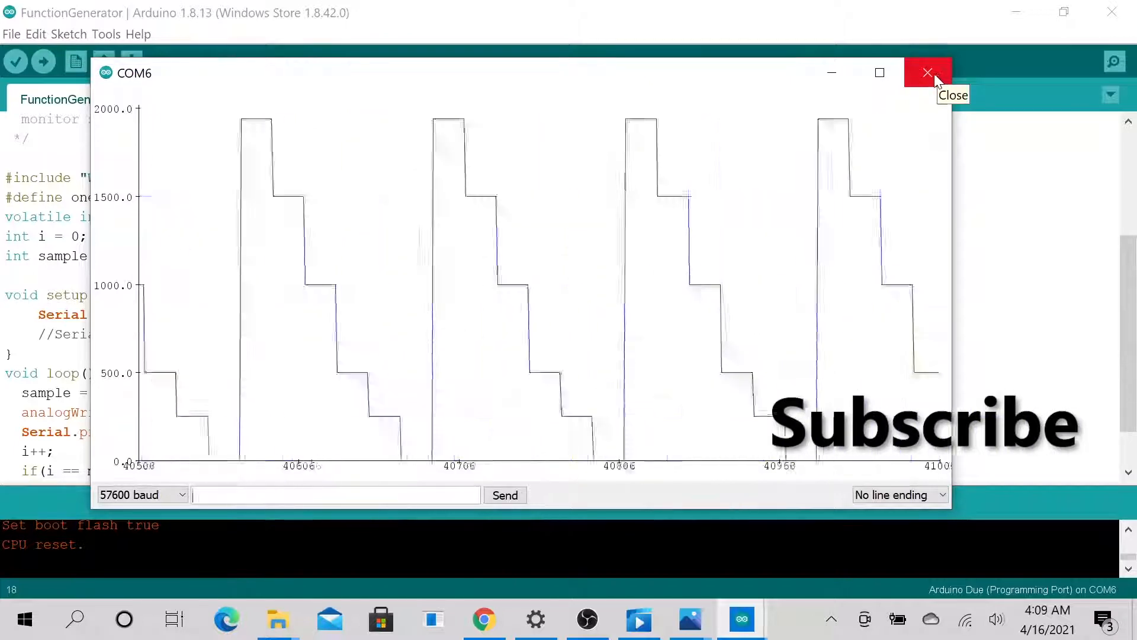